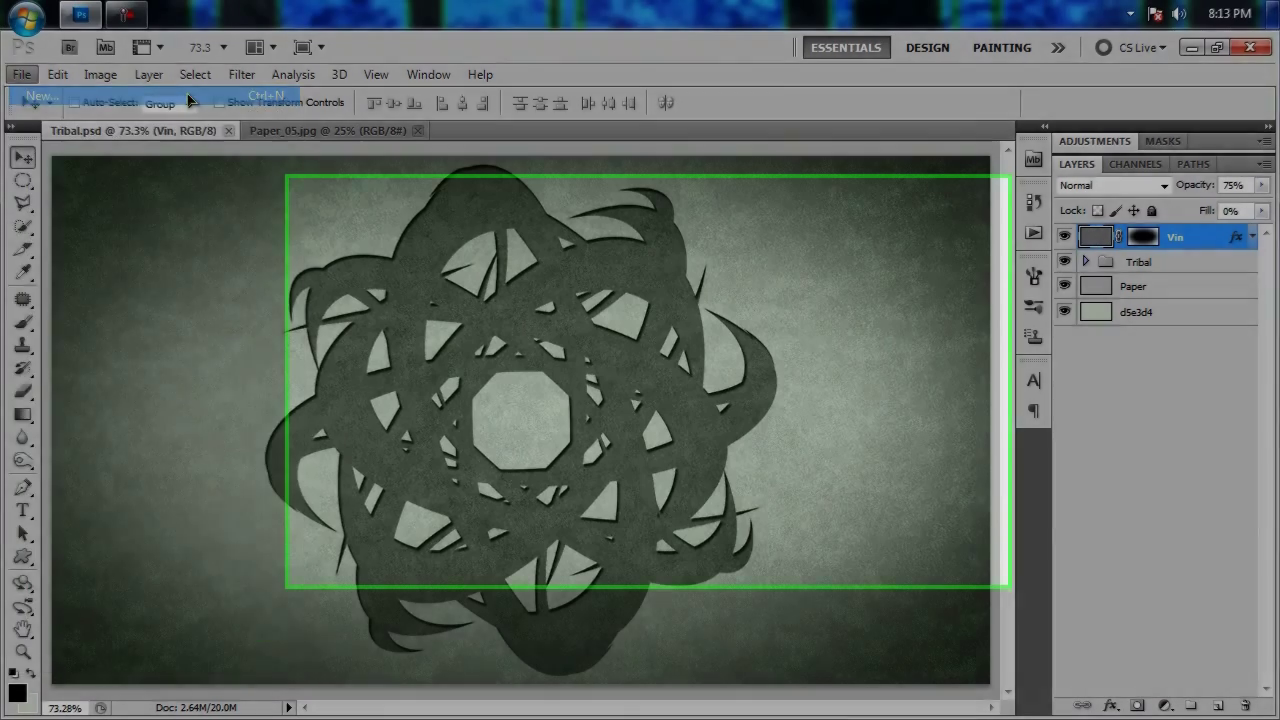
Step: Start a new document sized 1280 × 720 px at 72 ppi, RGB, transparent background
click(40, 96)
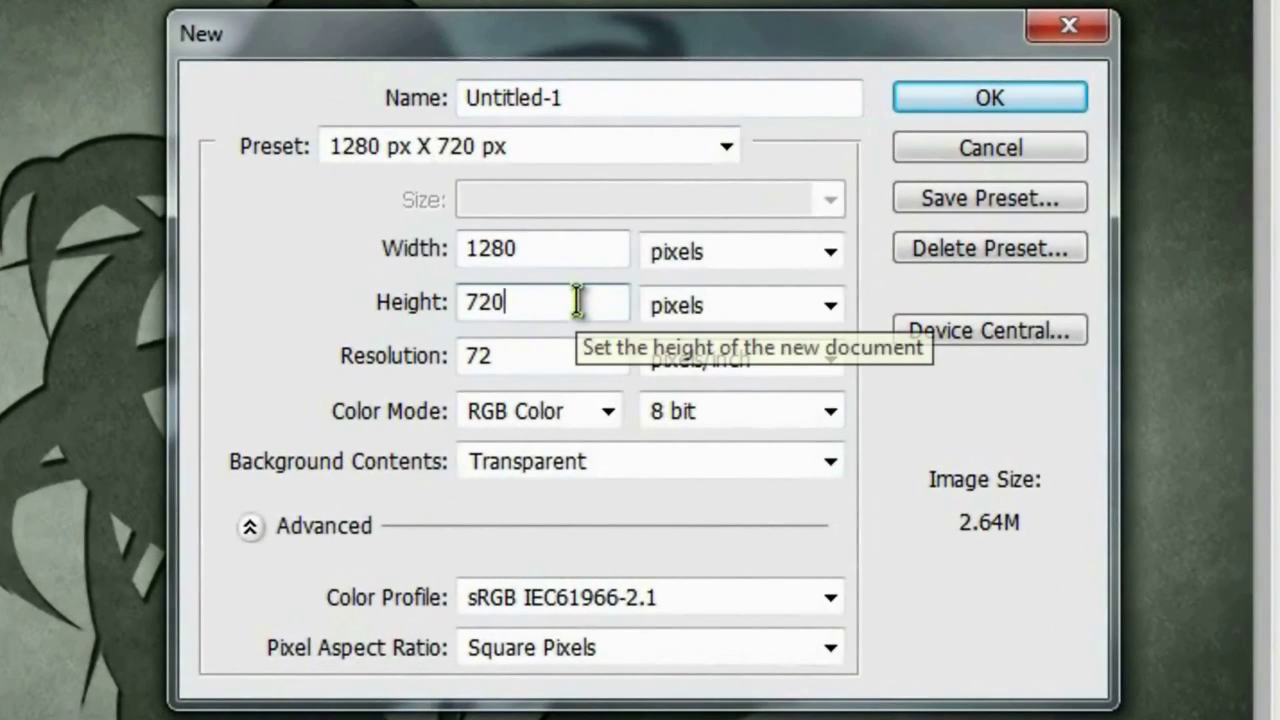
click(540, 356)
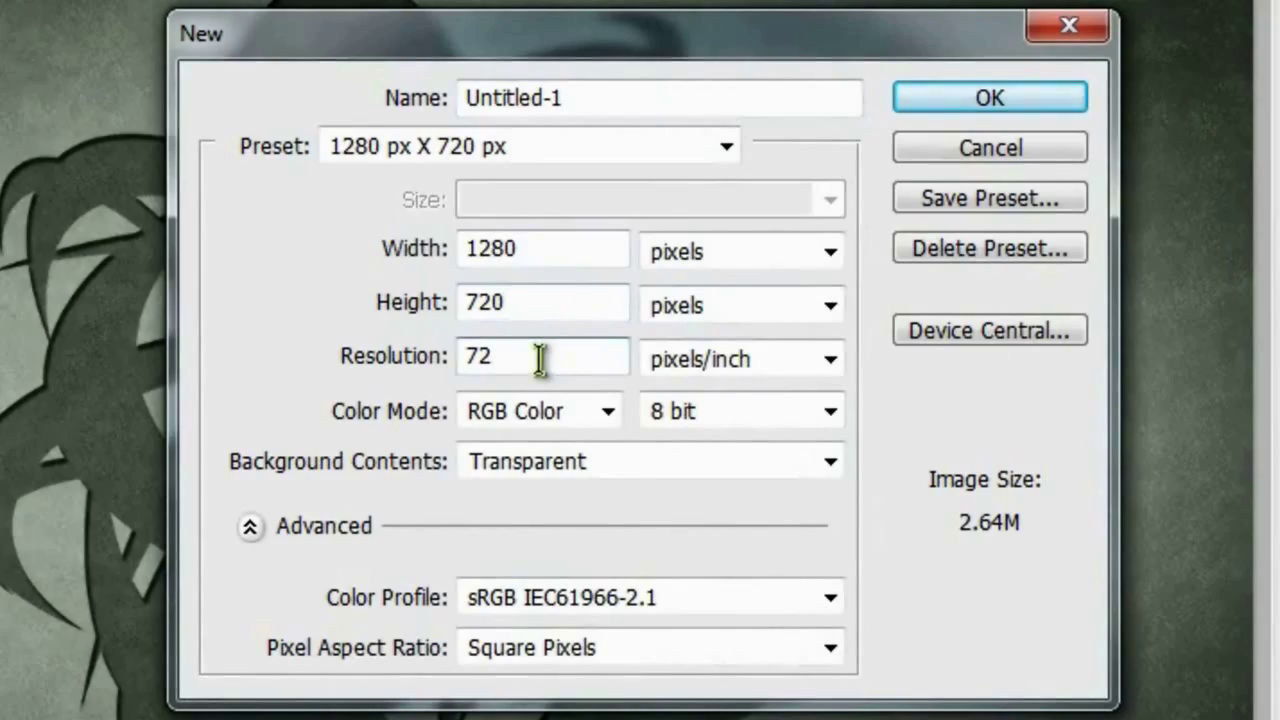
click(992, 96)
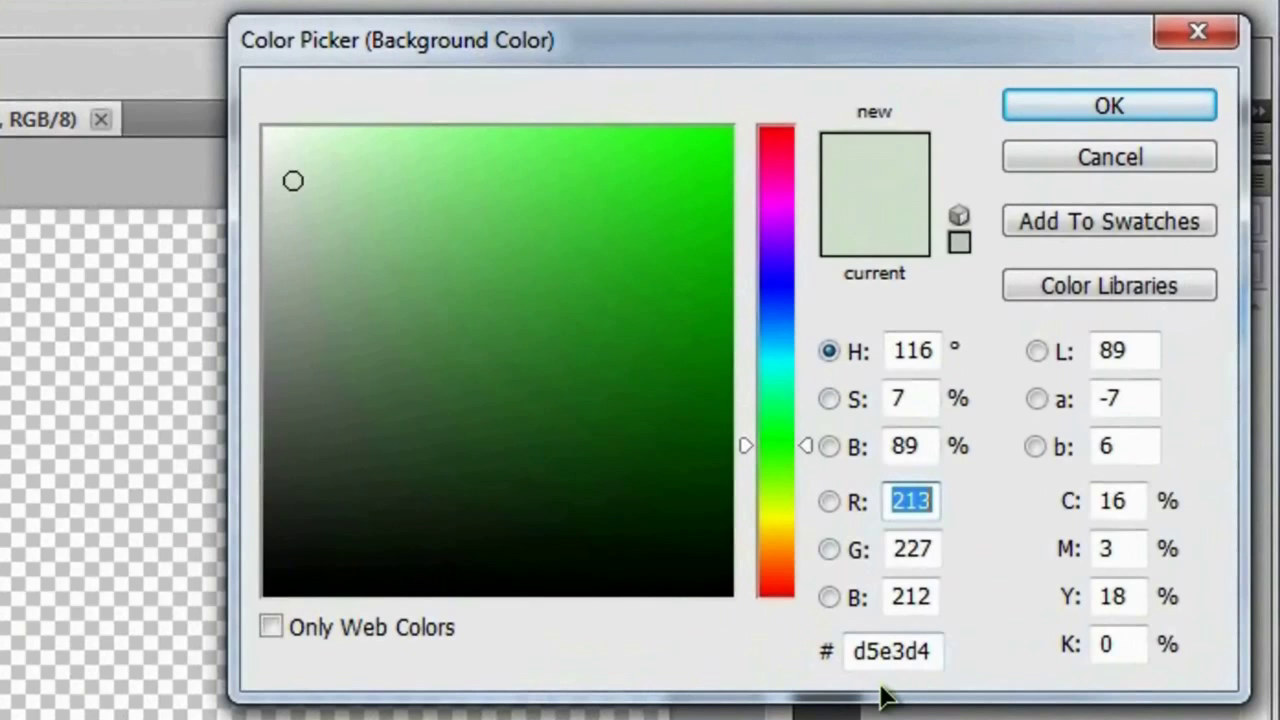
mouse_move(1036, 690)
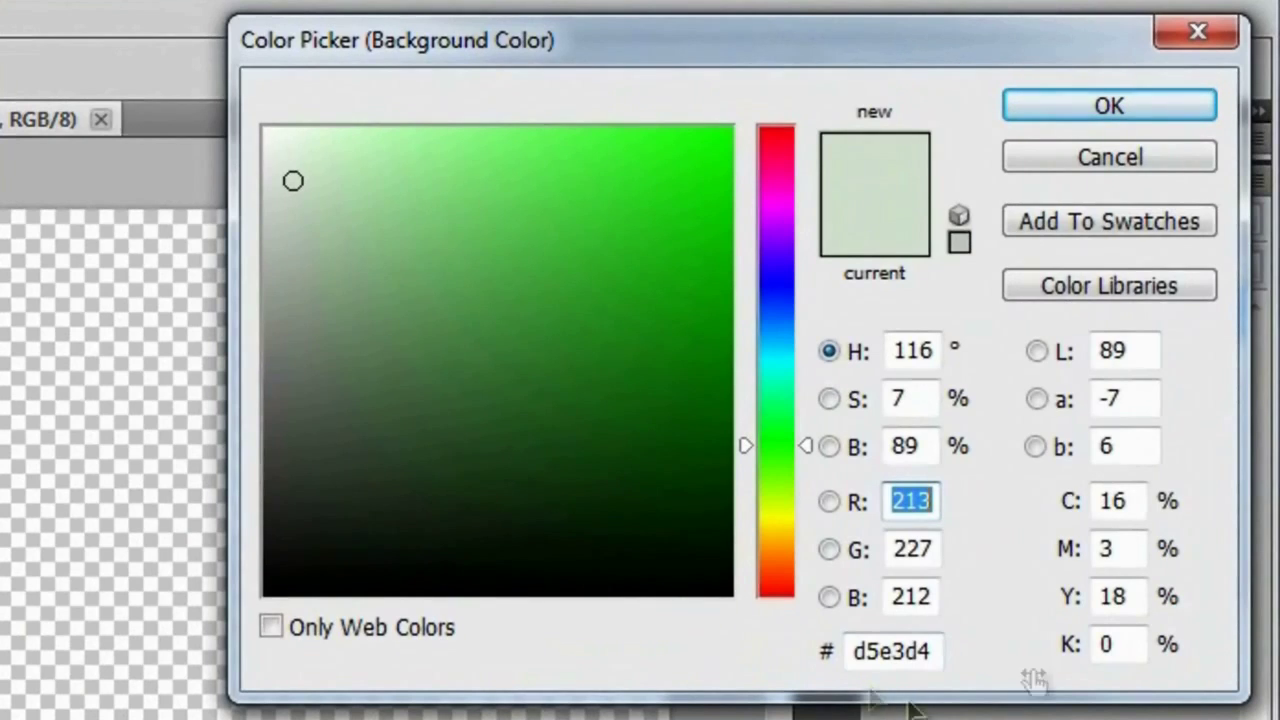
Step: Fill the layer with pale green #d5e3d4 and rename it BG
click(1108, 108)
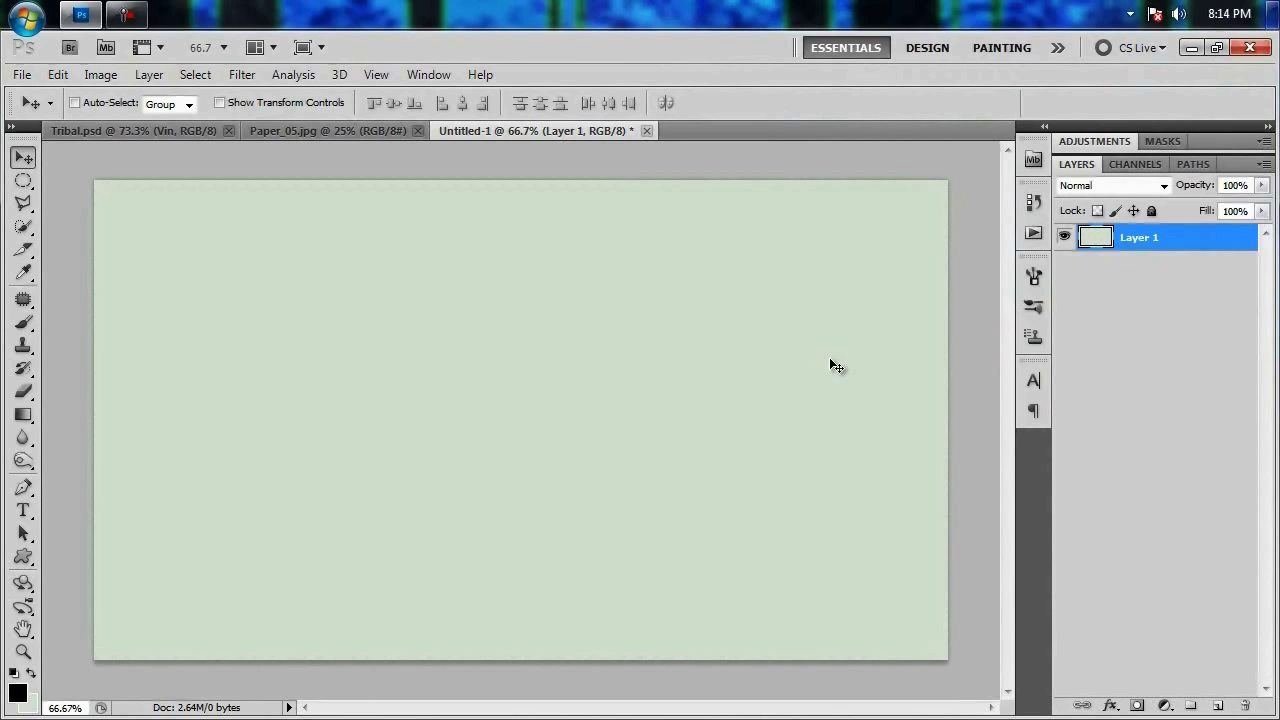
double_click(1136, 236)
text(BG)
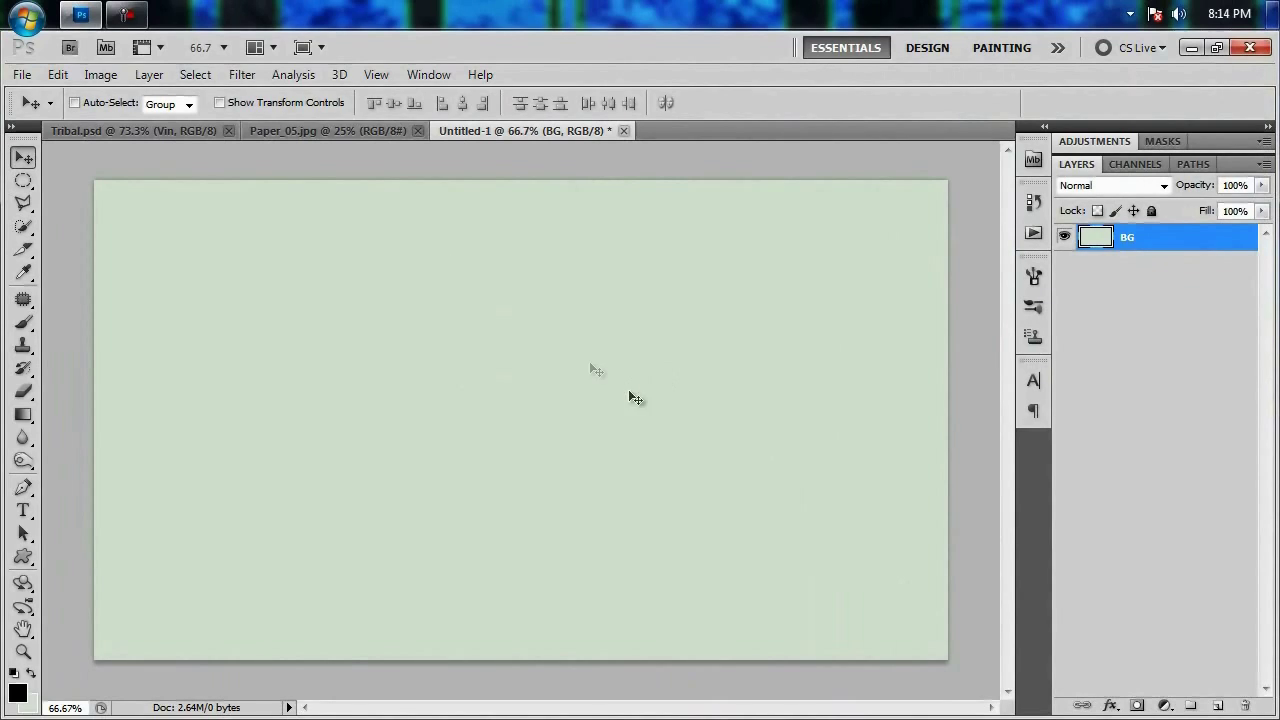
Step: Bring Paper_05.jpg in above BG, rotate it -90° and scale it to cover the canvas
click(328, 130)
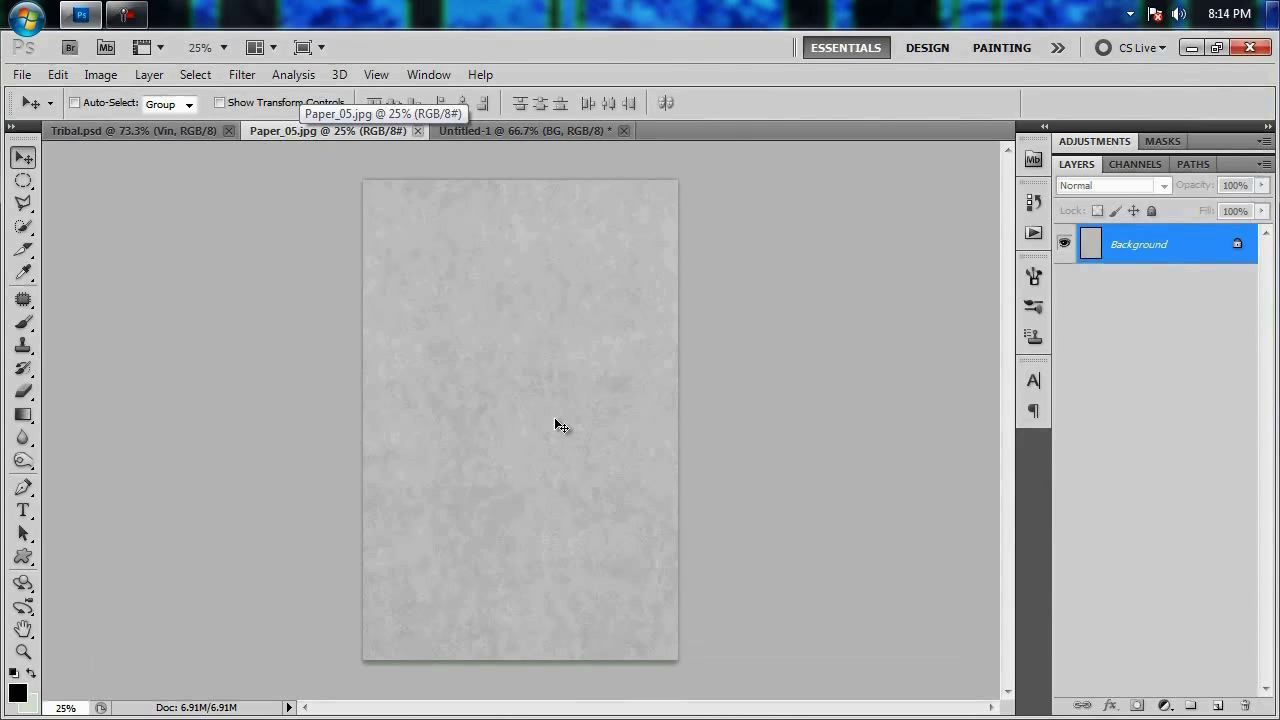
mouse_move(512, 352)
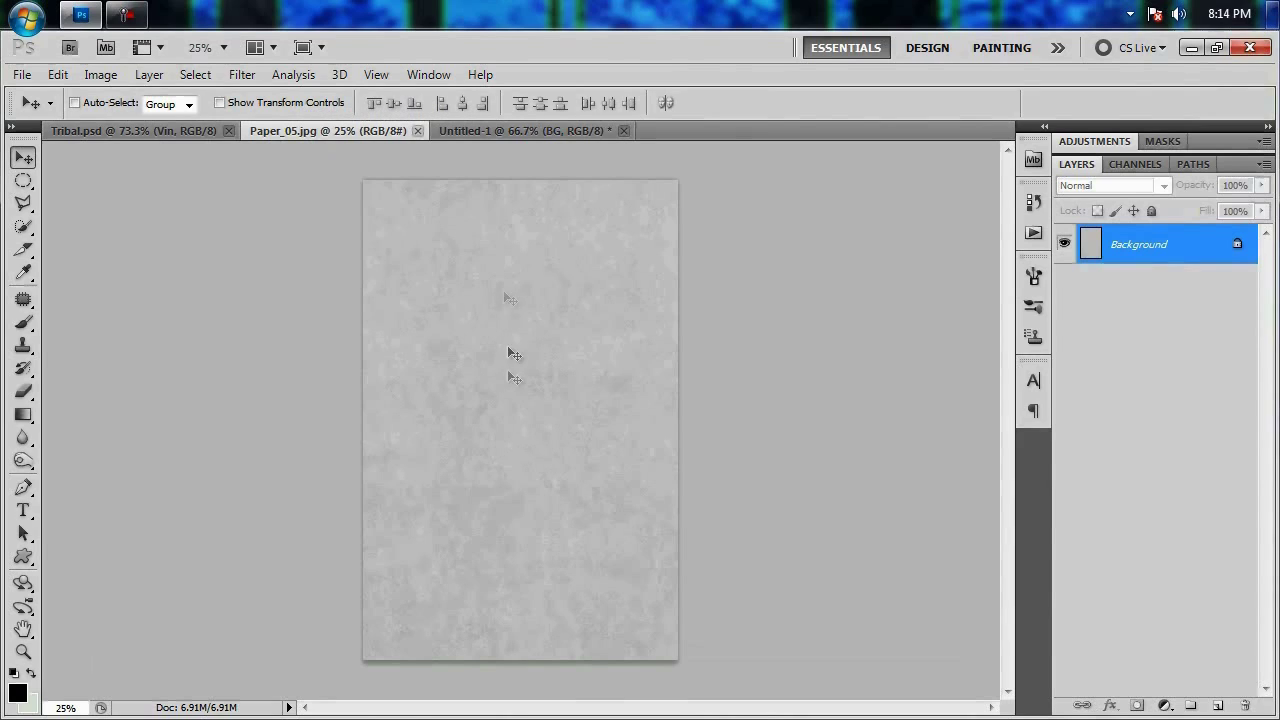
click(530, 130)
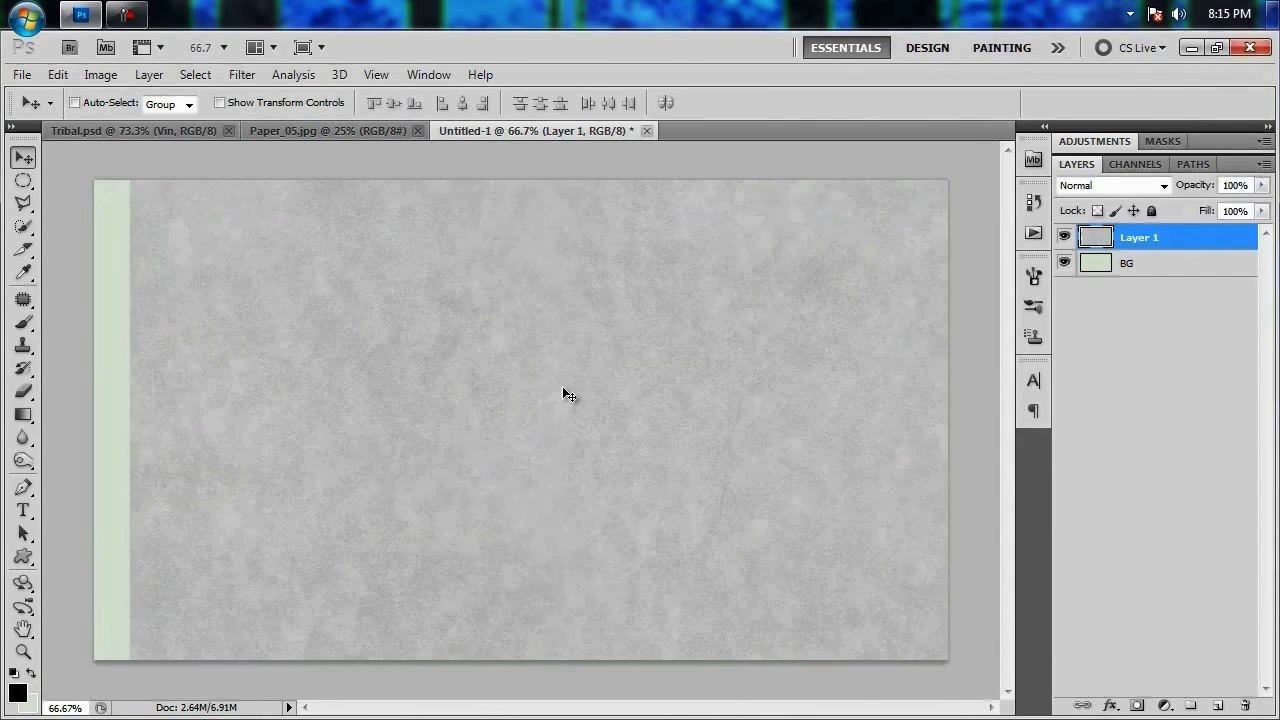
key(Ctrl+a)
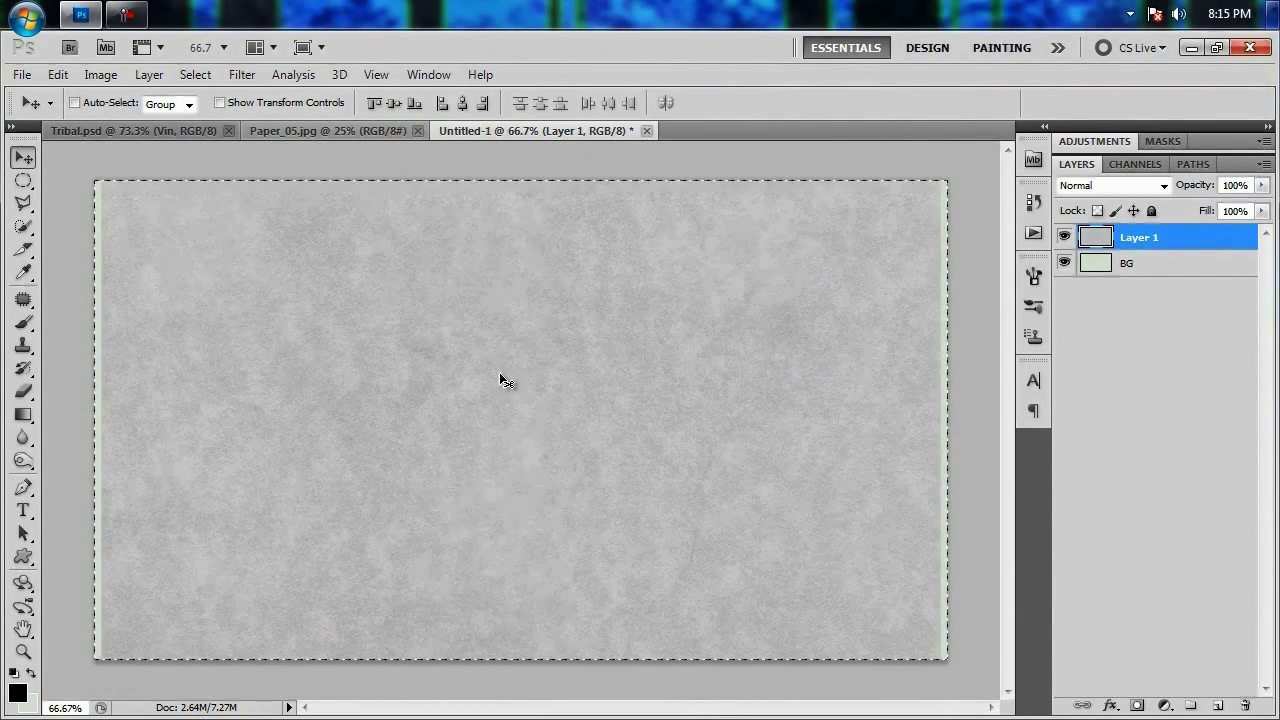
mouse_move(492, 376)
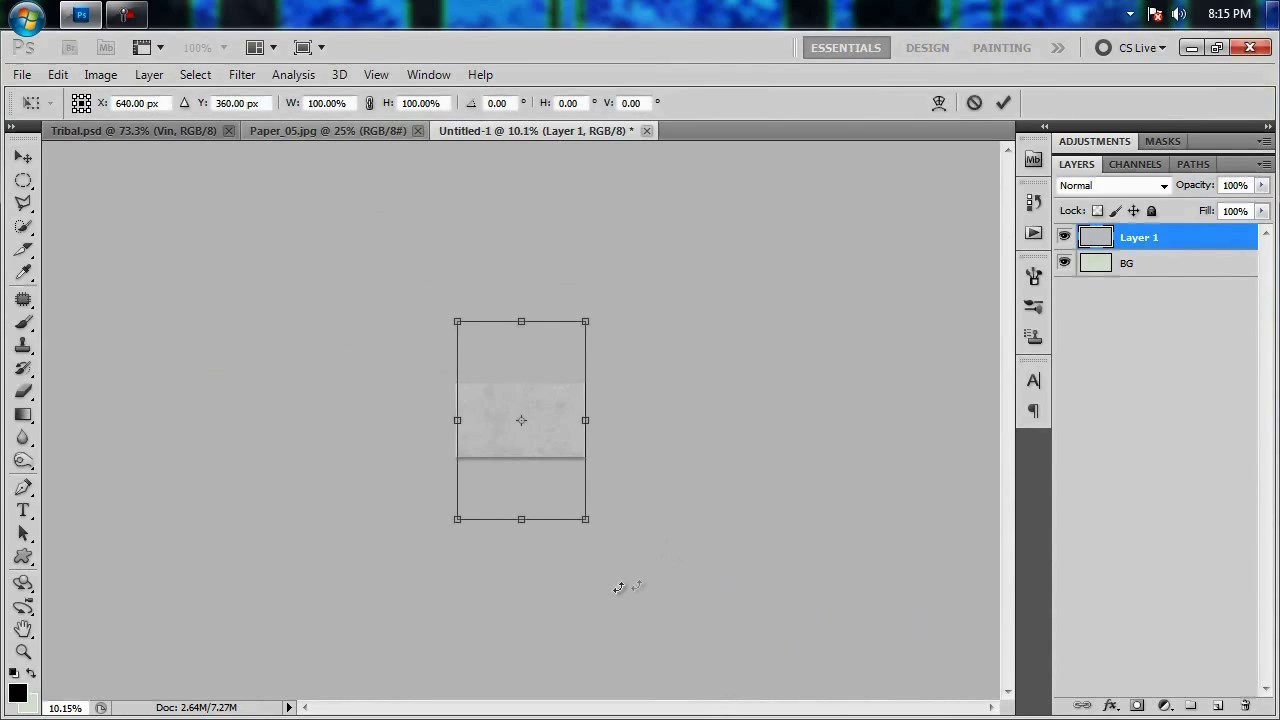
drag(620, 584, 750, 414)
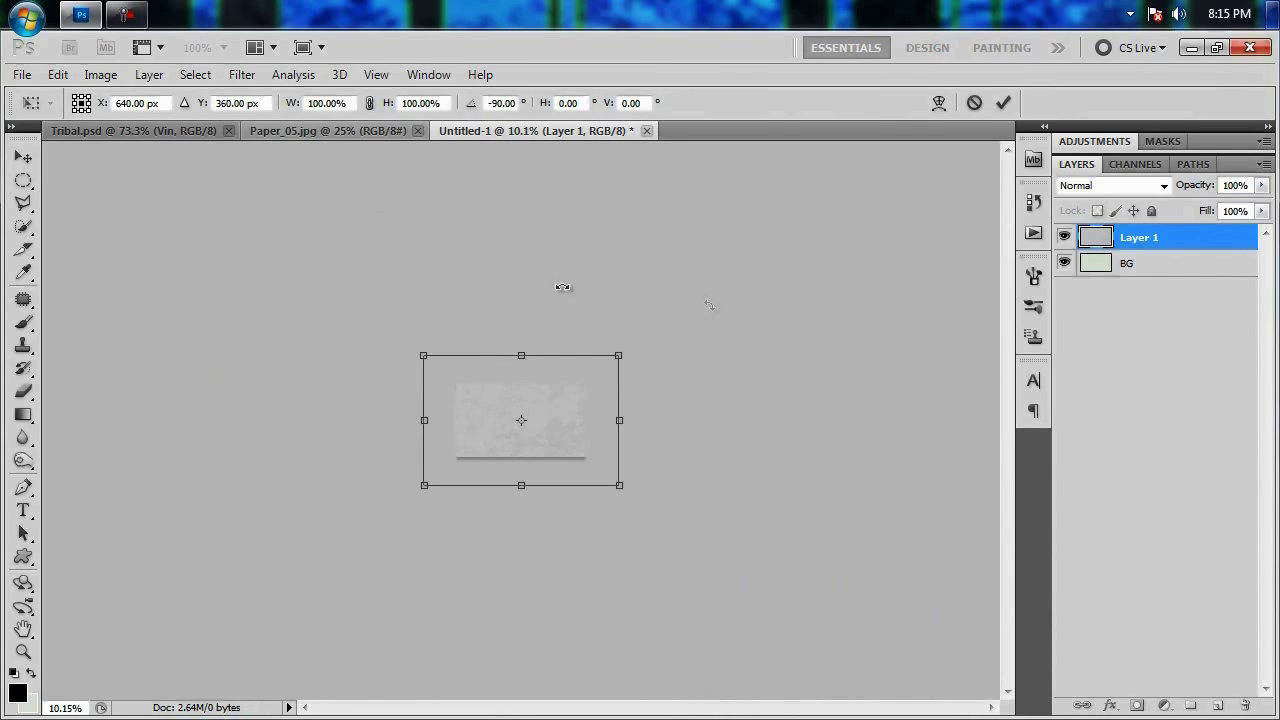
click(1008, 102)
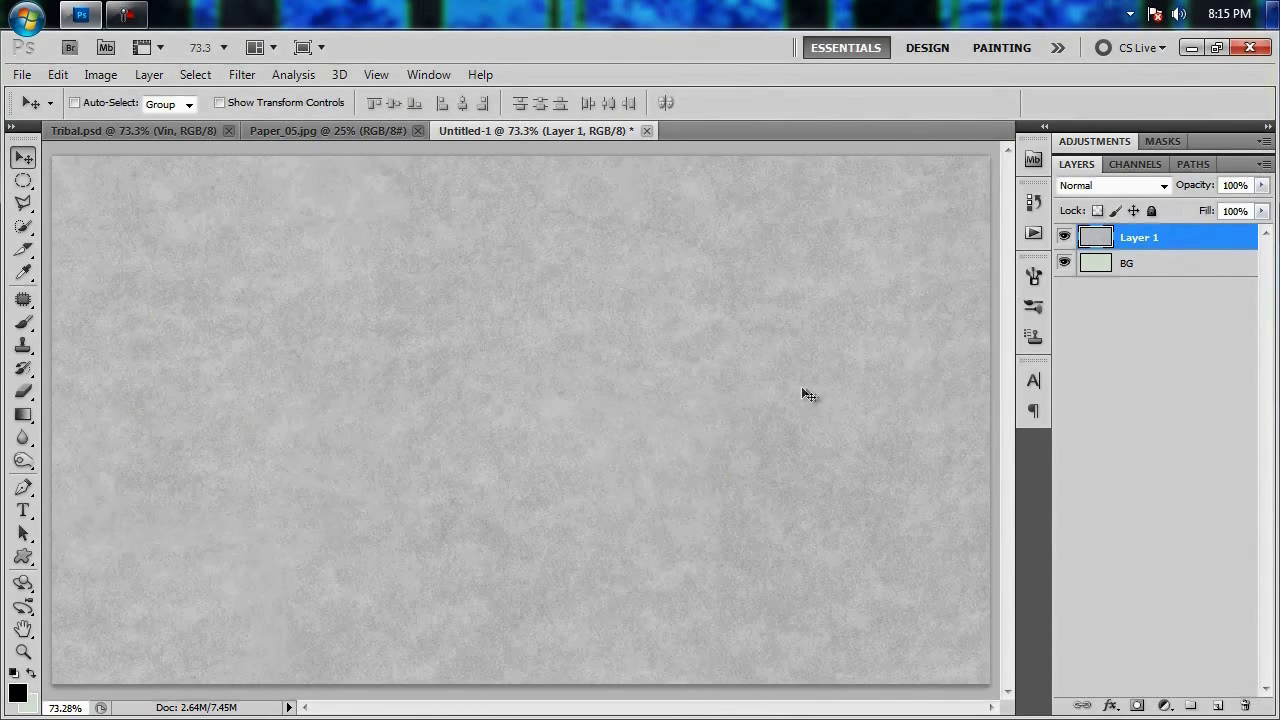
Step: Give the paper texture layer a blend mode so it mixes with the green BG
click(1112, 184)
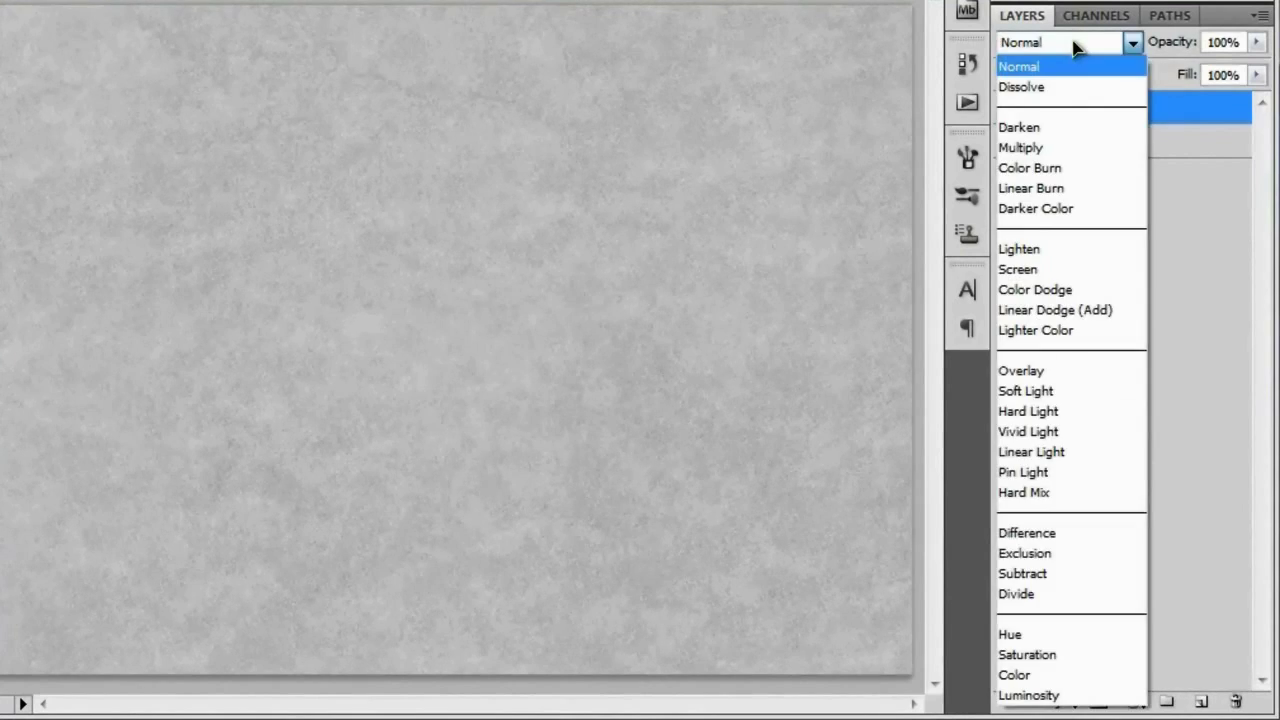
click(1020, 148)
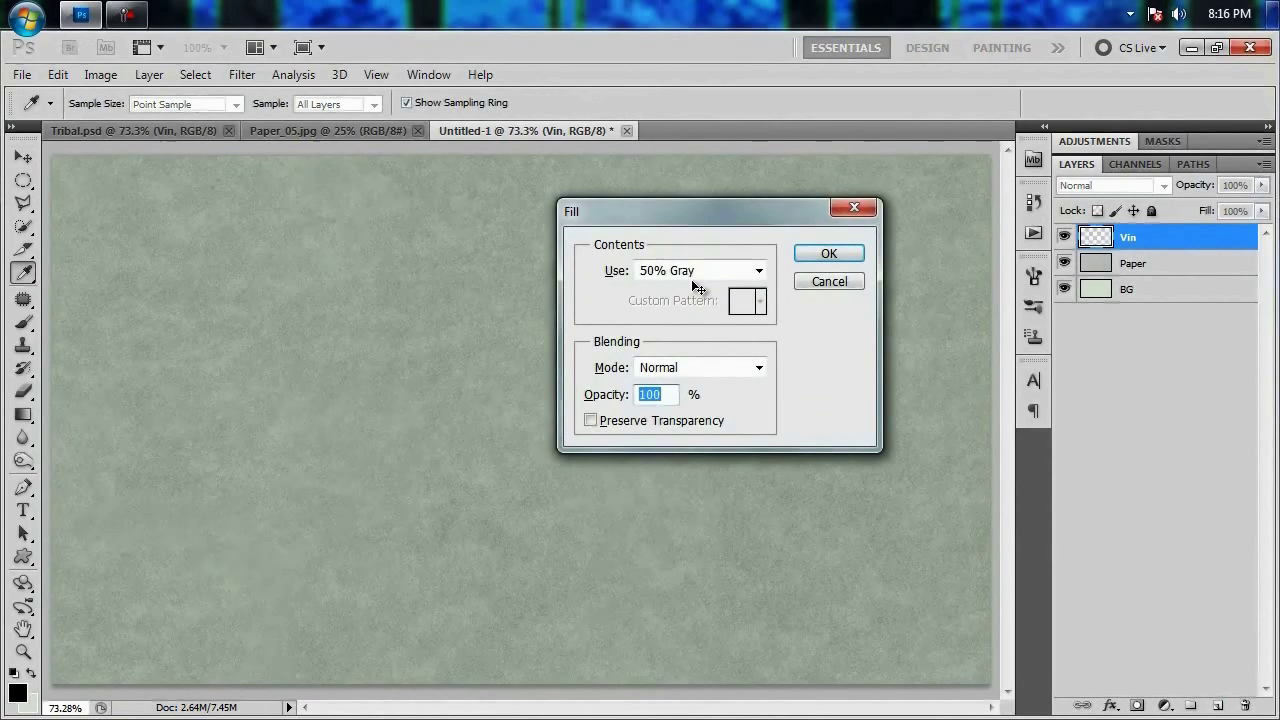
mouse_move(702, 272)
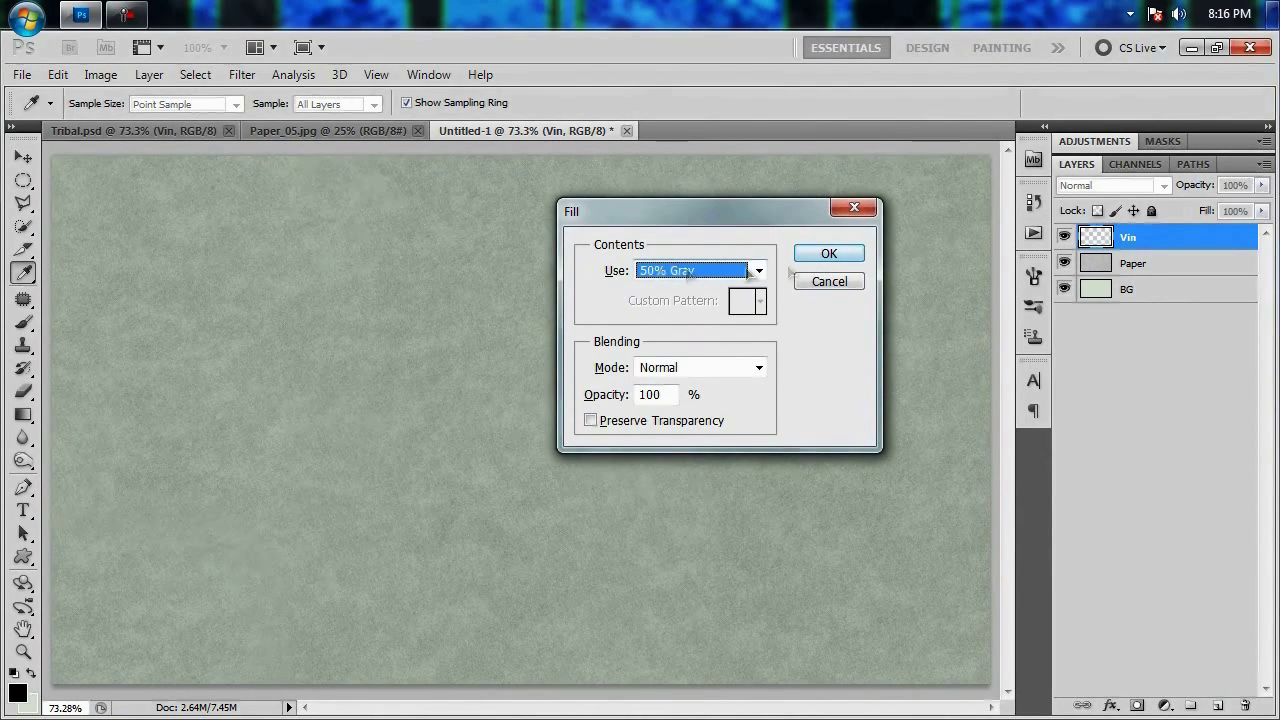
Step: Fill the new Vin layer with solid 50% Gray
click(828, 252)
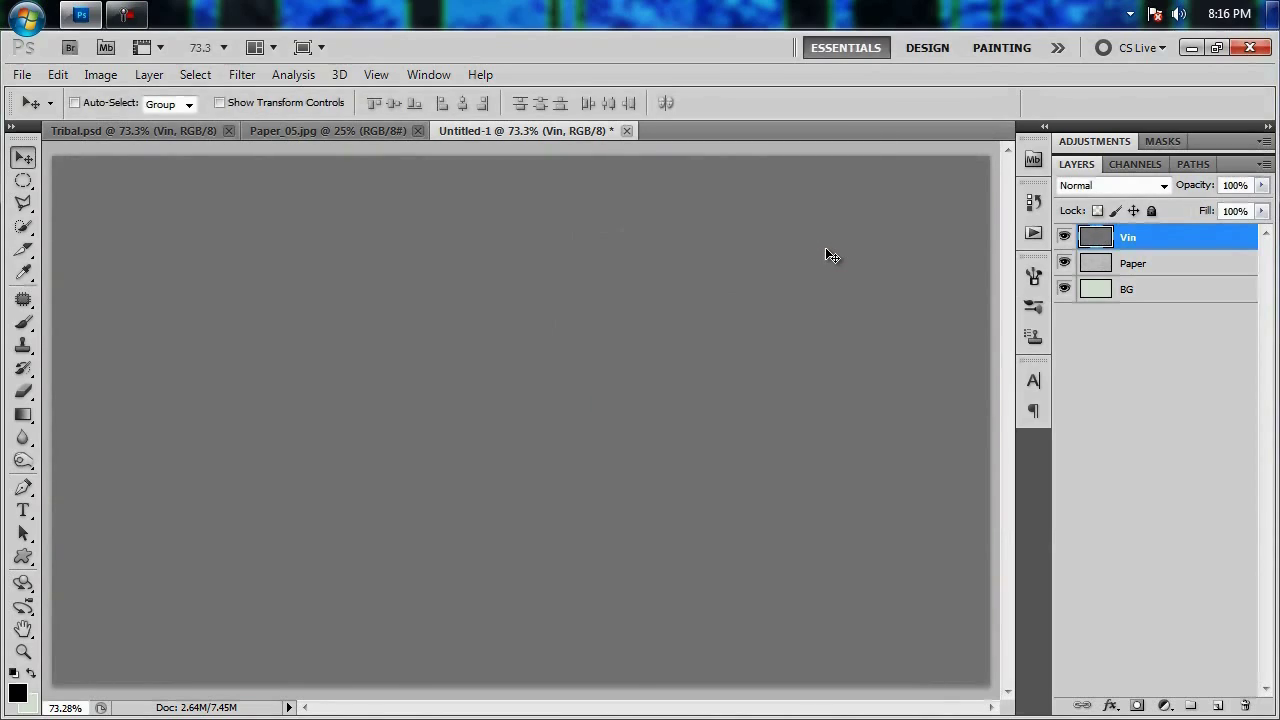
Step: Show rulers, place centre guides and draw a 100 px-feathered oval selection with the Elliptical Marquee
key(ctrl+r)
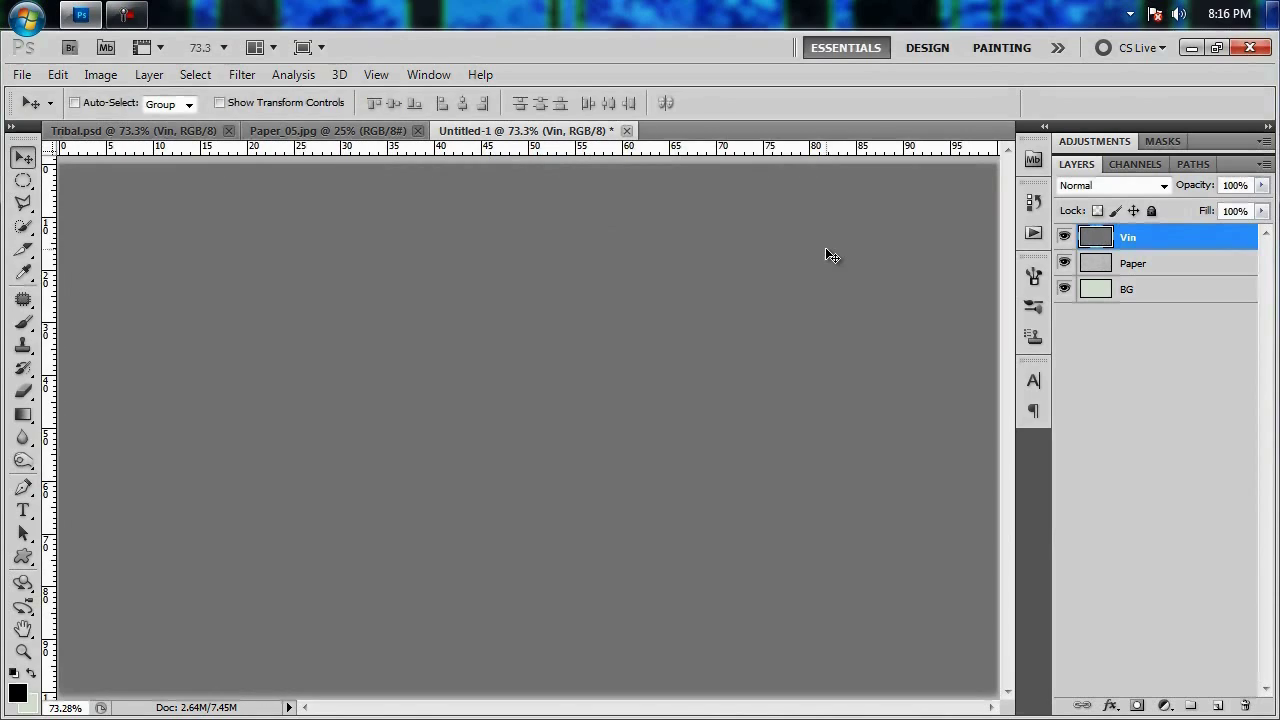
mouse_move(548, 152)
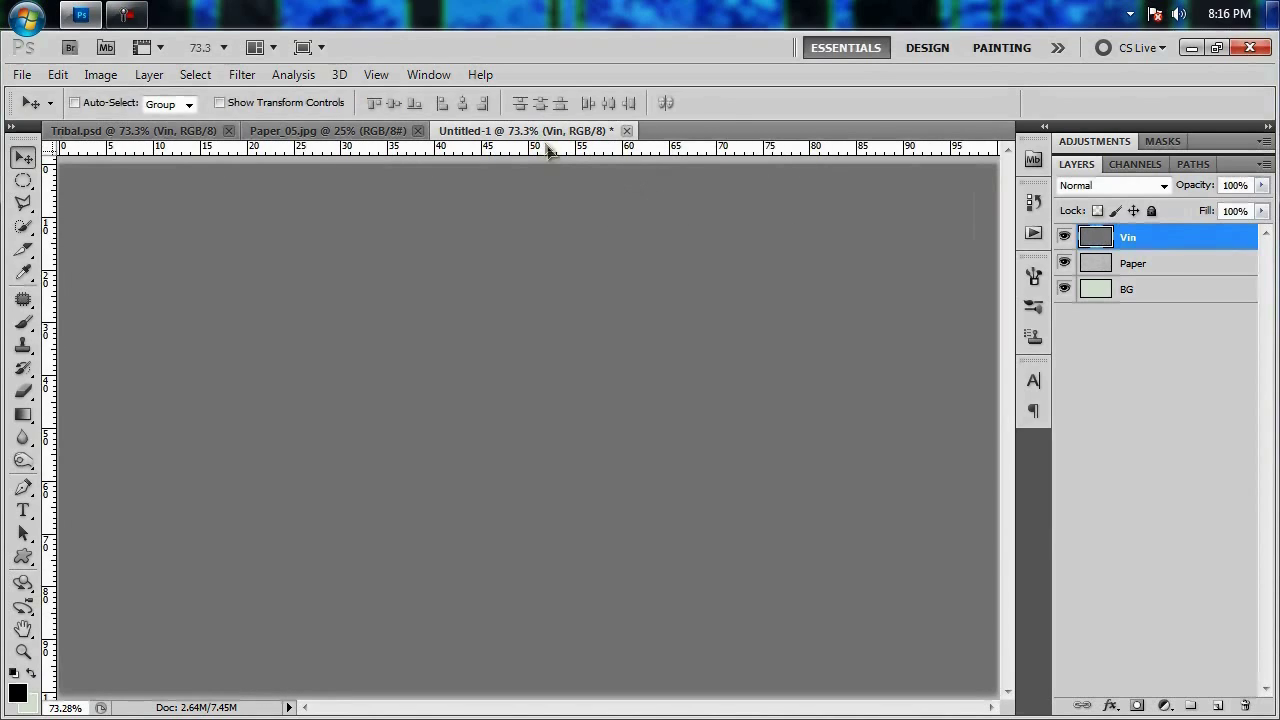
mouse_move(544, 220)
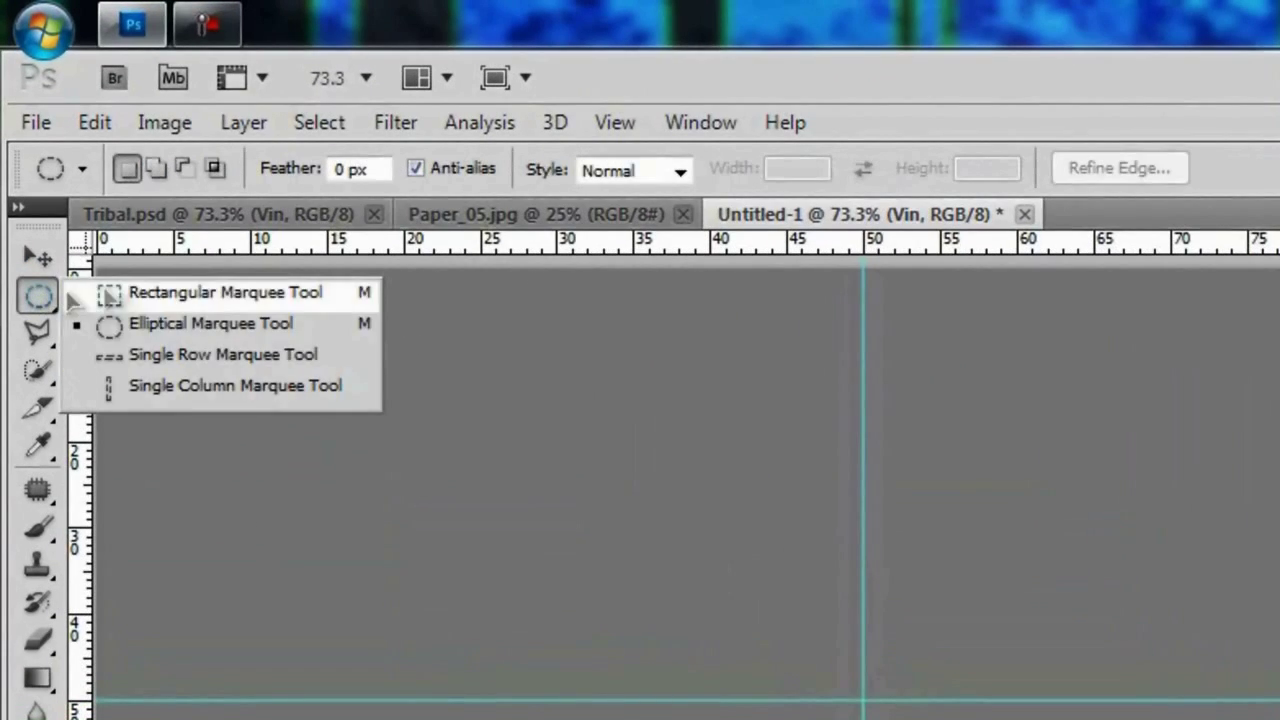
click(210, 324)
text(100)
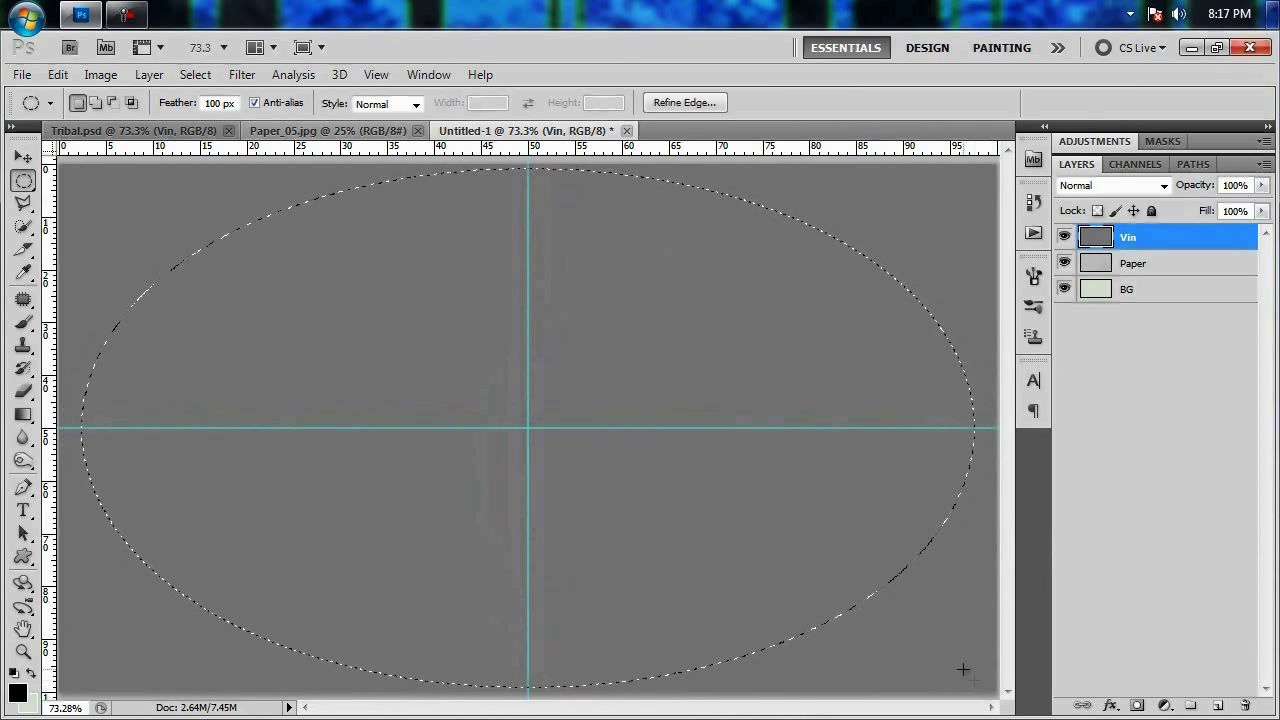
mouse_move(716, 456)
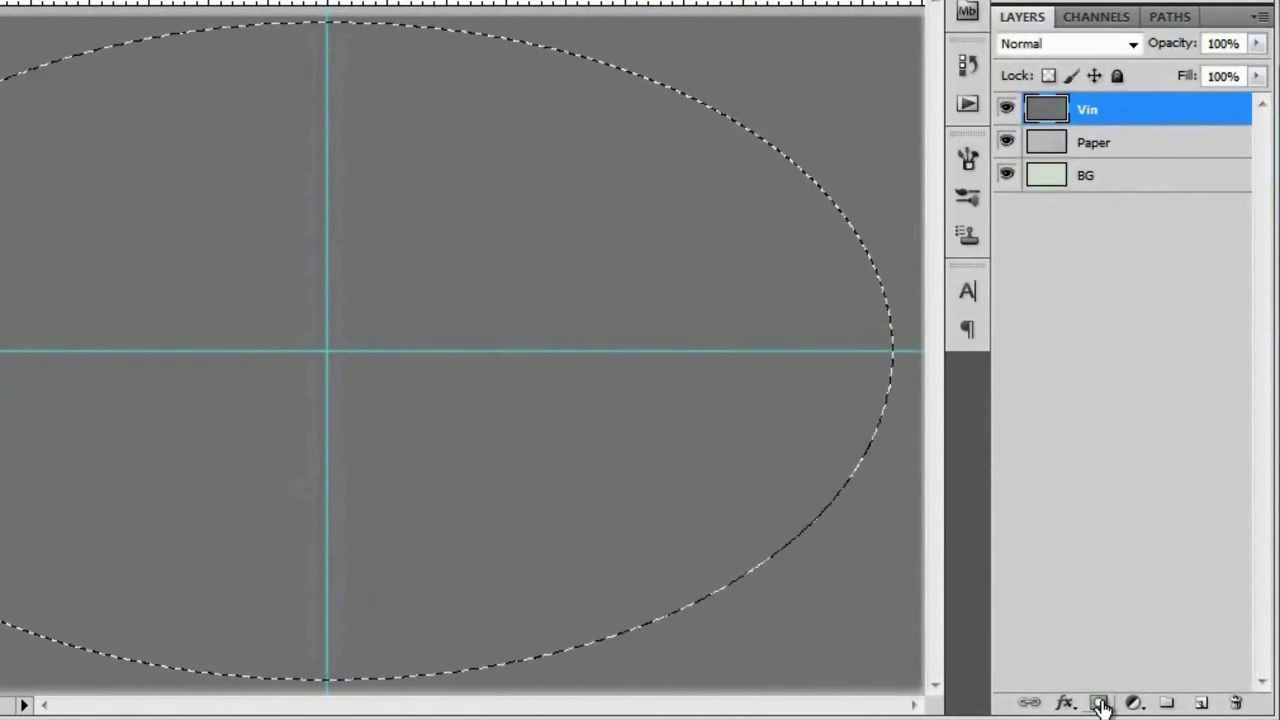
Step: Add a layer mask to Vin so the gray stays only in the feathered central oval
click(1098, 700)
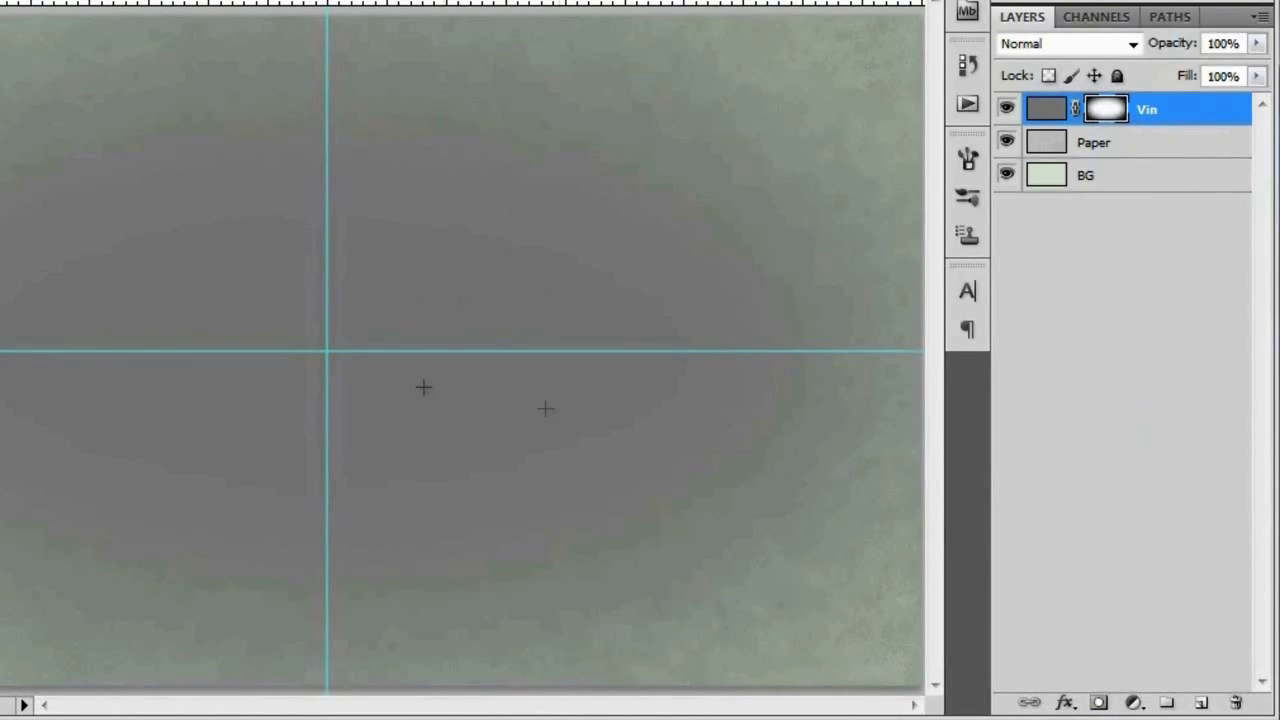
mouse_move(364, 308)
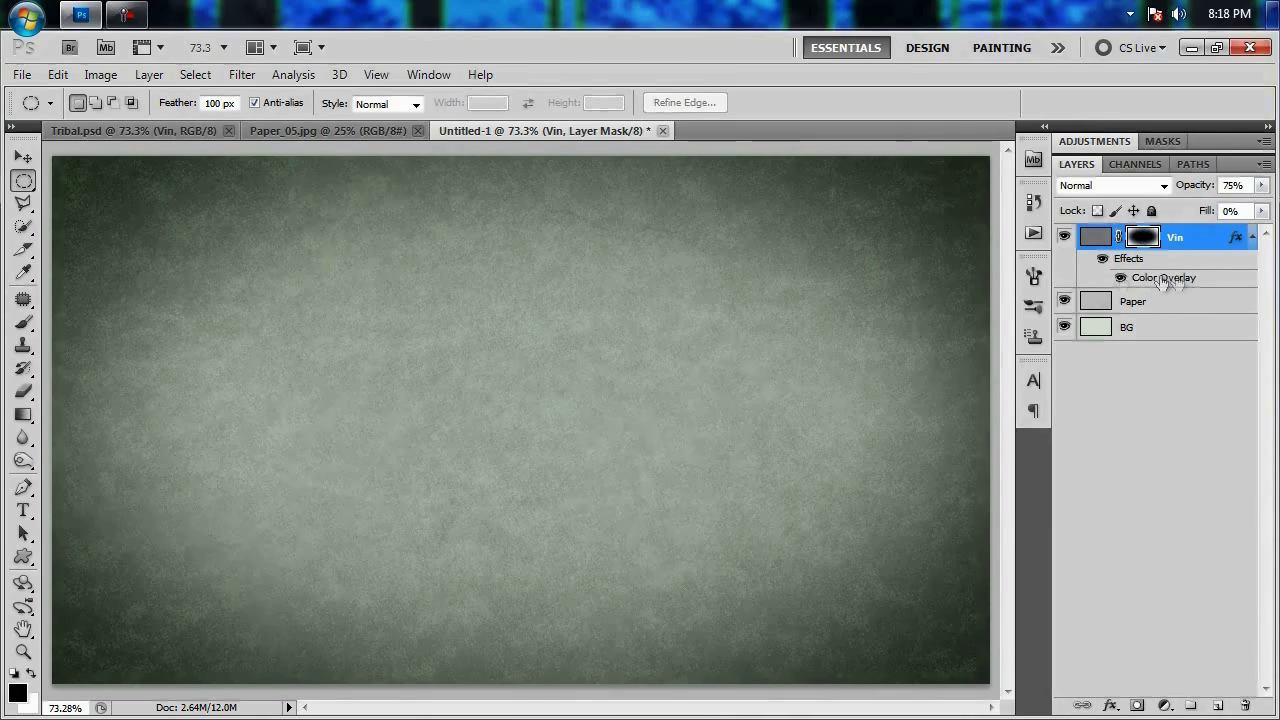
mouse_move(1188, 284)
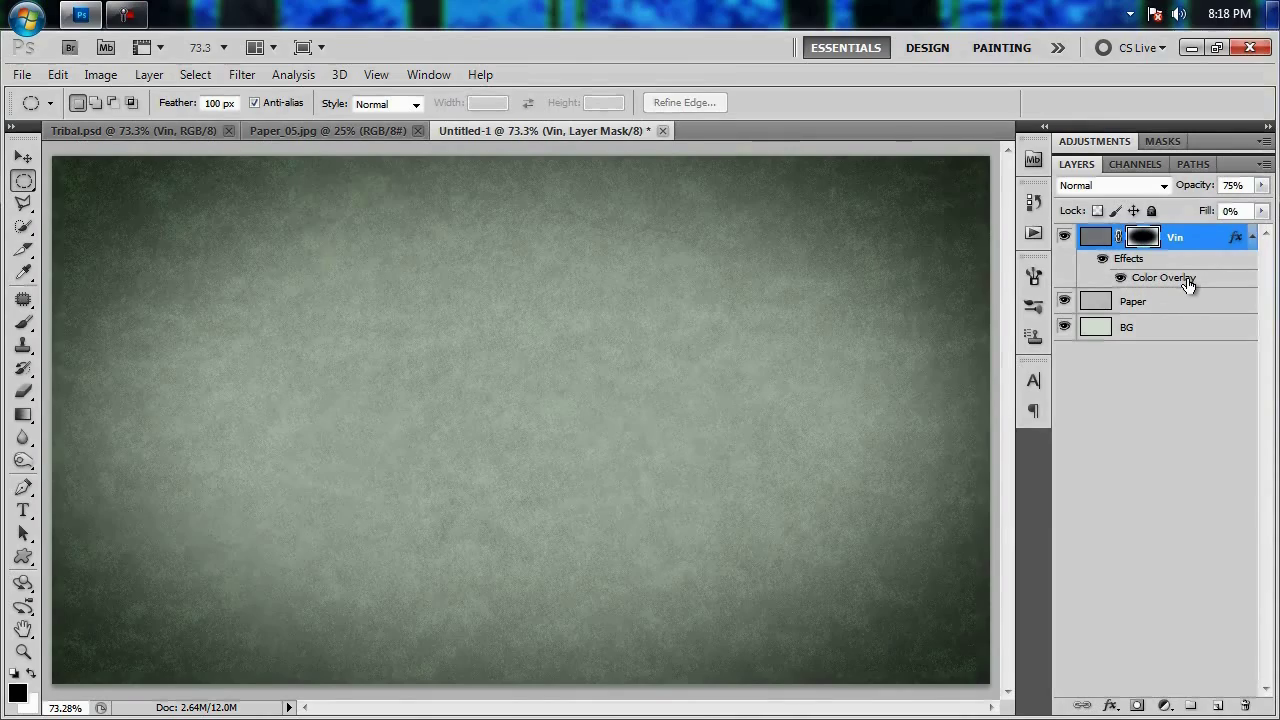
Step: Give the Vin layer a Color Overlay in Color Burn mode with dark green #2d352f
double_click(1160, 276)
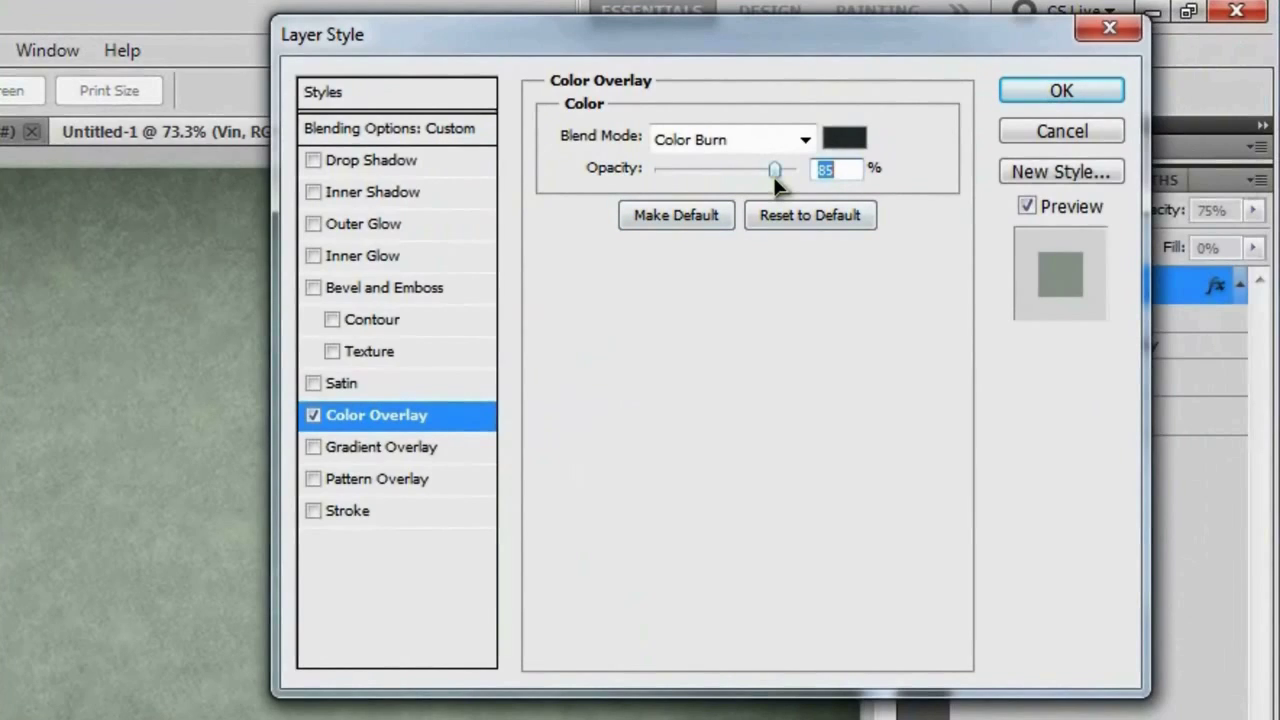
mouse_move(758, 144)
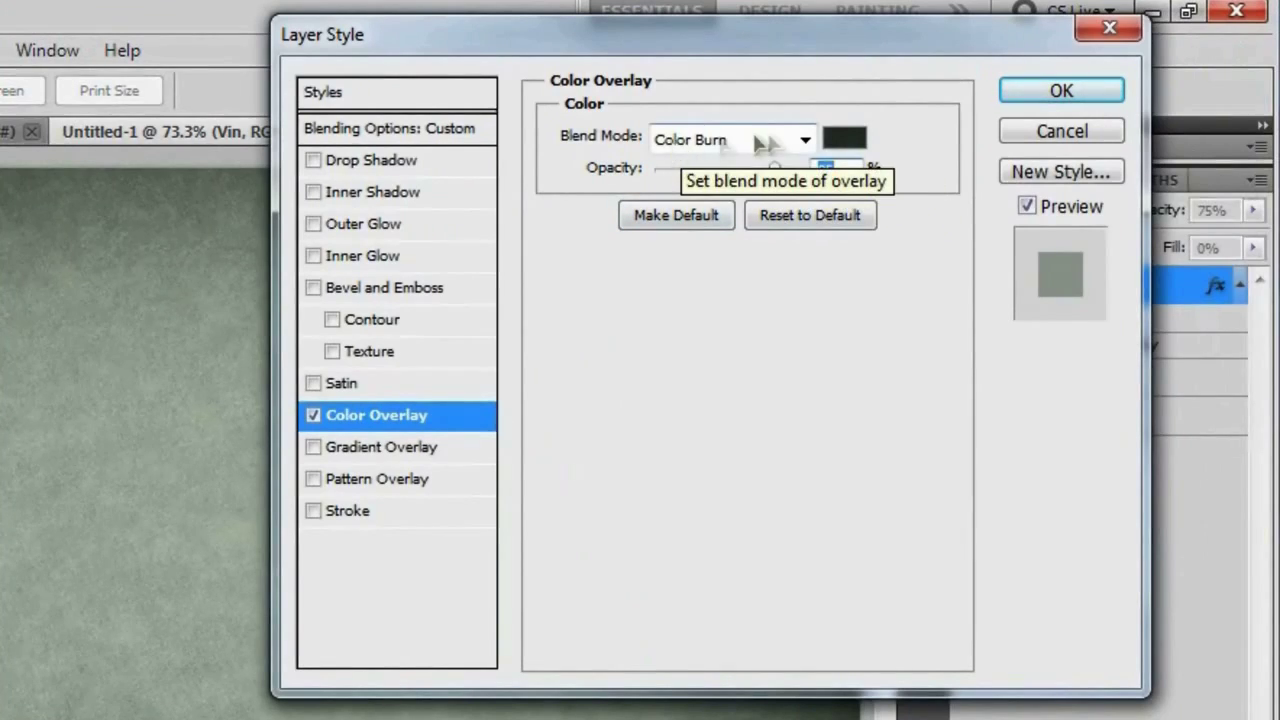
click(854, 136)
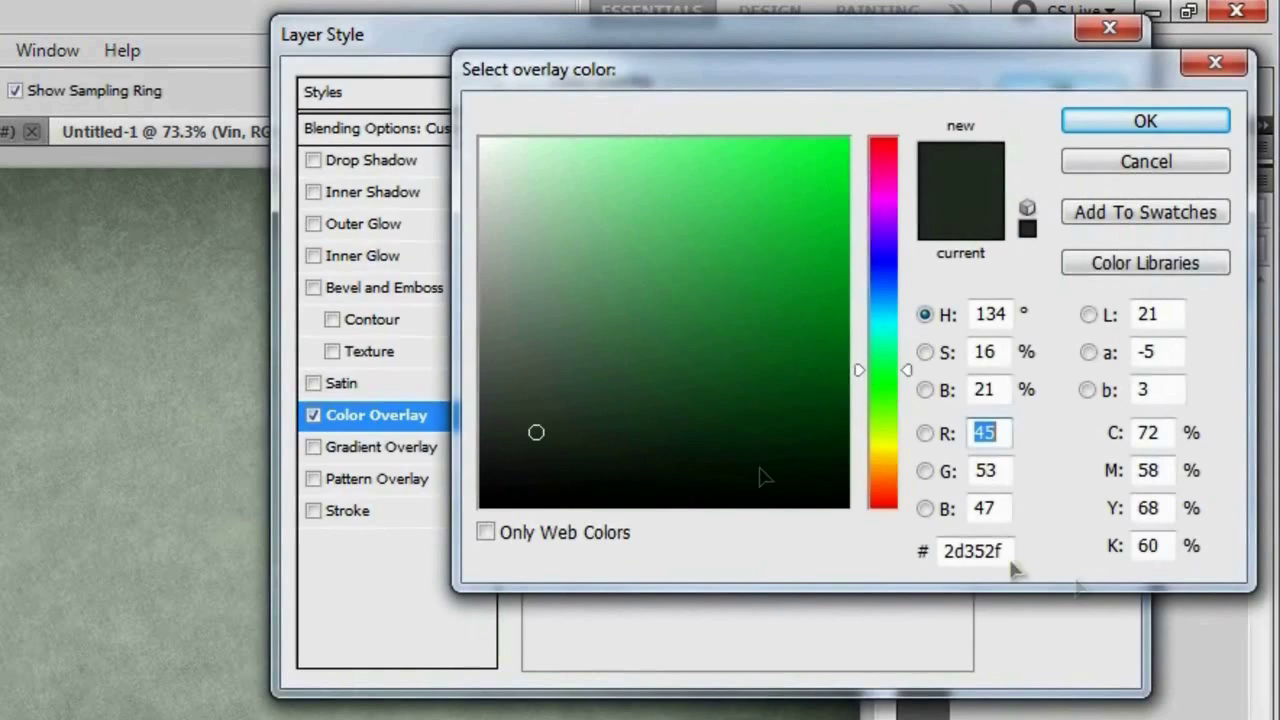
mouse_move(984, 596)
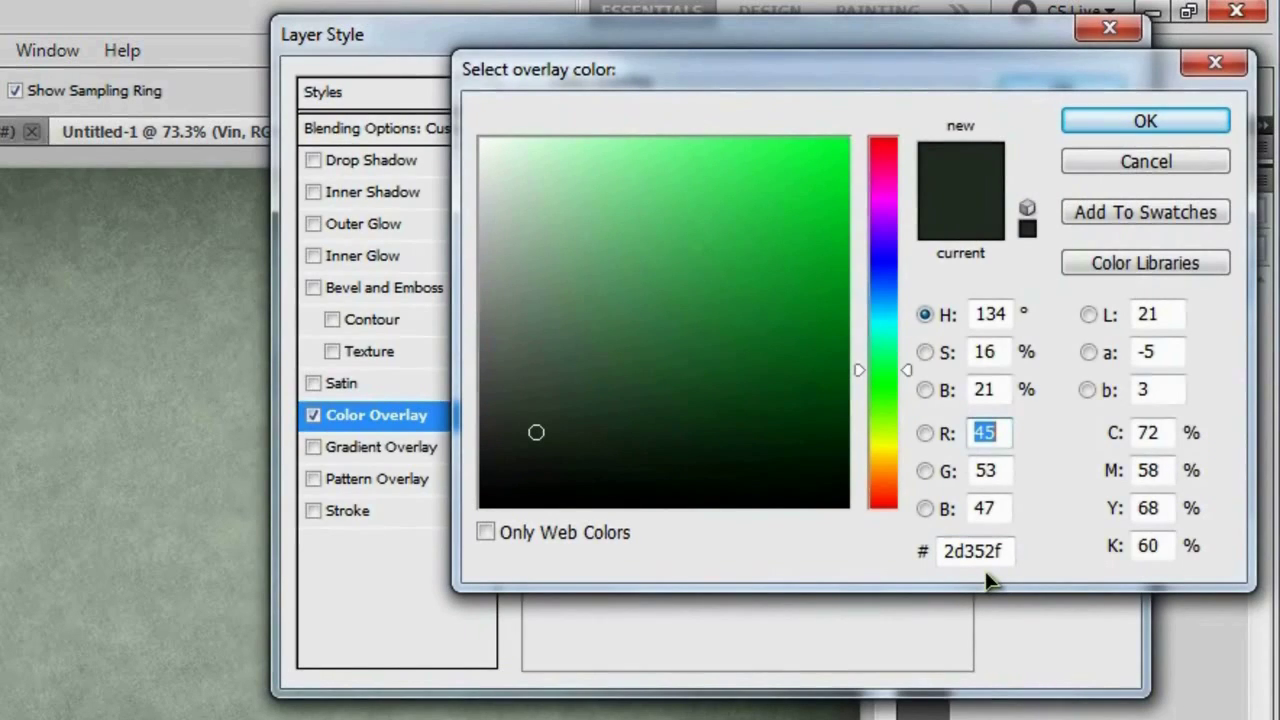
mouse_move(1130, 170)
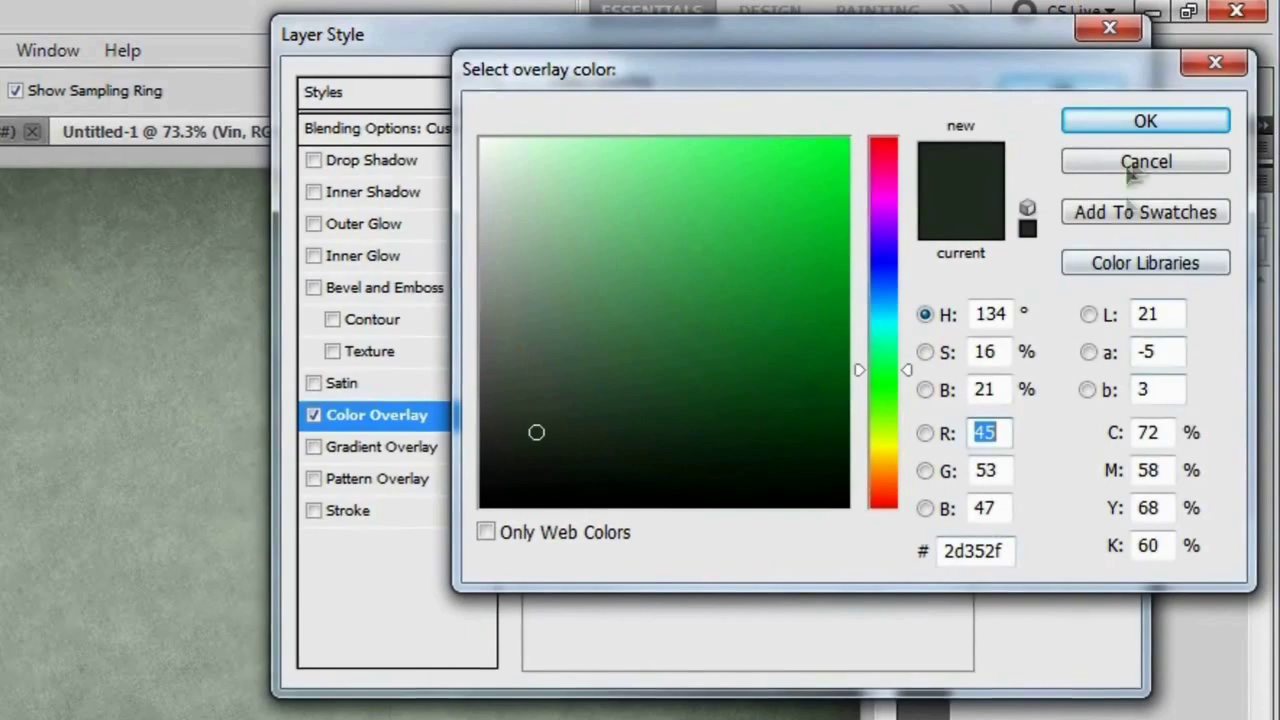
click(1144, 160)
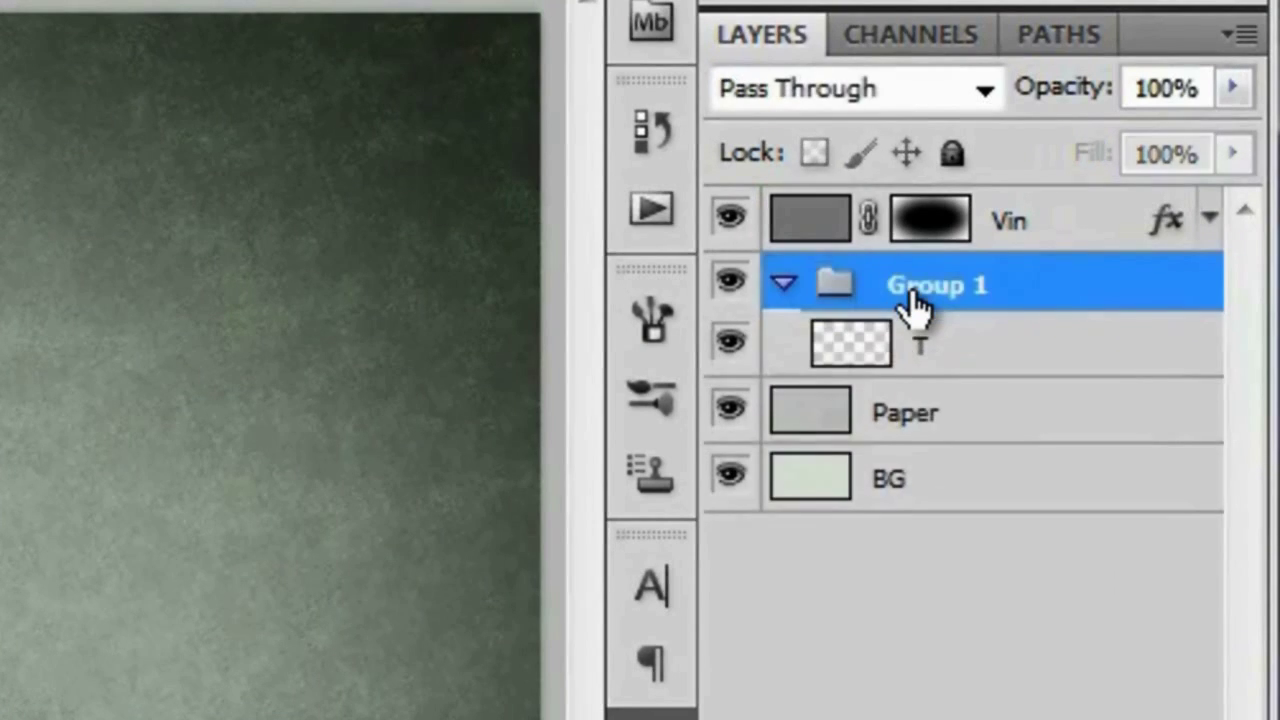
Step: Rename Group 1 holding layer T to 'Tribal 1'
double_click(936, 284)
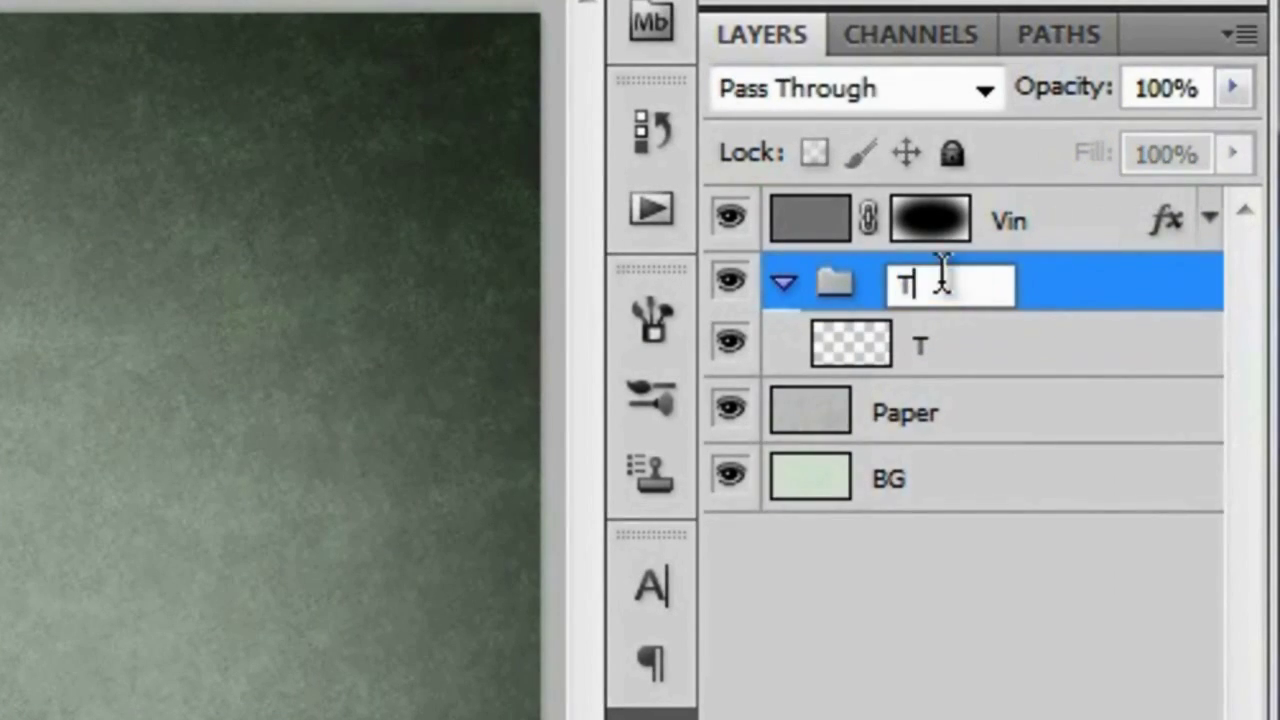
text(Tribal 1)
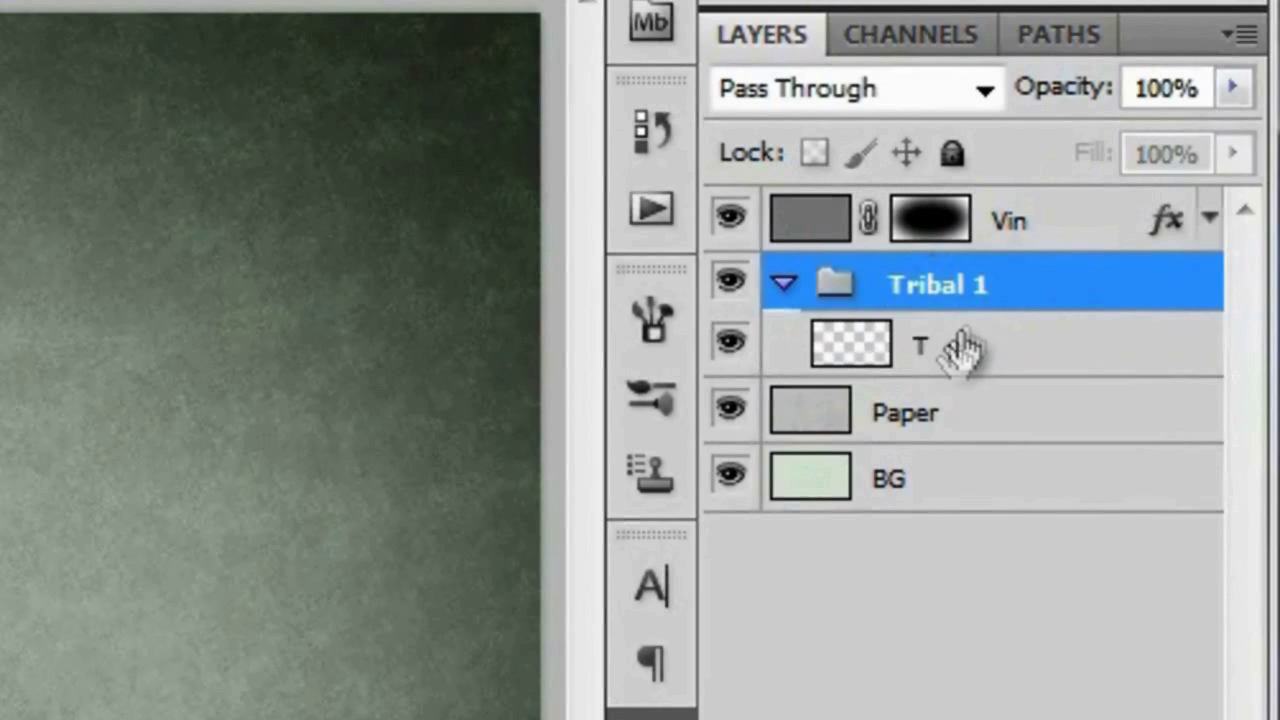
click(920, 344)
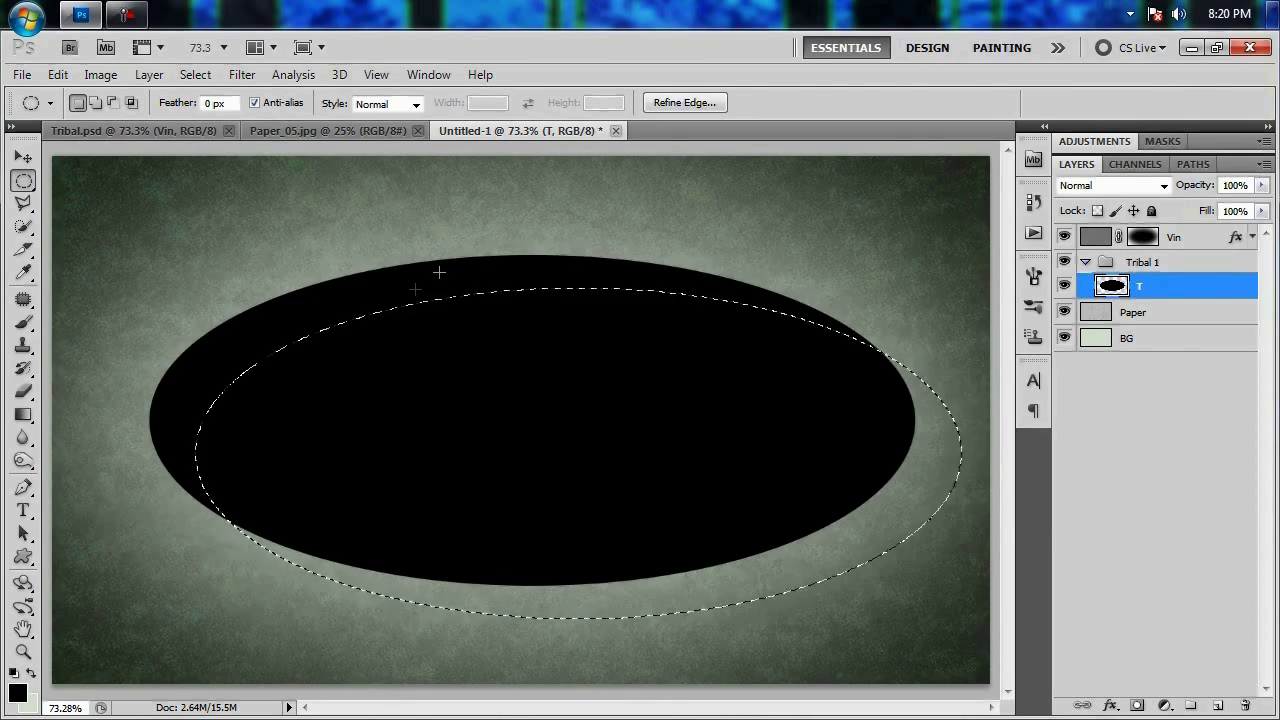
mouse_move(456, 370)
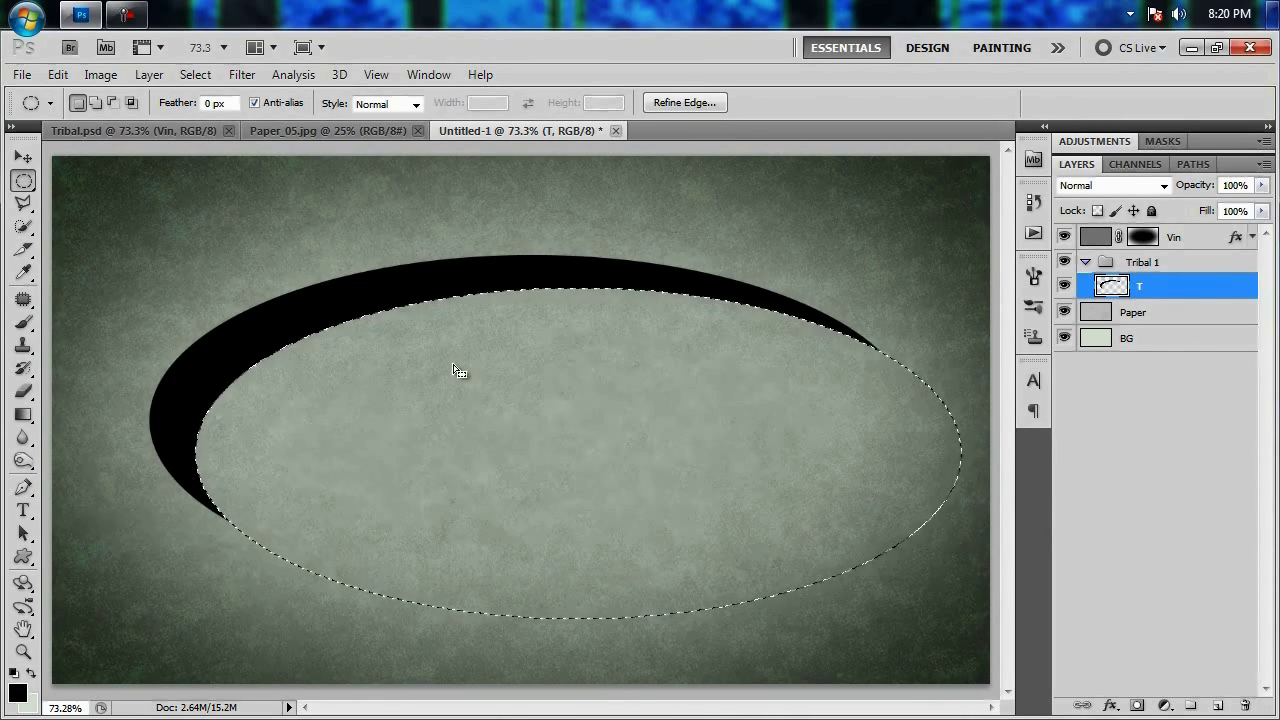
mouse_move(590, 440)
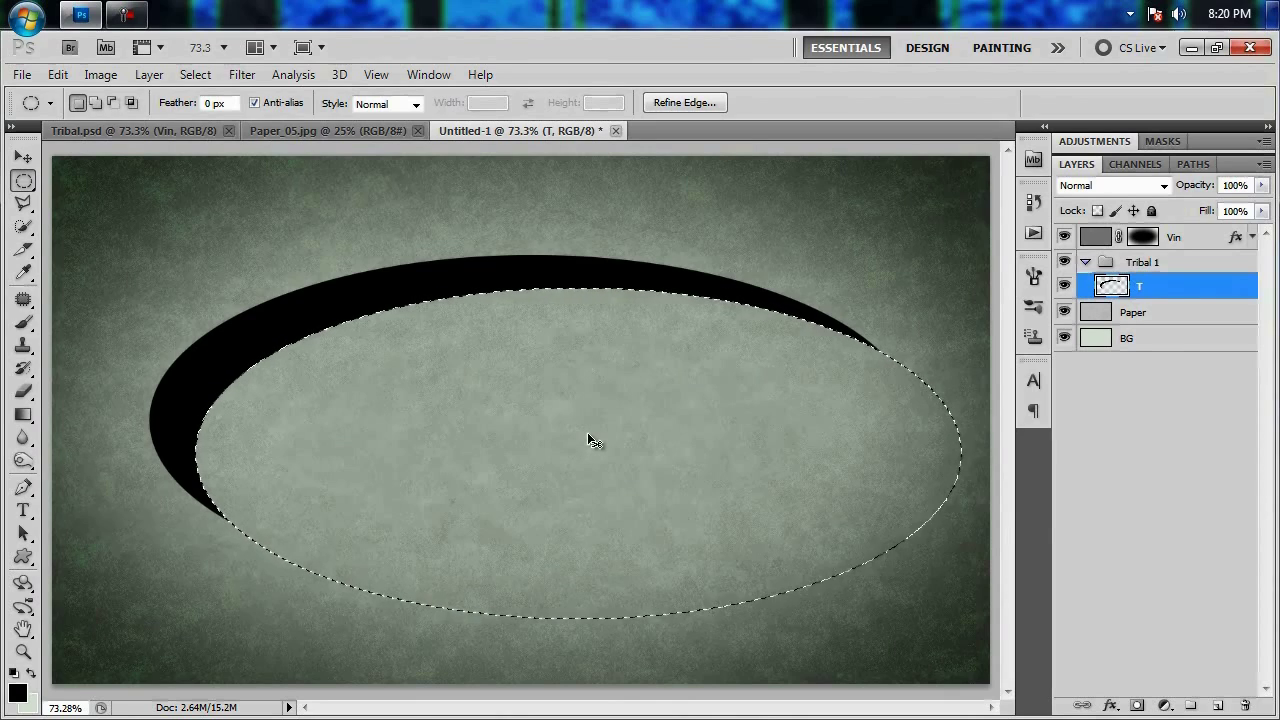
Step: Trim the black oval on layer T with an offset ellipse into a thin crescent and deselect
key(Ctrl+D)
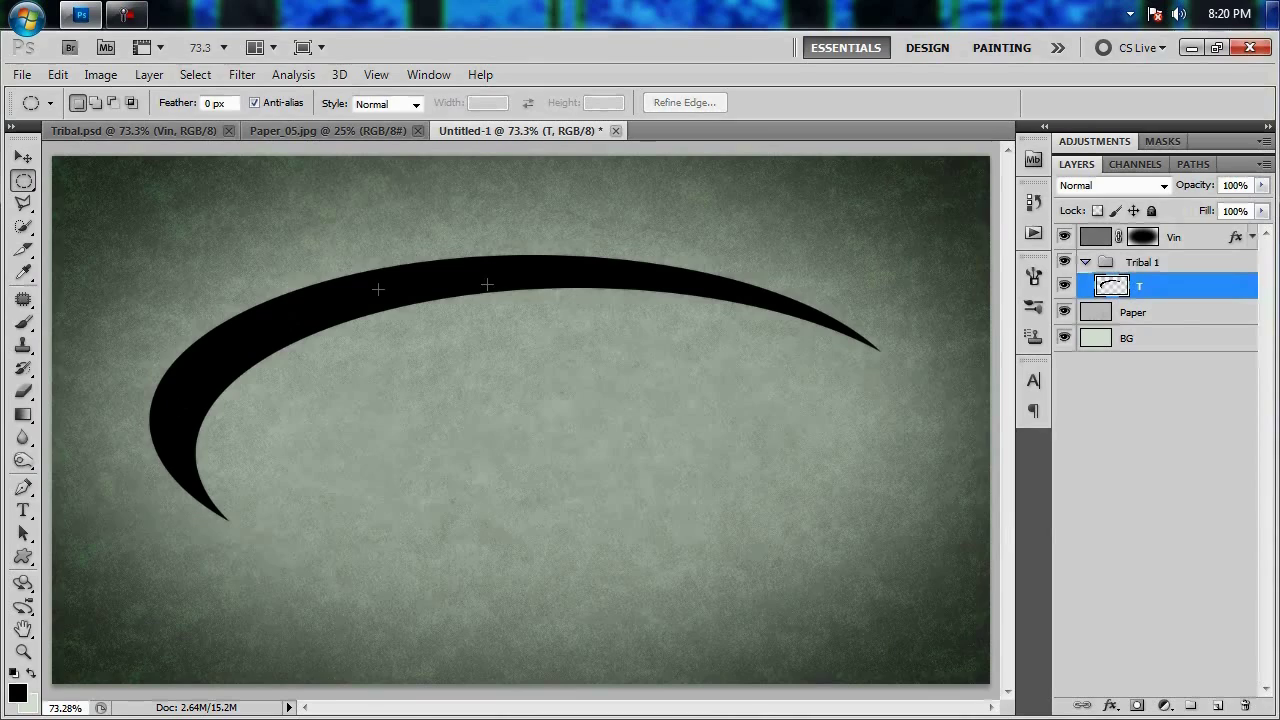
mouse_move(694, 344)
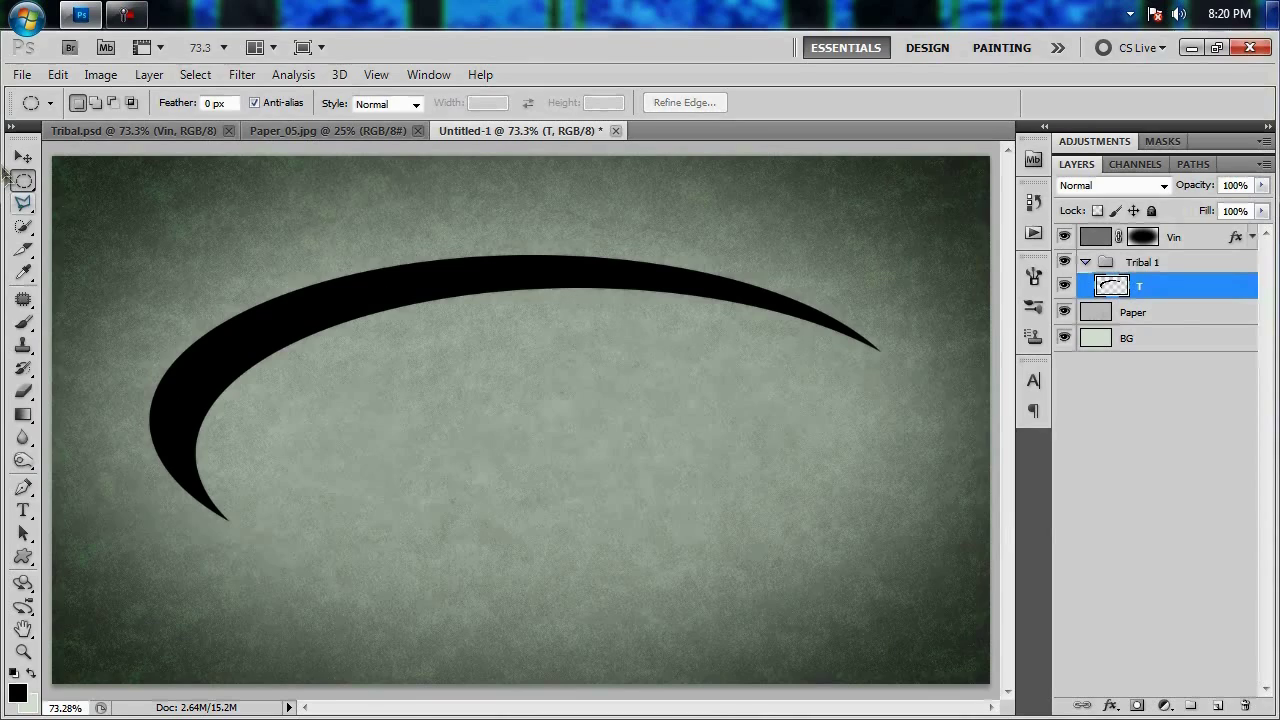
Step: Duplicate the crescent, flip and position the copy at the right end, and merge it into layer T
click(20, 156)
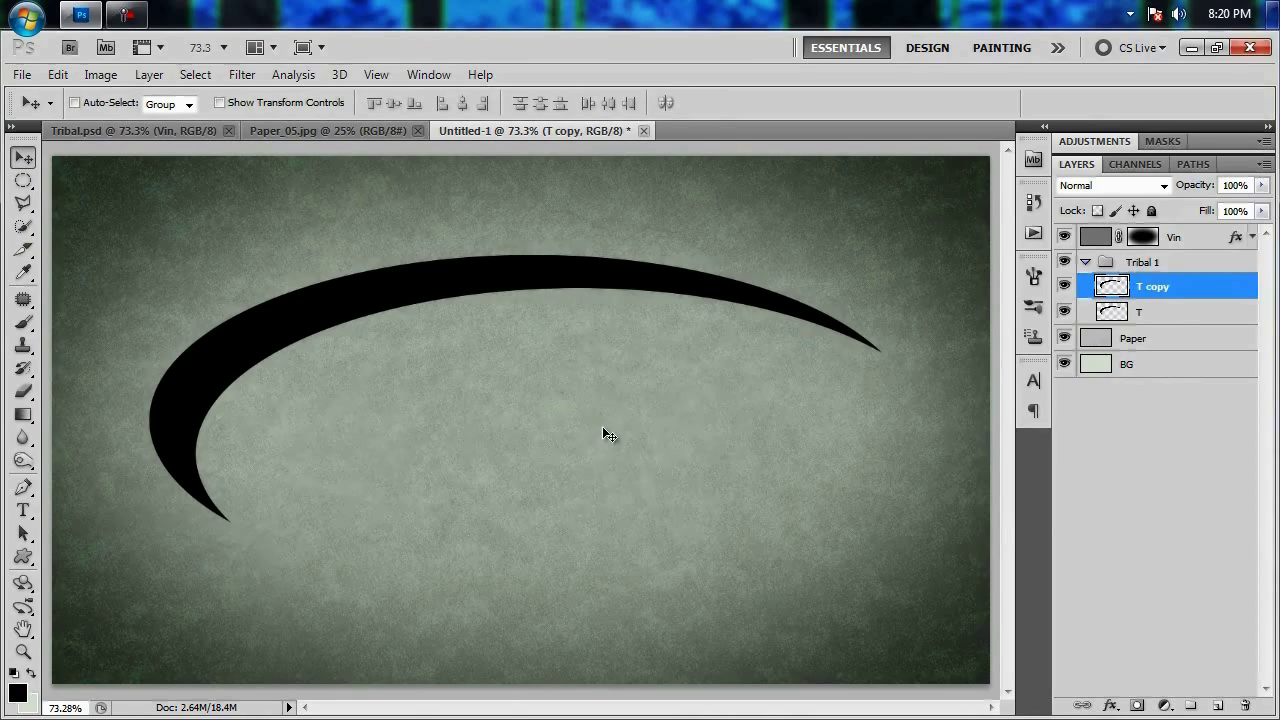
key(Ctrl+t)
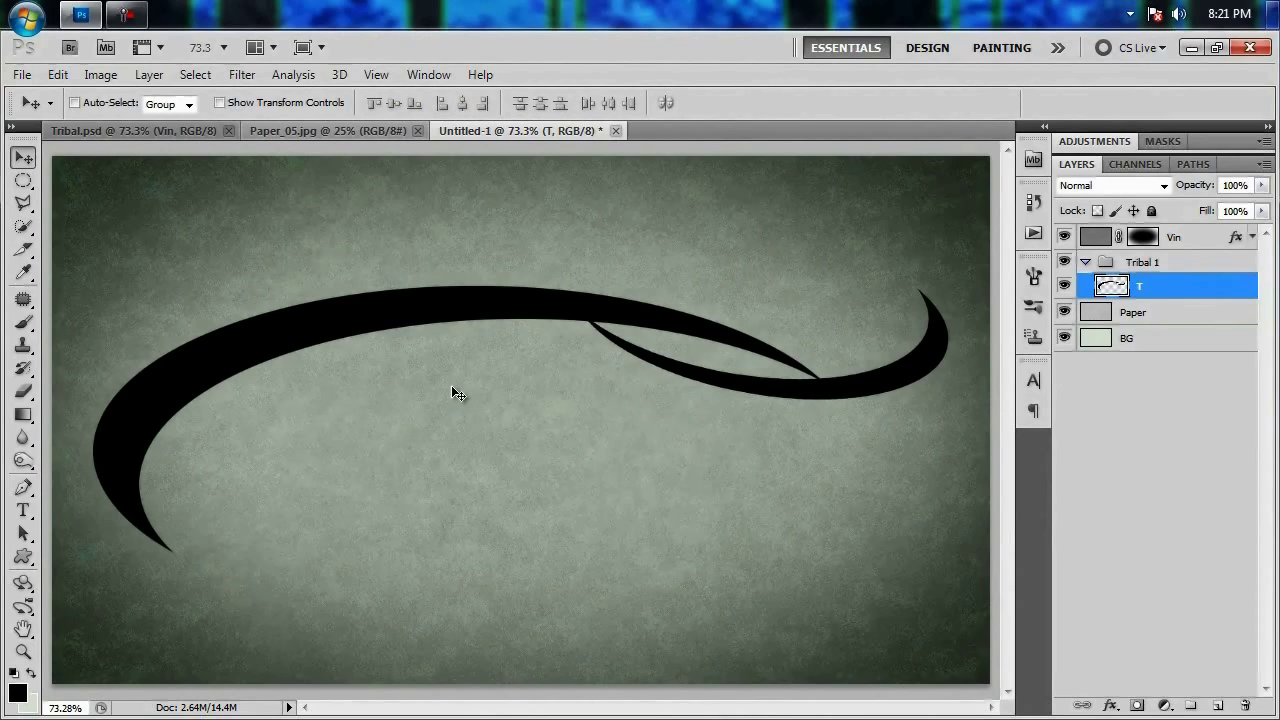
mouse_move(588, 468)
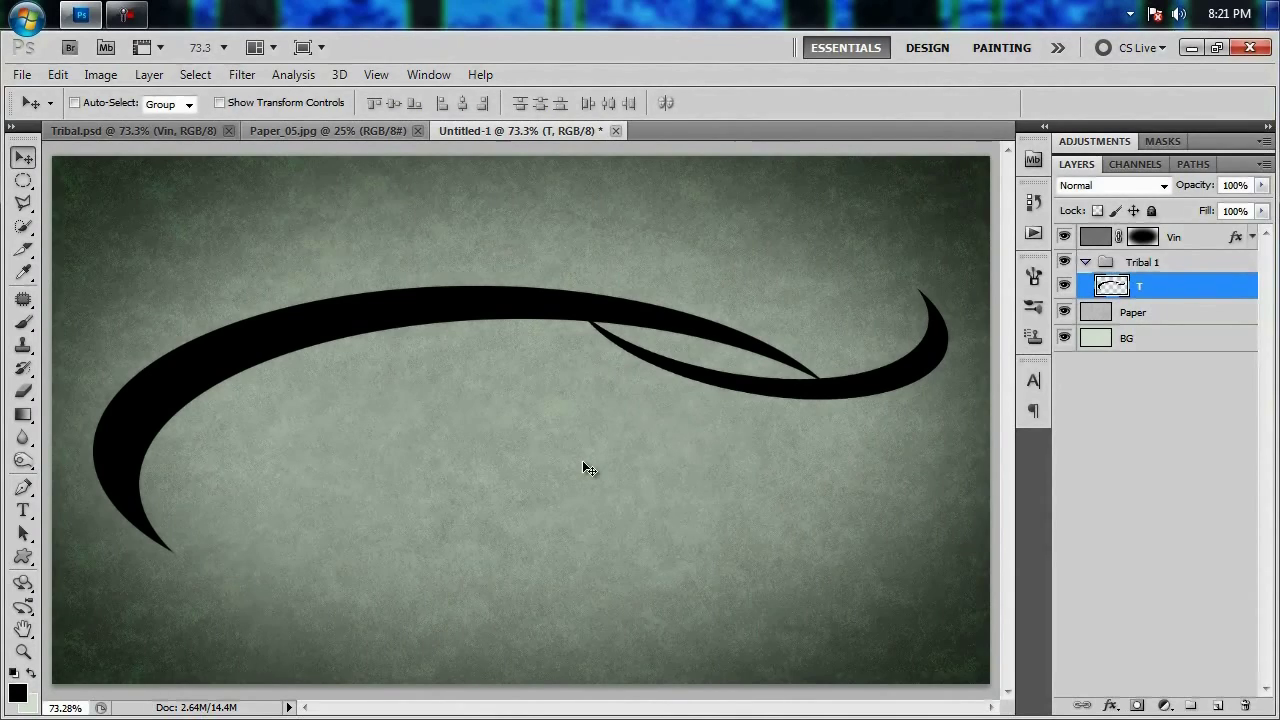
Step: Duplicate the swoosh repeatedly, rotating each copy -45° about the centre to build a radial star up to T copy 8
key(ctrl+j)
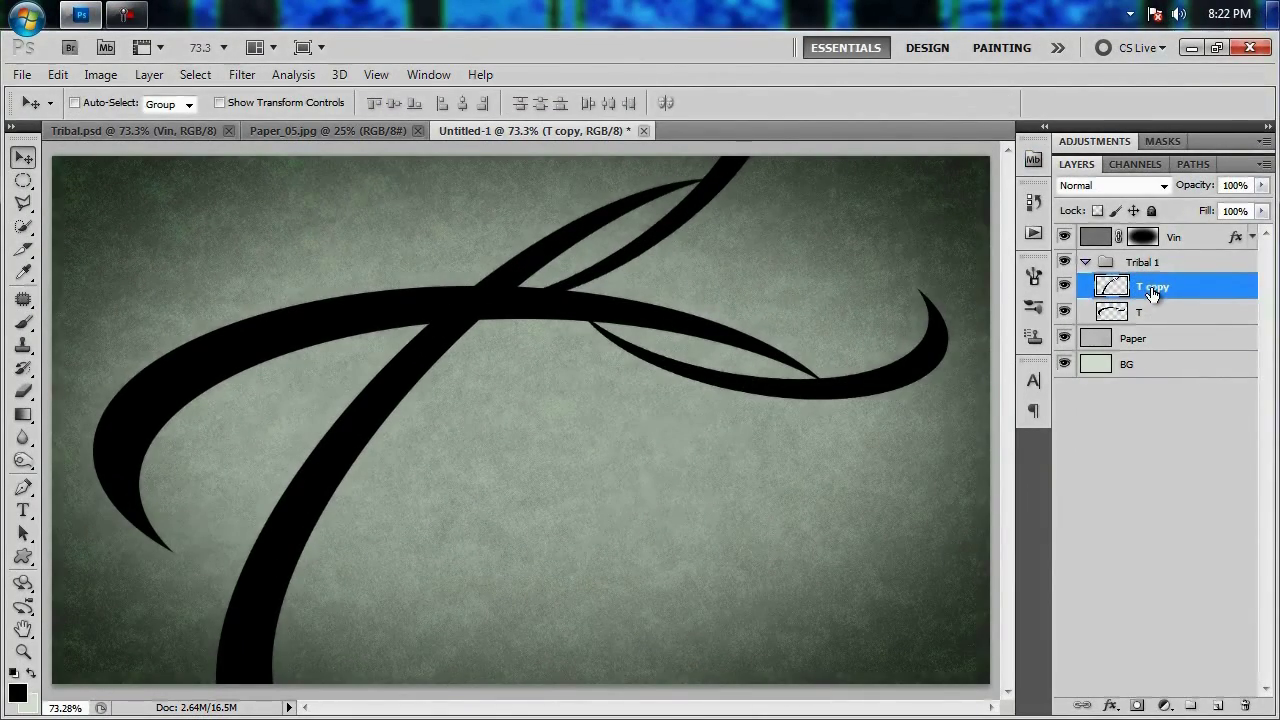
key(ctrl+j)
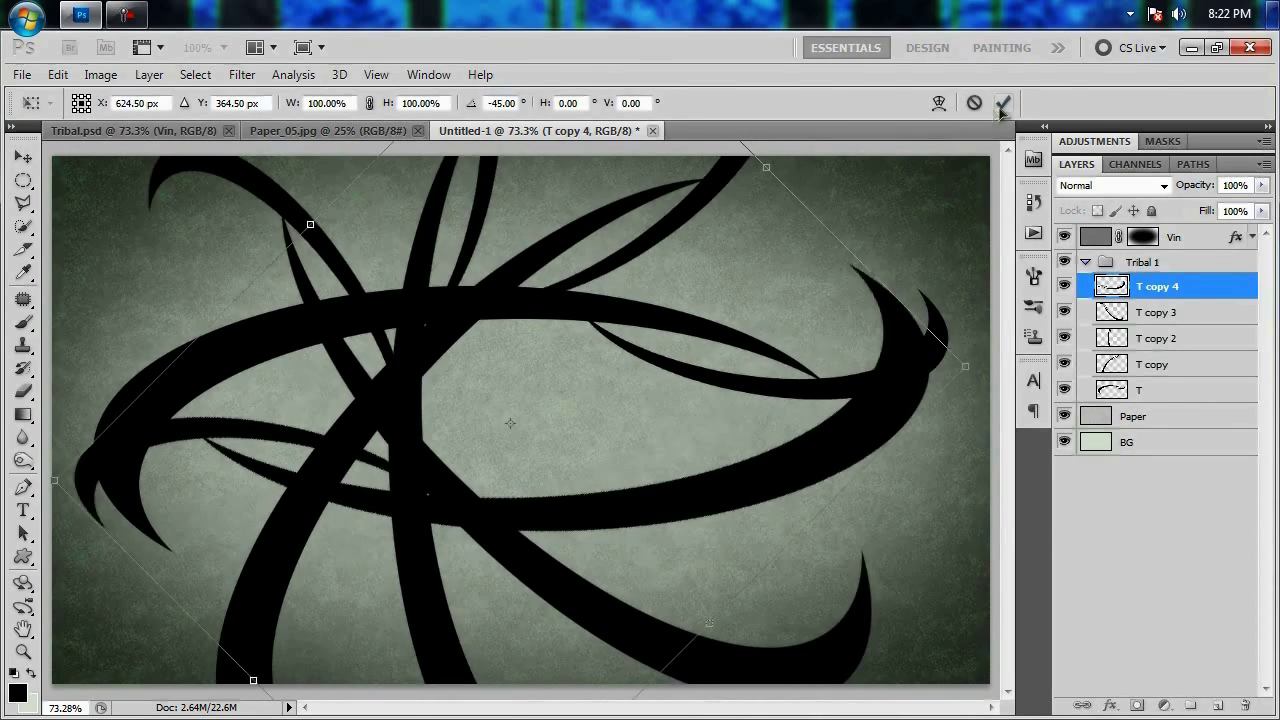
click(1012, 102)
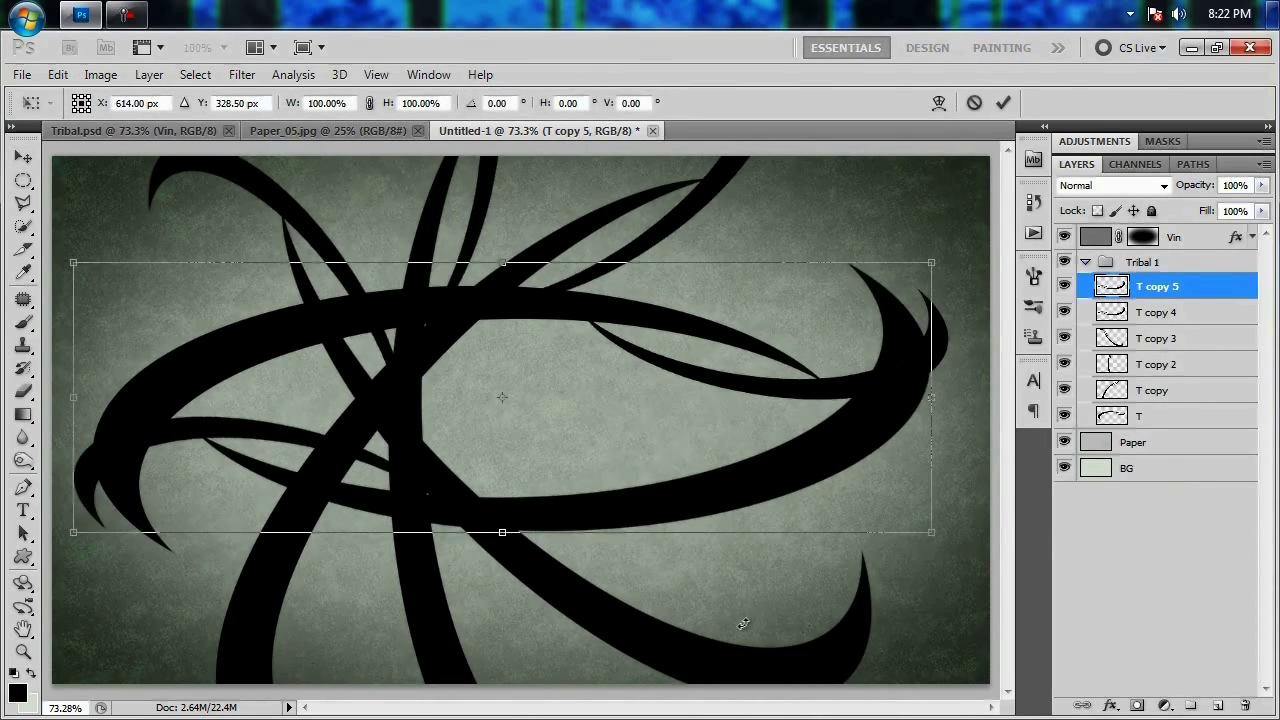
drag(930, 264, 900, 188)
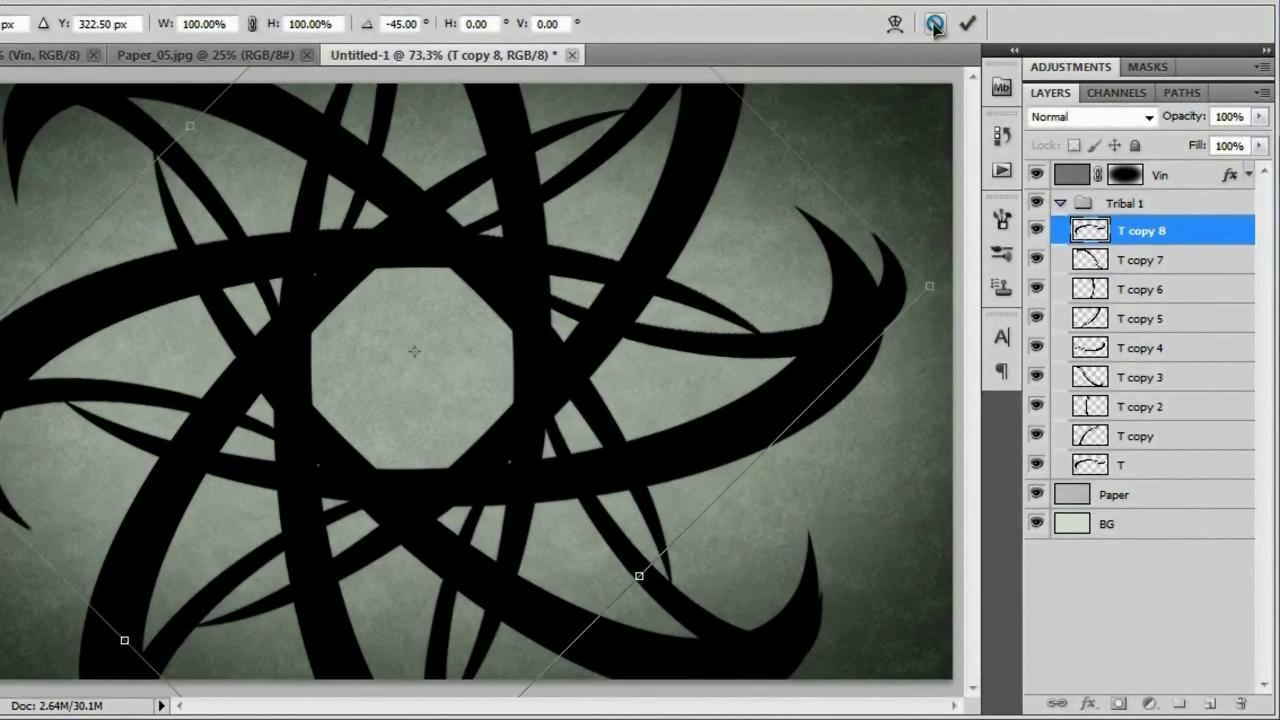
click(934, 24)
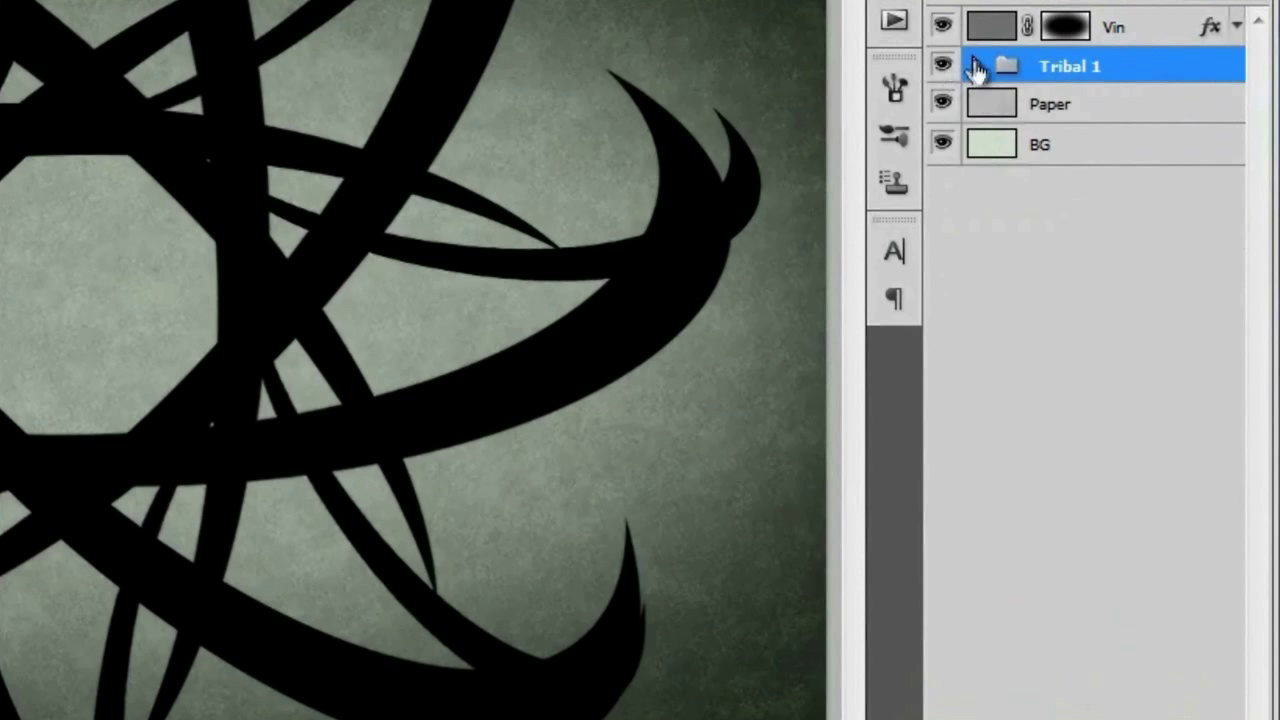
Step: Collapse the Tribal 1 group and scale the whole star down to fit centred inside the canvas
click(978, 64)
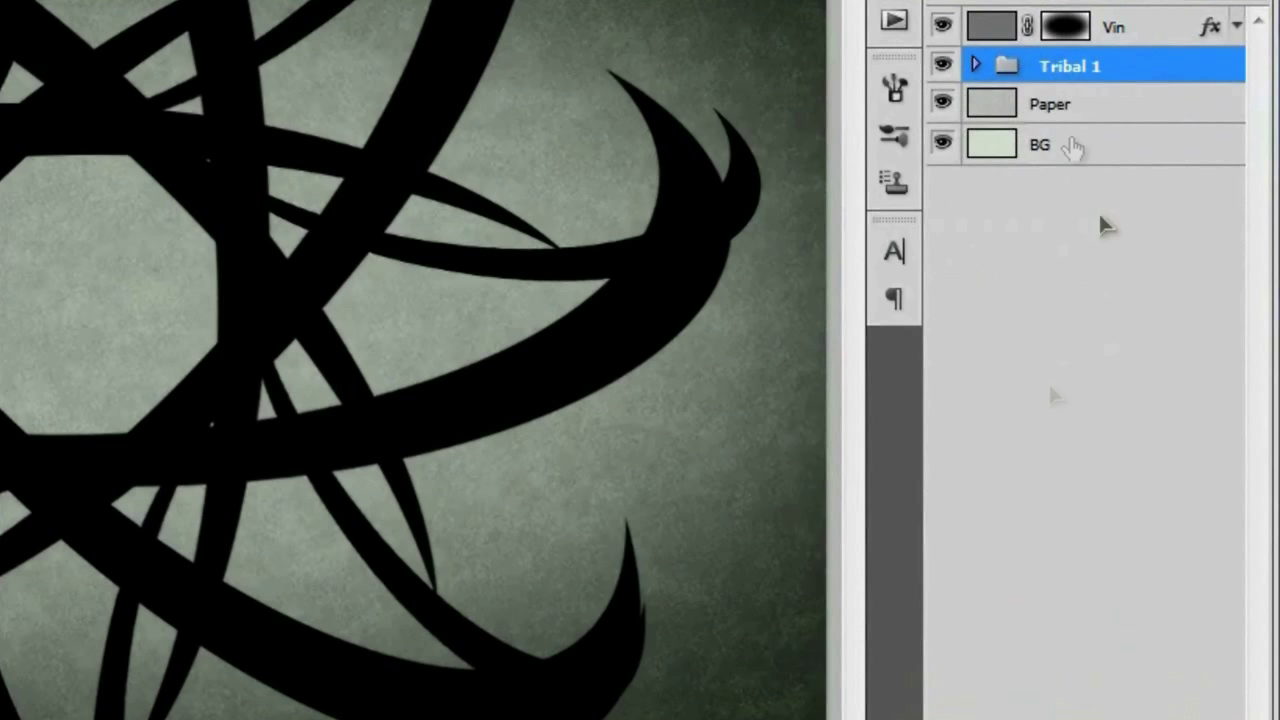
click(978, 64)
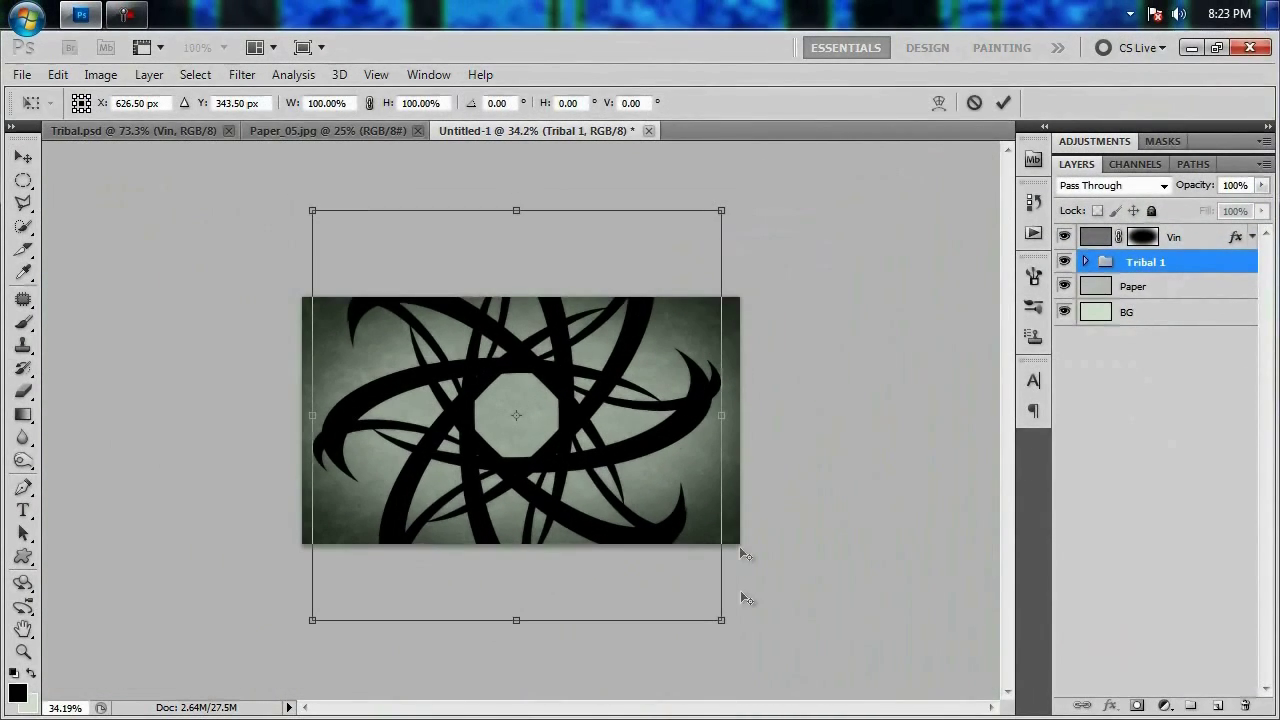
drag(720, 620, 676, 570)
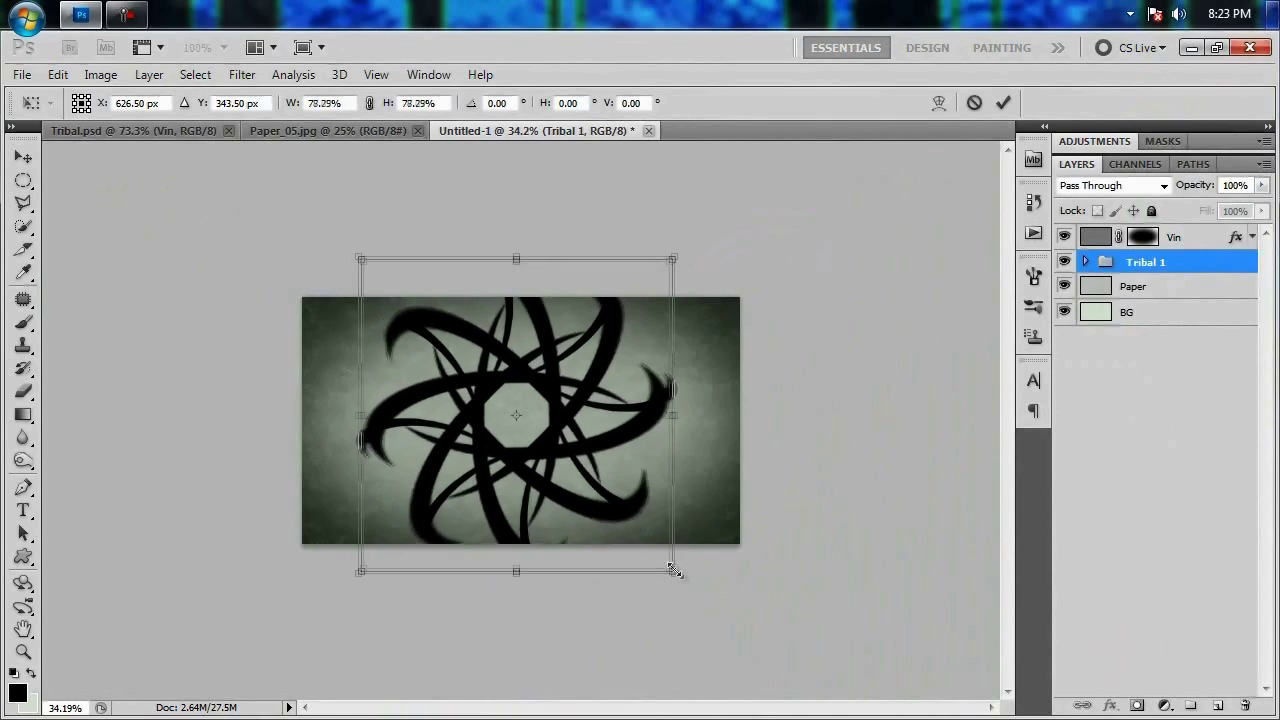
drag(672, 570, 640, 538)
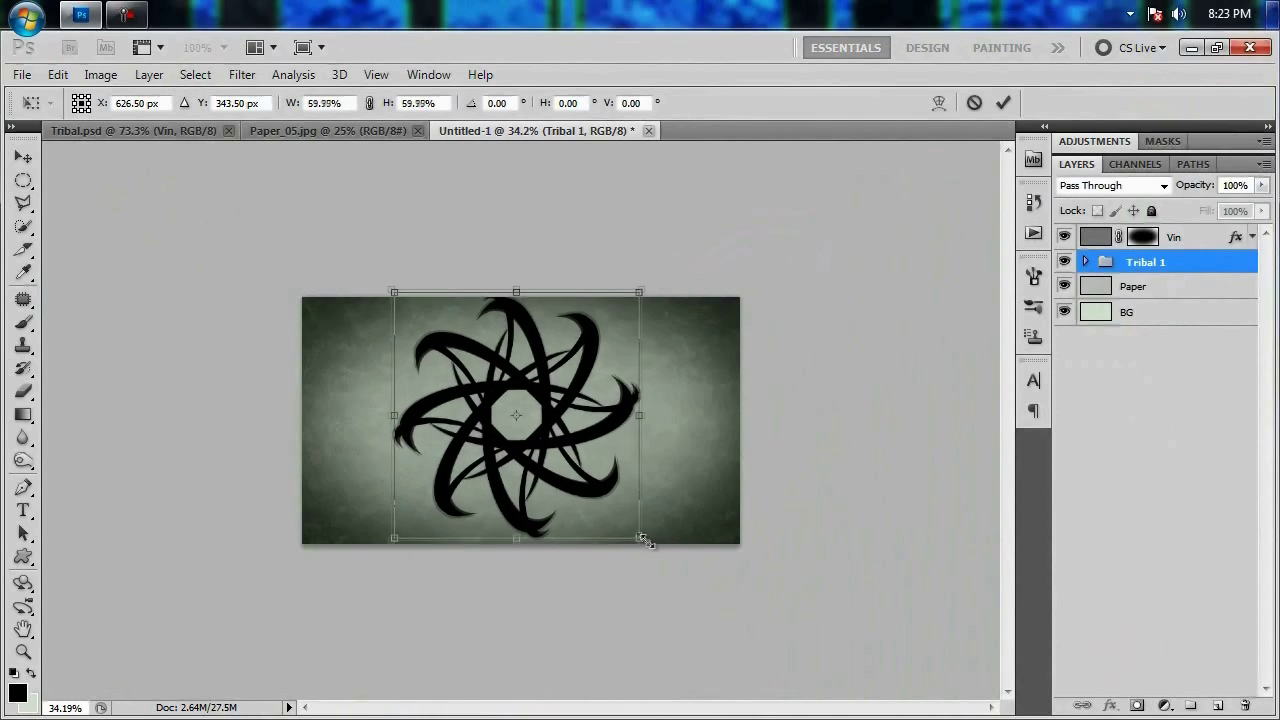
drag(644, 540, 632, 536)
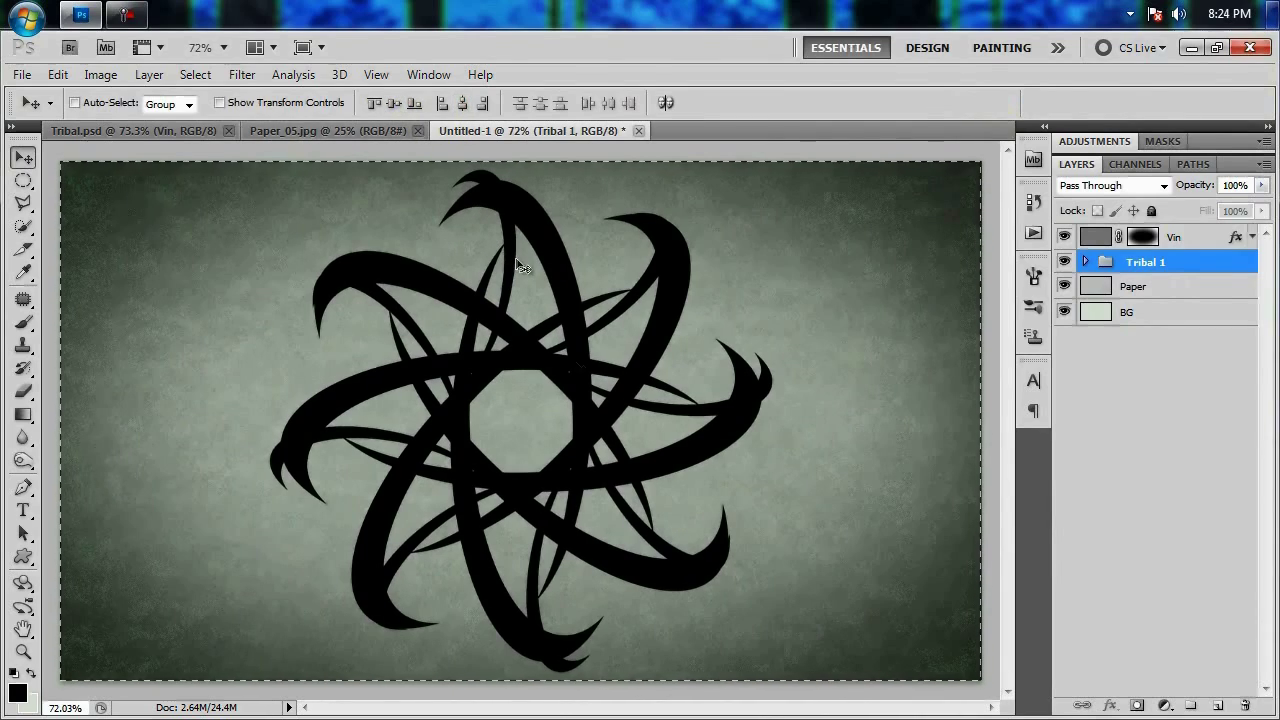
mouse_move(836, 440)
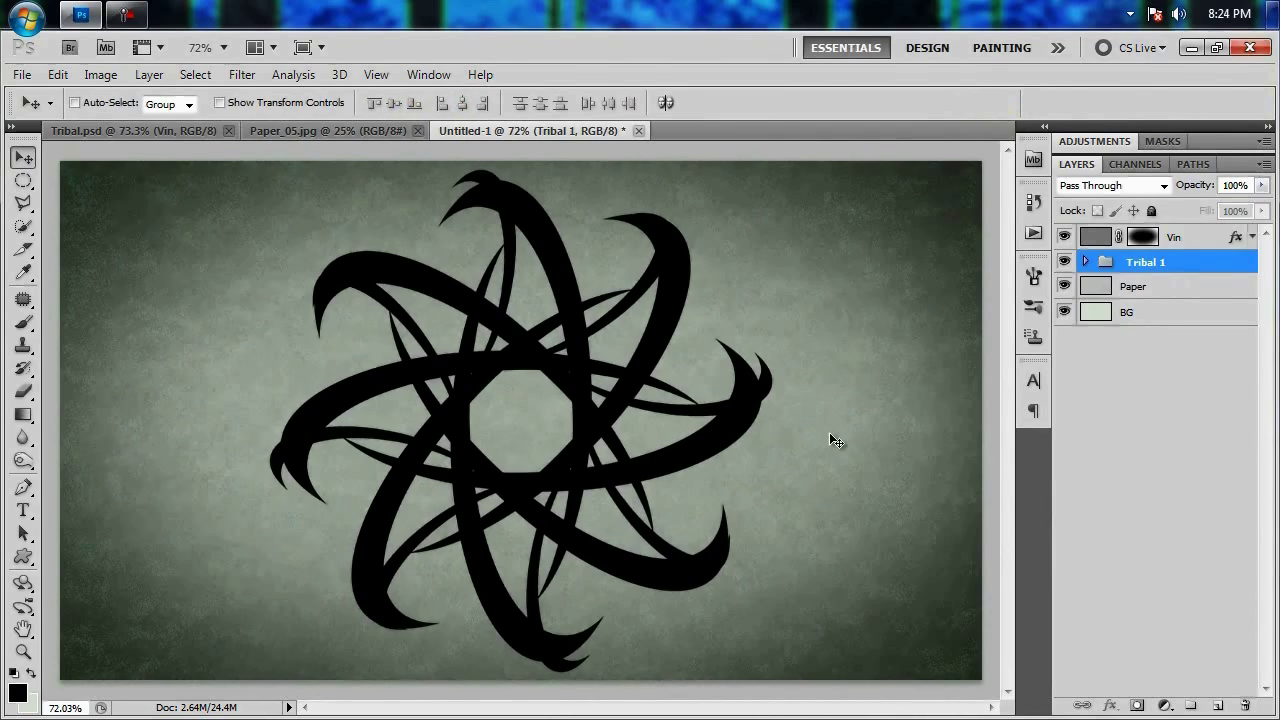
mouse_move(360, 318)
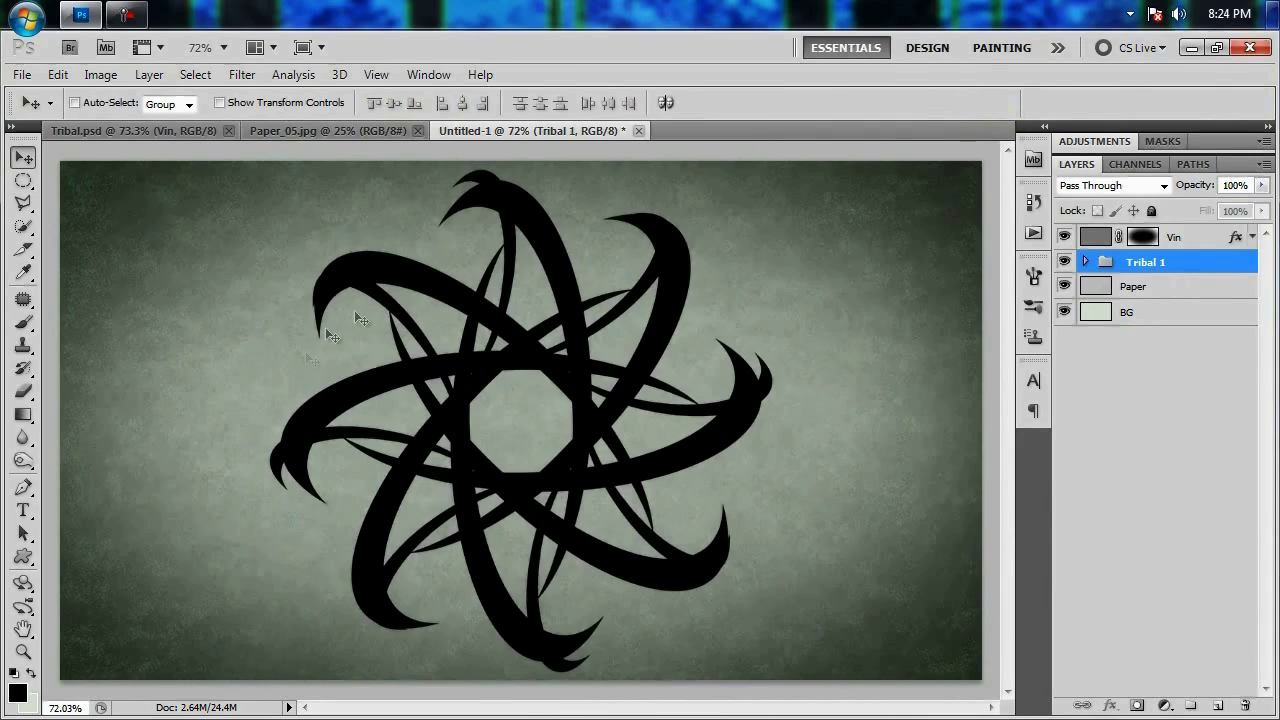
mouse_move(768, 480)
text(T)
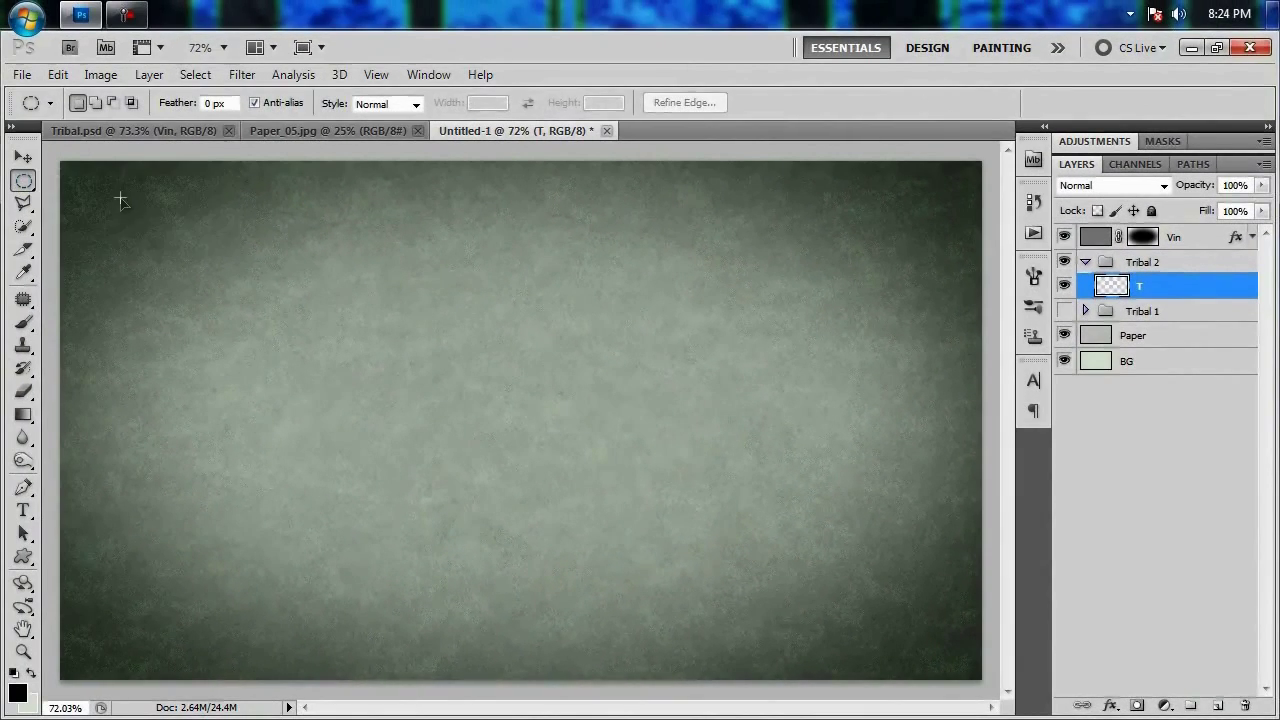
Step: Draw a large ellipse, fill it black and cut an offset ellipse to leave a crescent on layer T in Tribal 2
drag(256, 300, 464, 436)
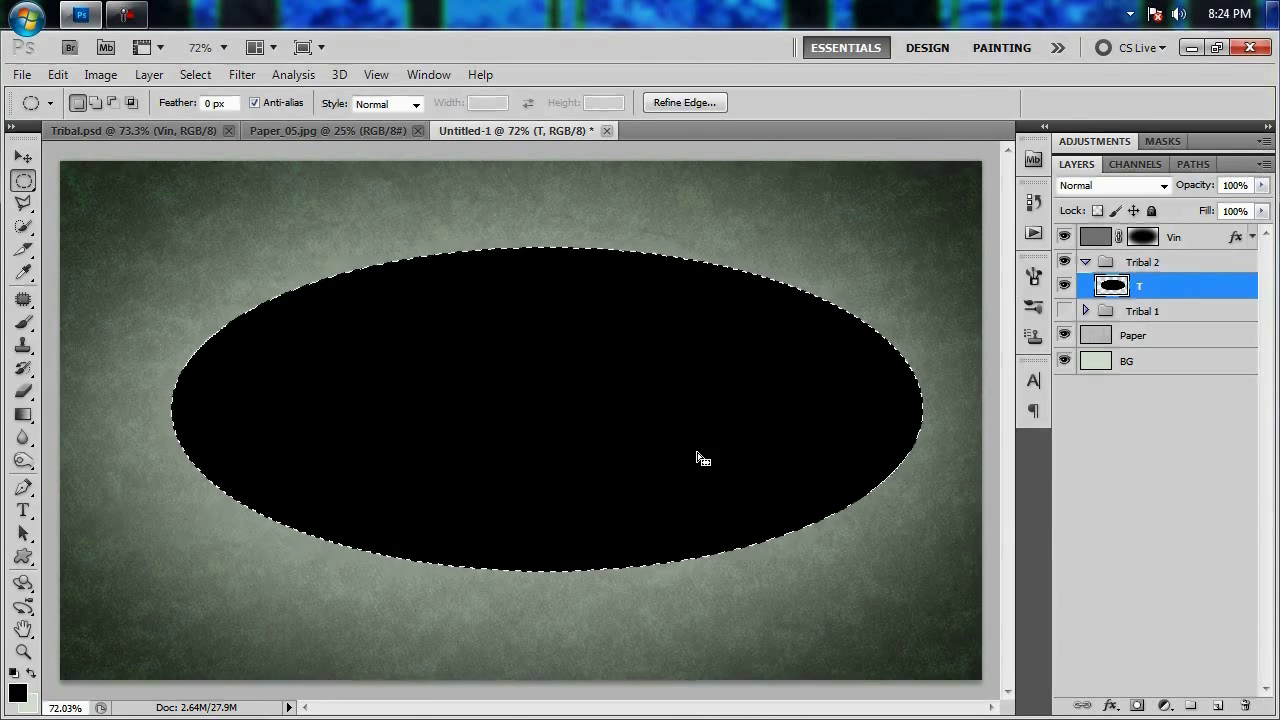
mouse_move(656, 438)
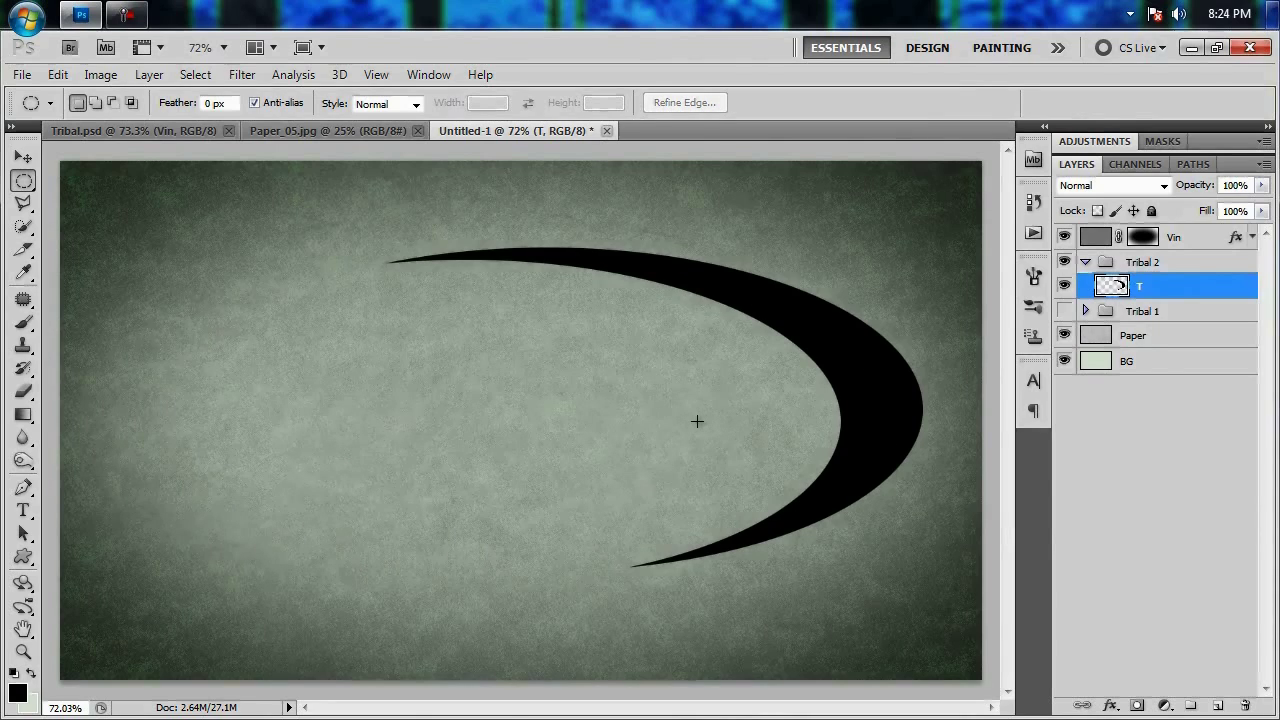
click(22, 160)
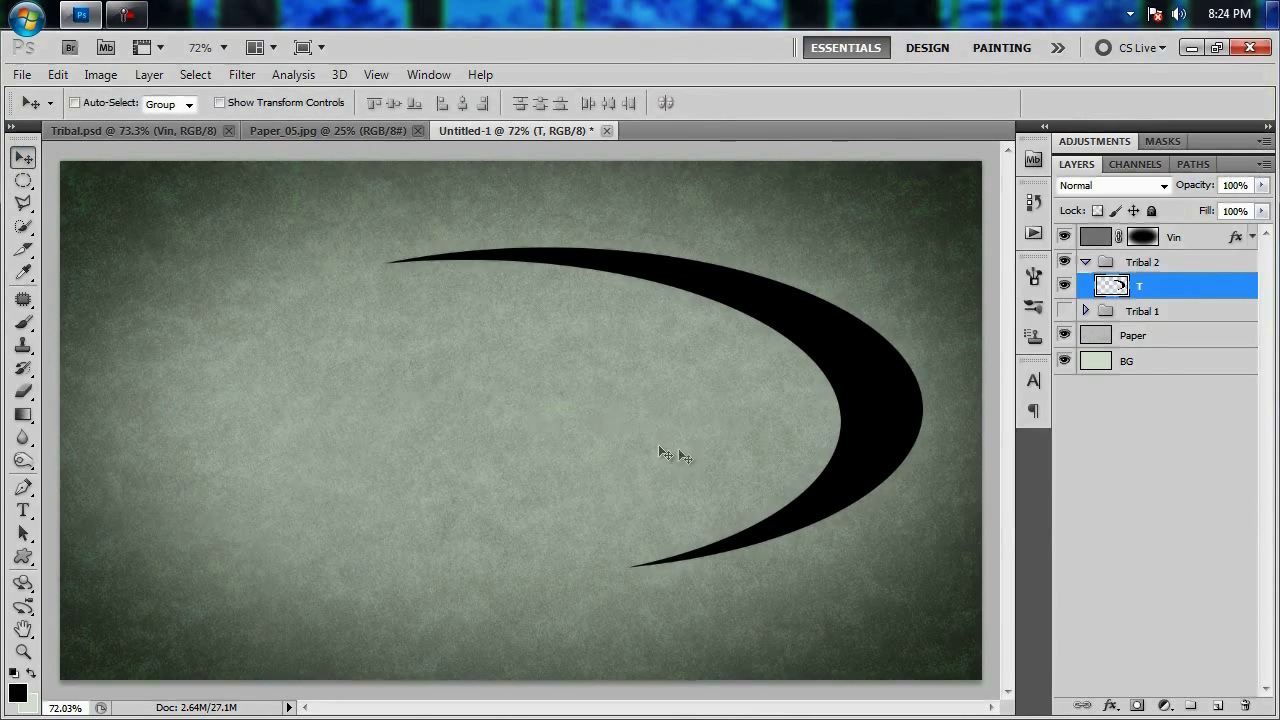
Step: Duplicate and rotate crescent copies around the centre to form a six-armed ring through T copy 12
click(464, 104)
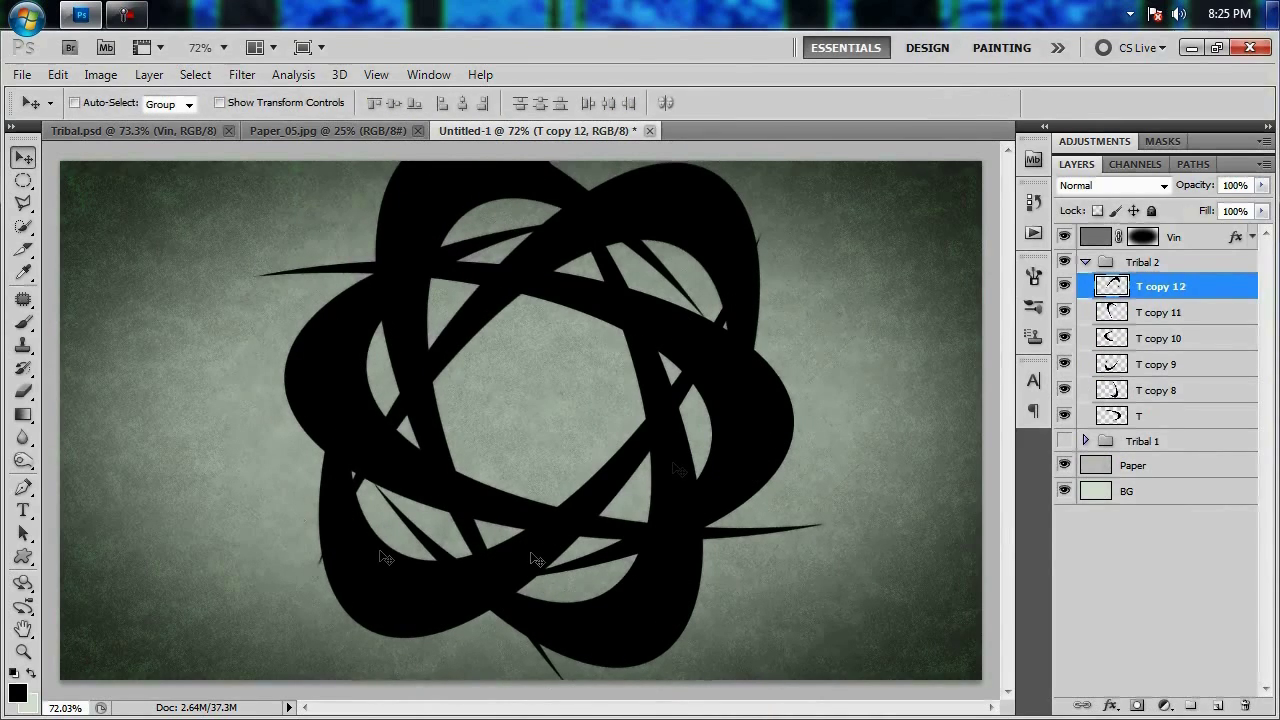
click(1084, 260)
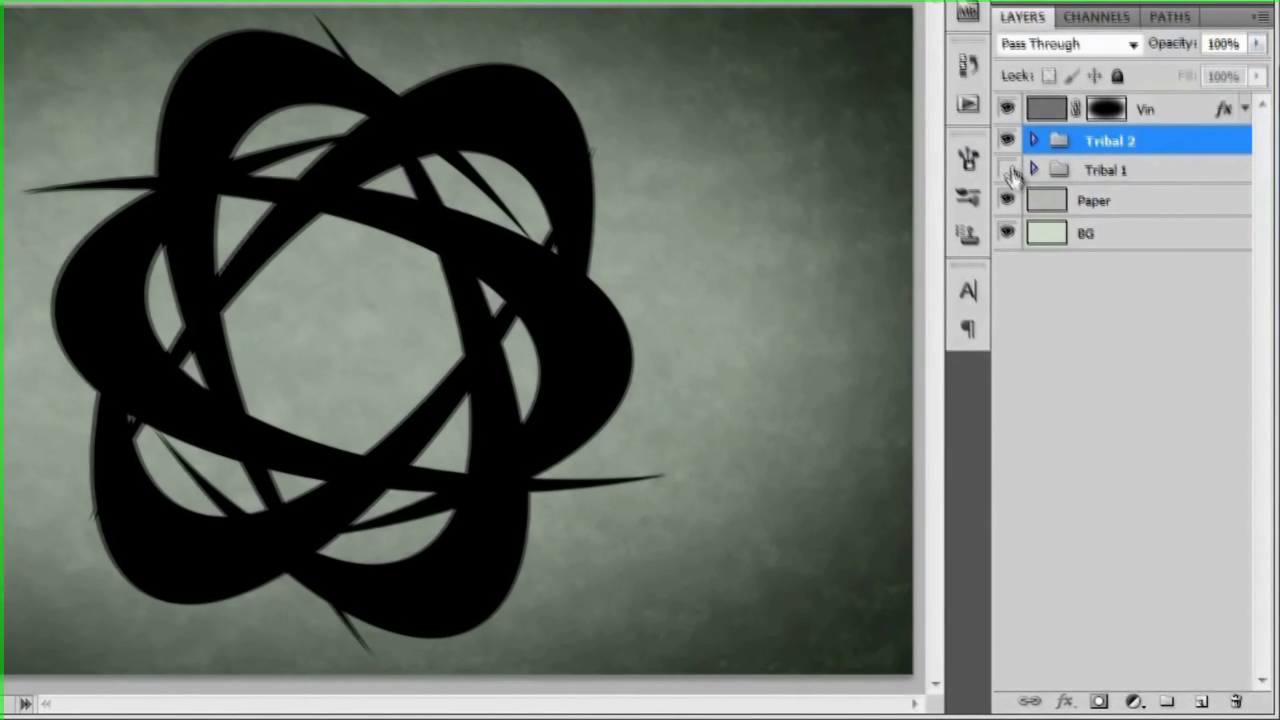
Step: Show Tribal 1 again and scale the Tribal 2 ring down to about 83% over it
click(1008, 168)
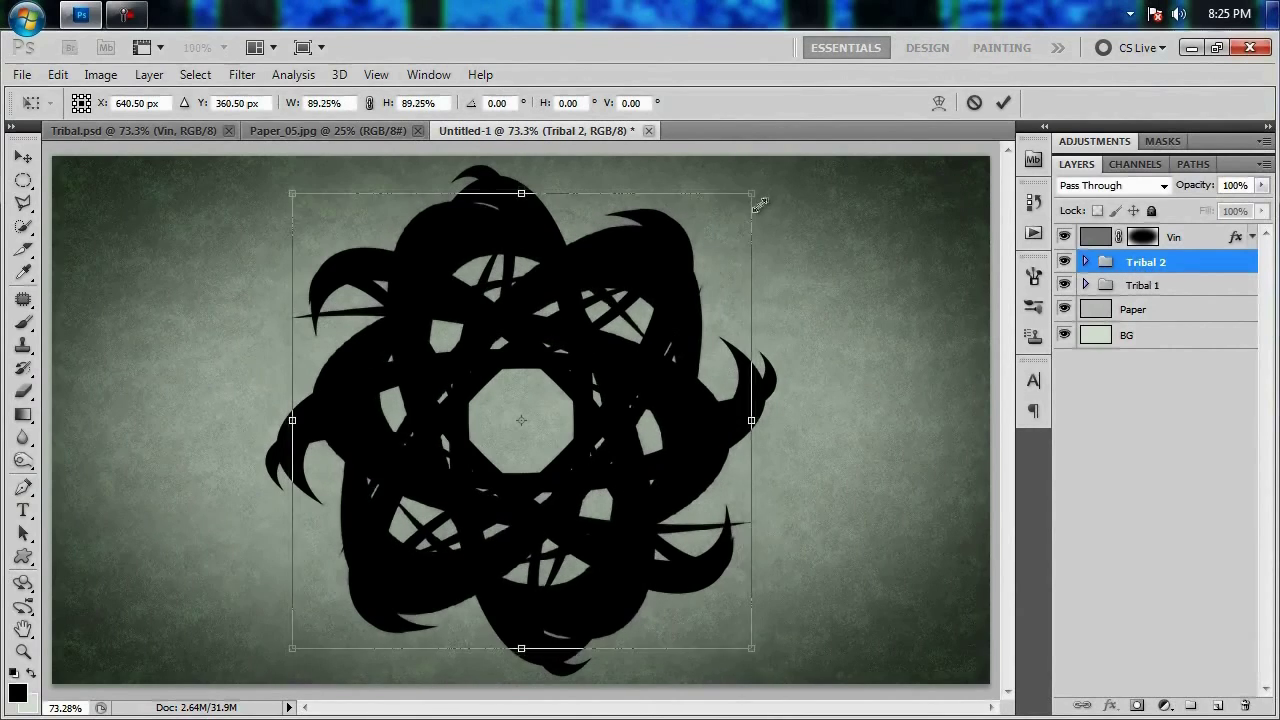
drag(752, 192, 744, 200)
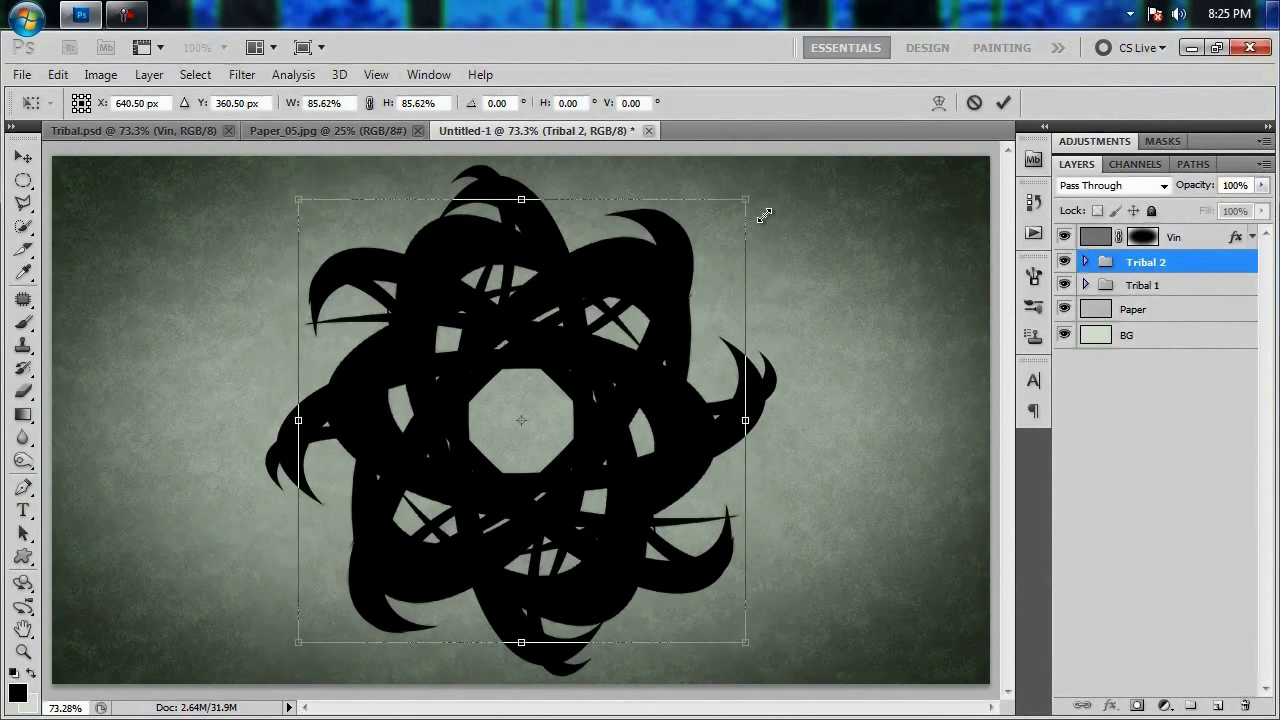
drag(744, 200, 732, 212)
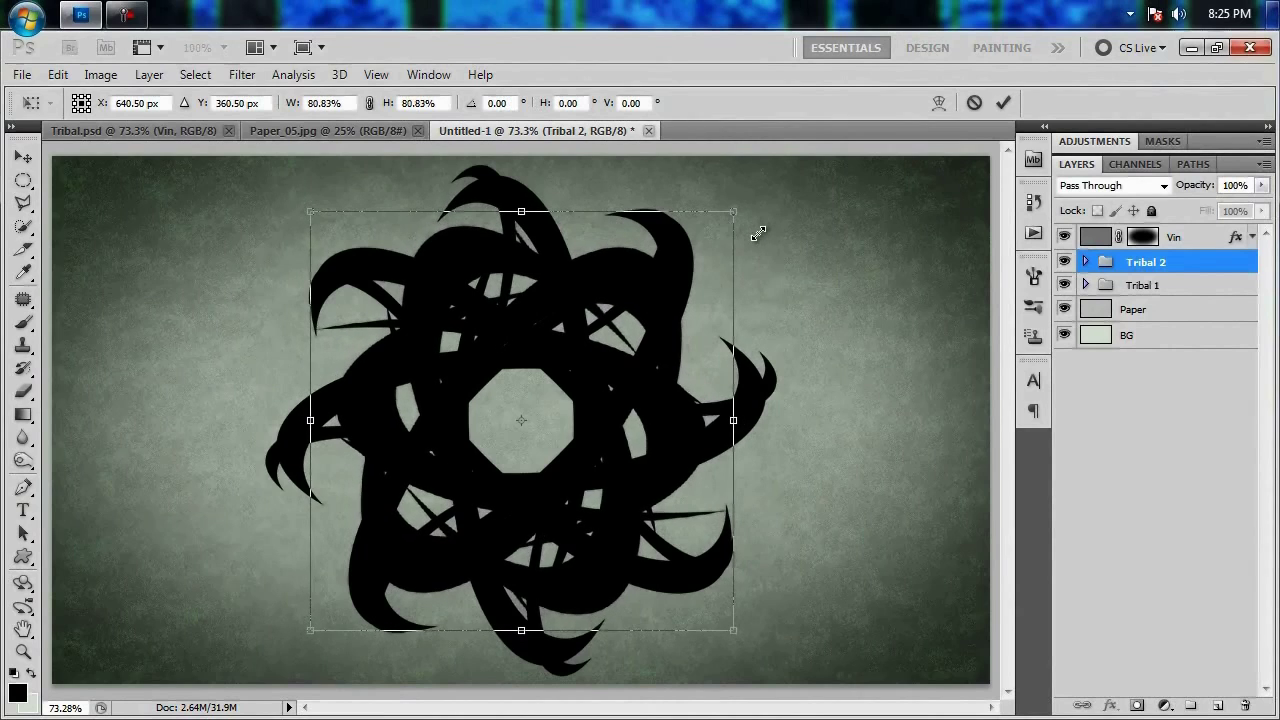
drag(736, 212, 736, 208)
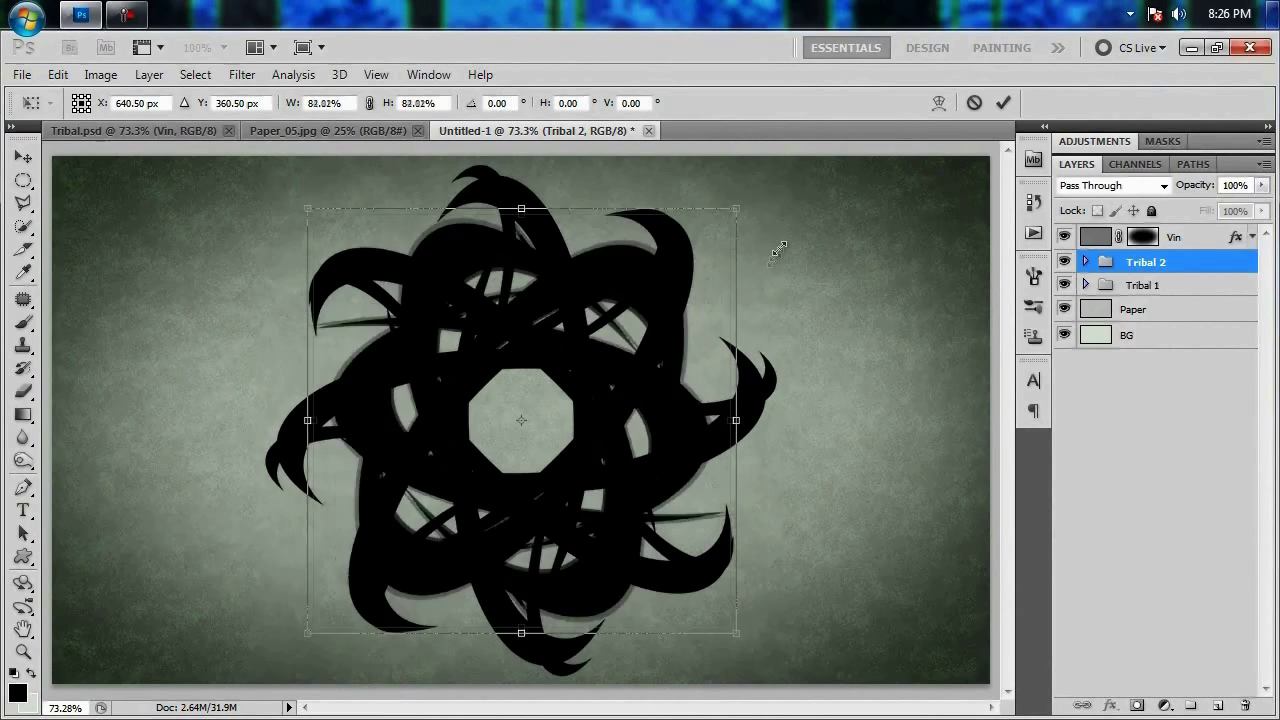
drag(736, 210, 742, 204)
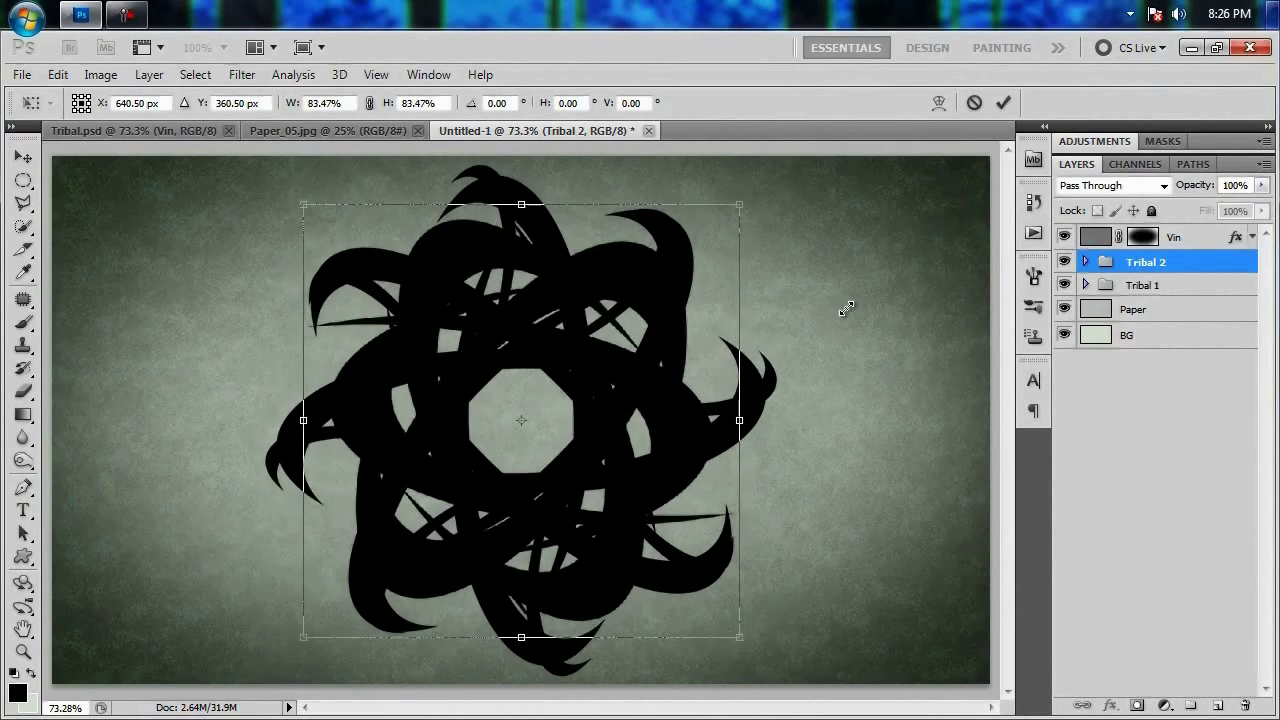
drag(740, 204, 730, 210)
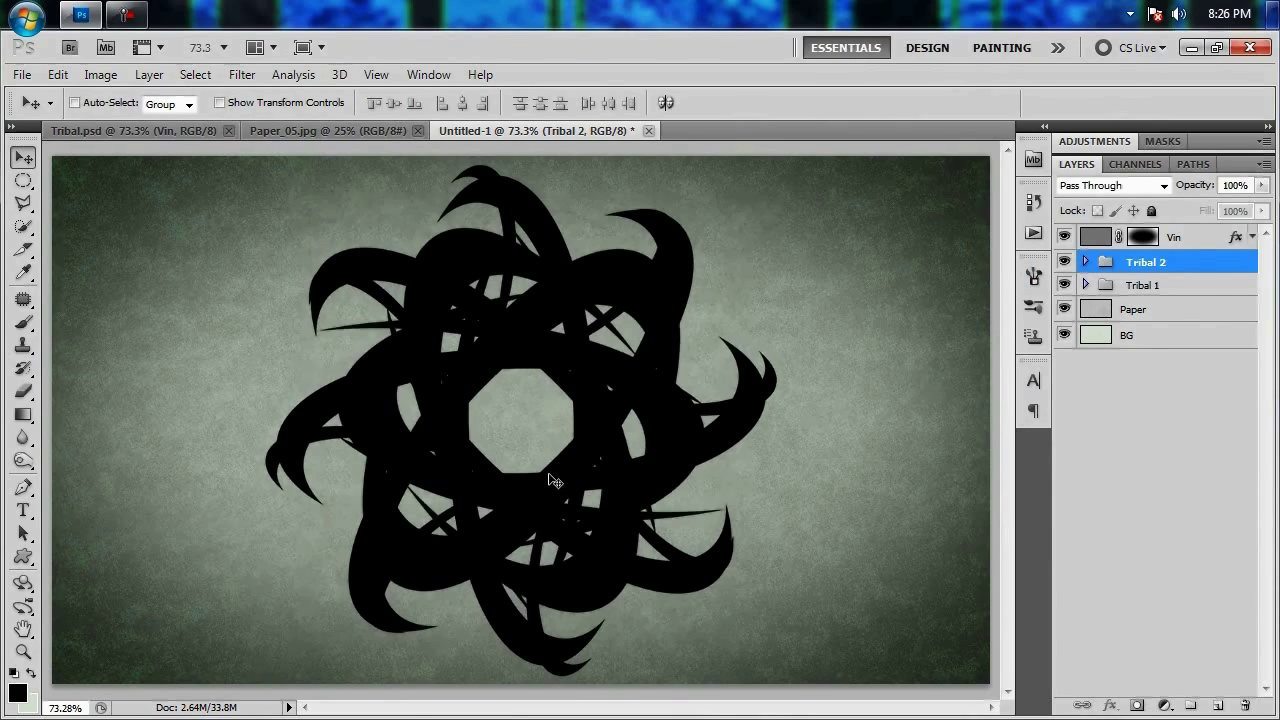
mouse_move(168, 136)
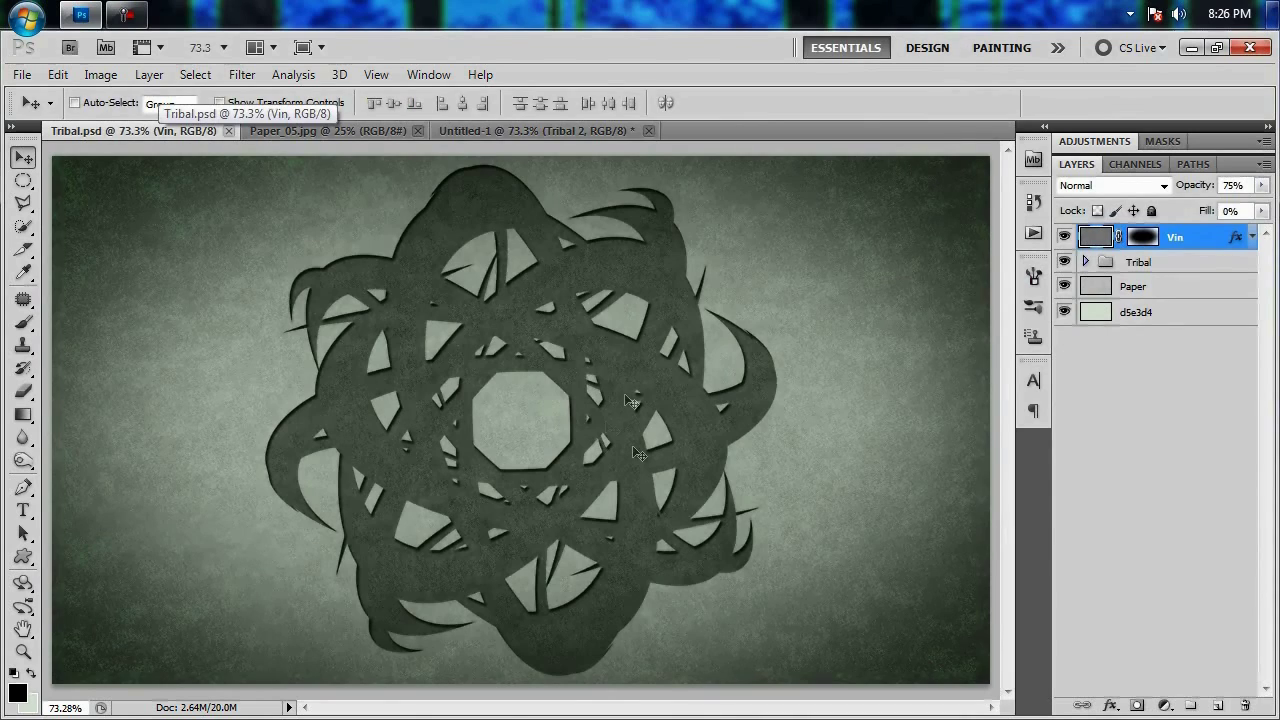
Step: Return to Untitled-1 and duplicate both Tribal 1 and Tribal 2 groups via Duplicate Layers
click(540, 132)
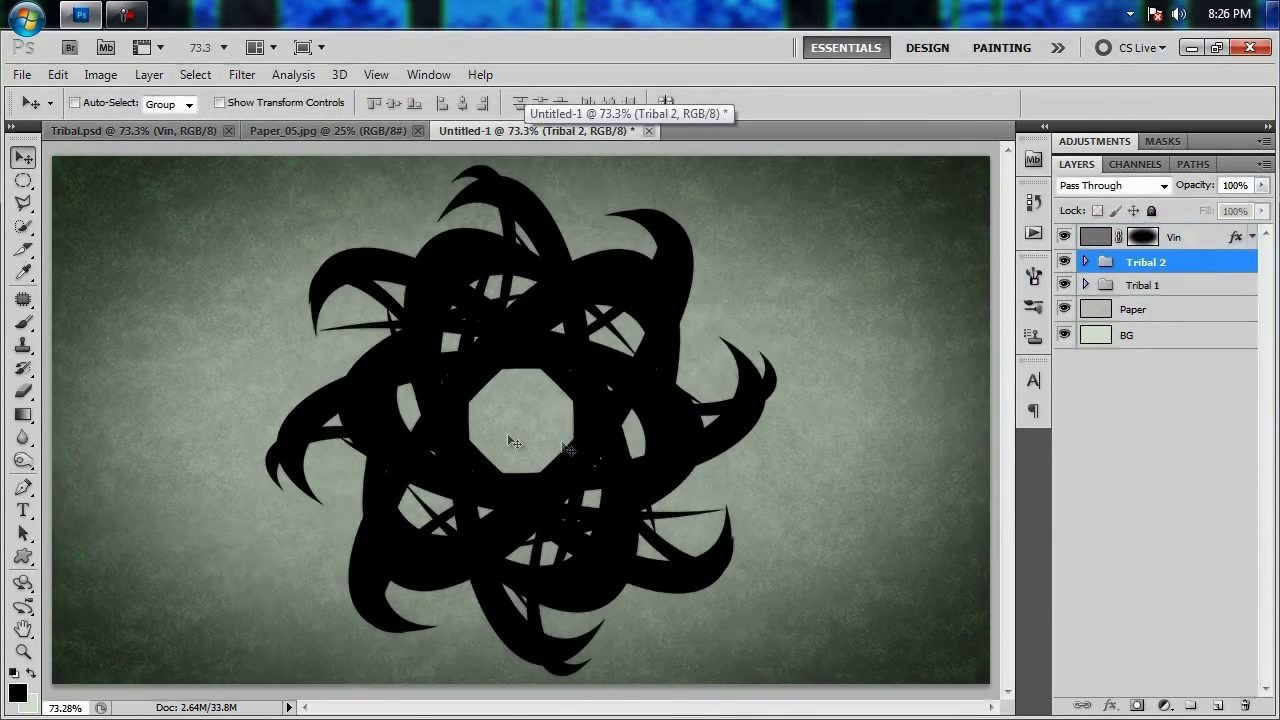
mouse_move(760, 458)
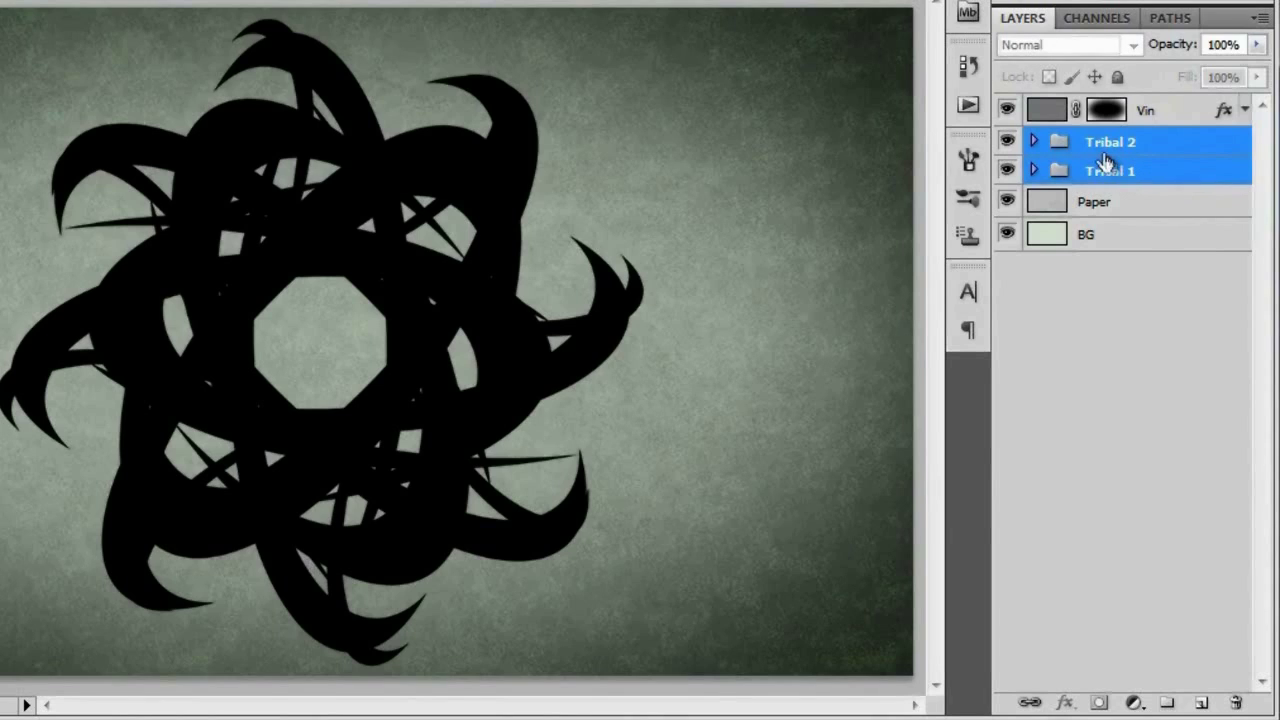
right_click(1108, 162)
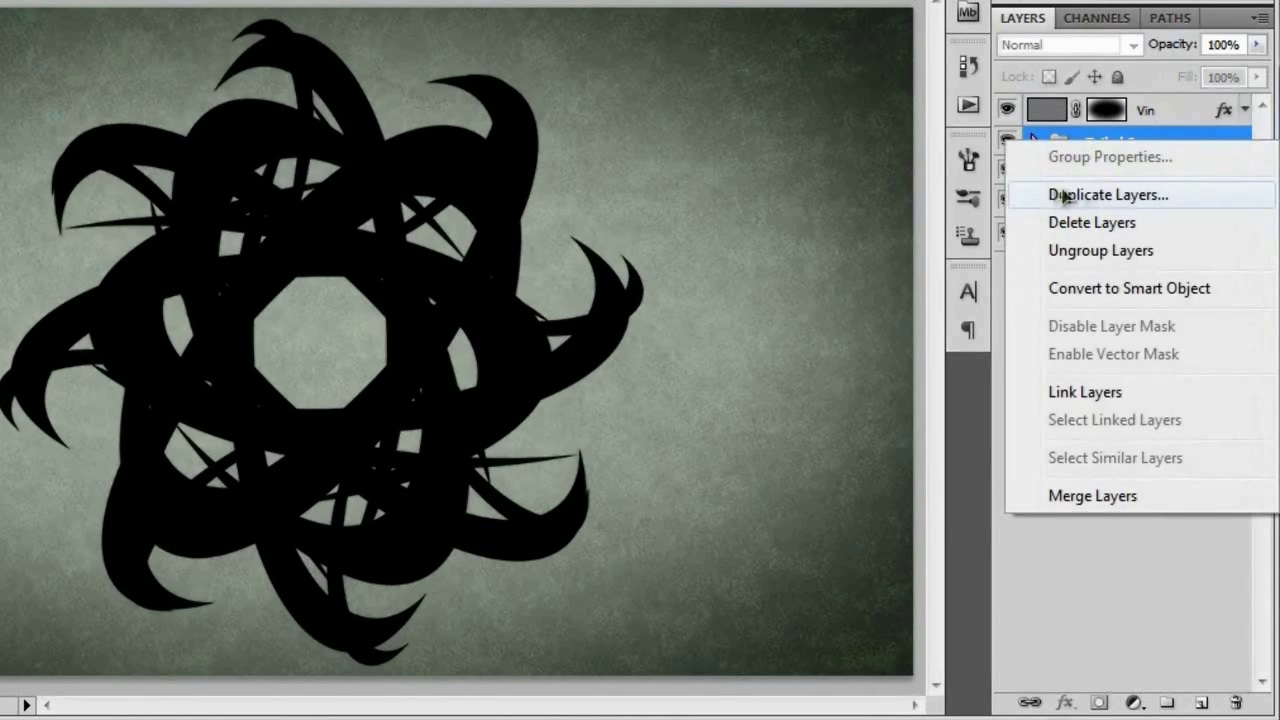
click(1108, 194)
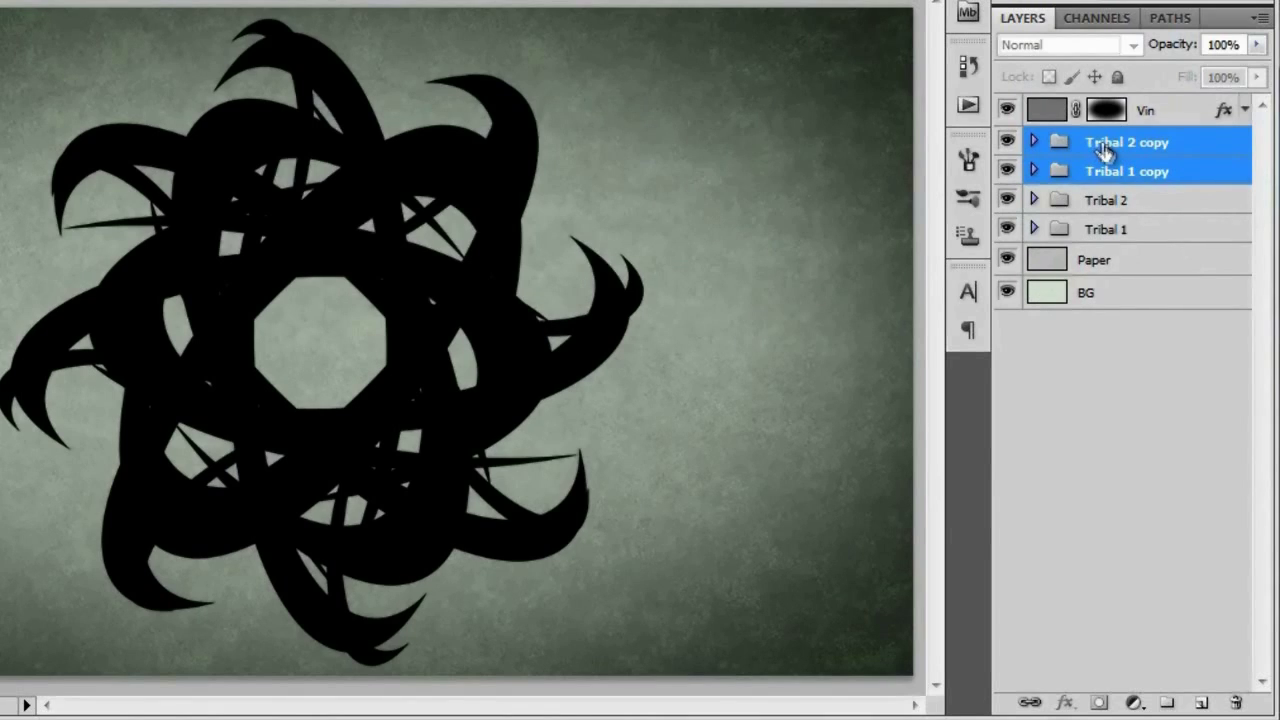
Step: Merge the two group copies into a single Tribal 2 copy layer
right_click(1110, 148)
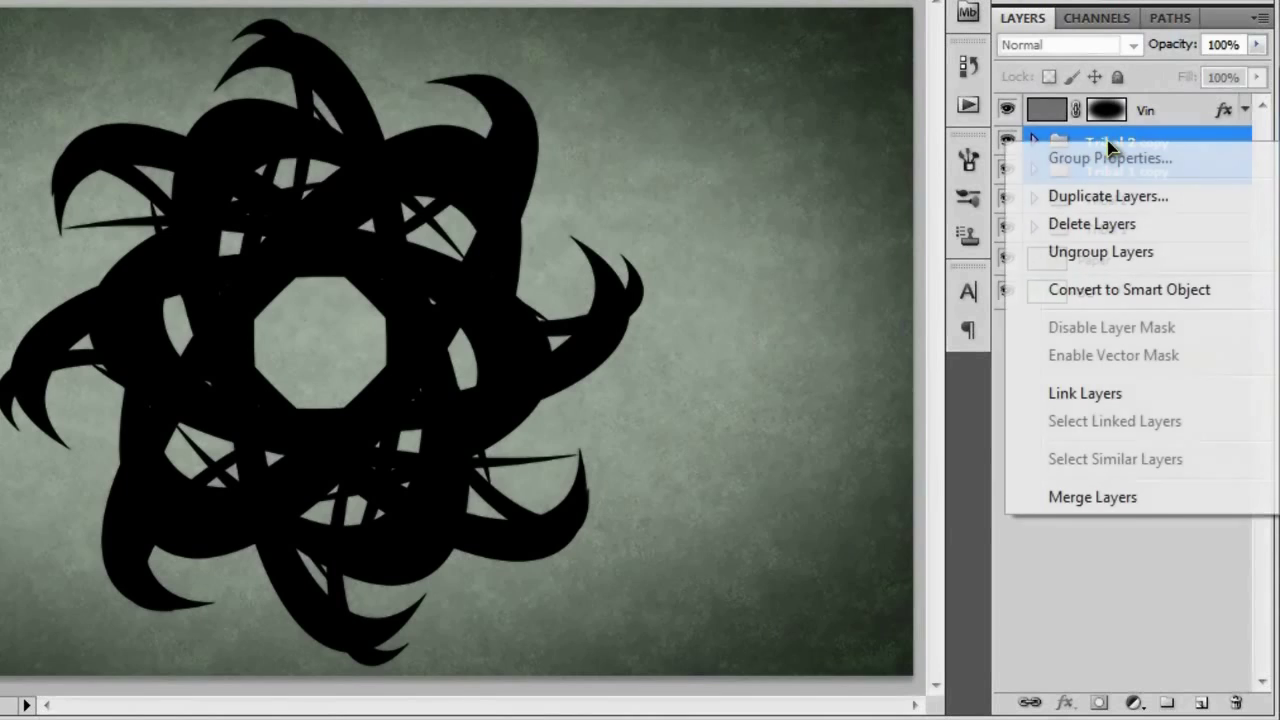
mouse_move(1092, 496)
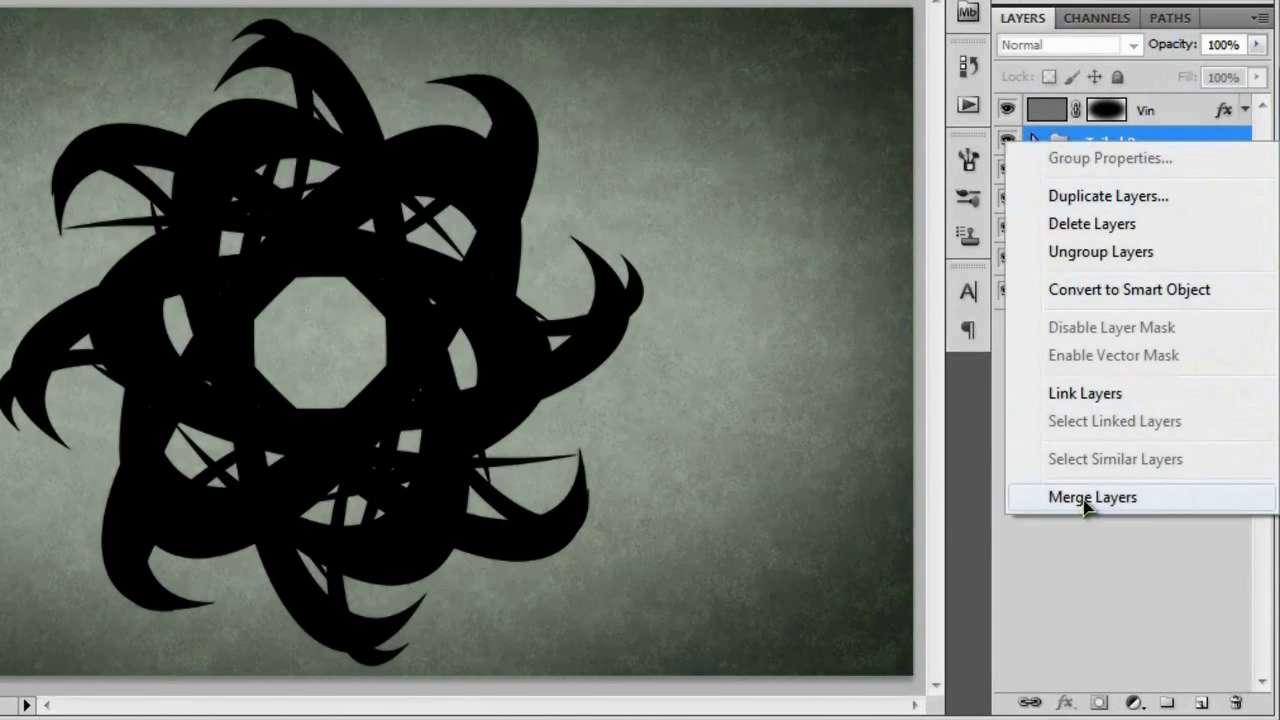
click(1092, 496)
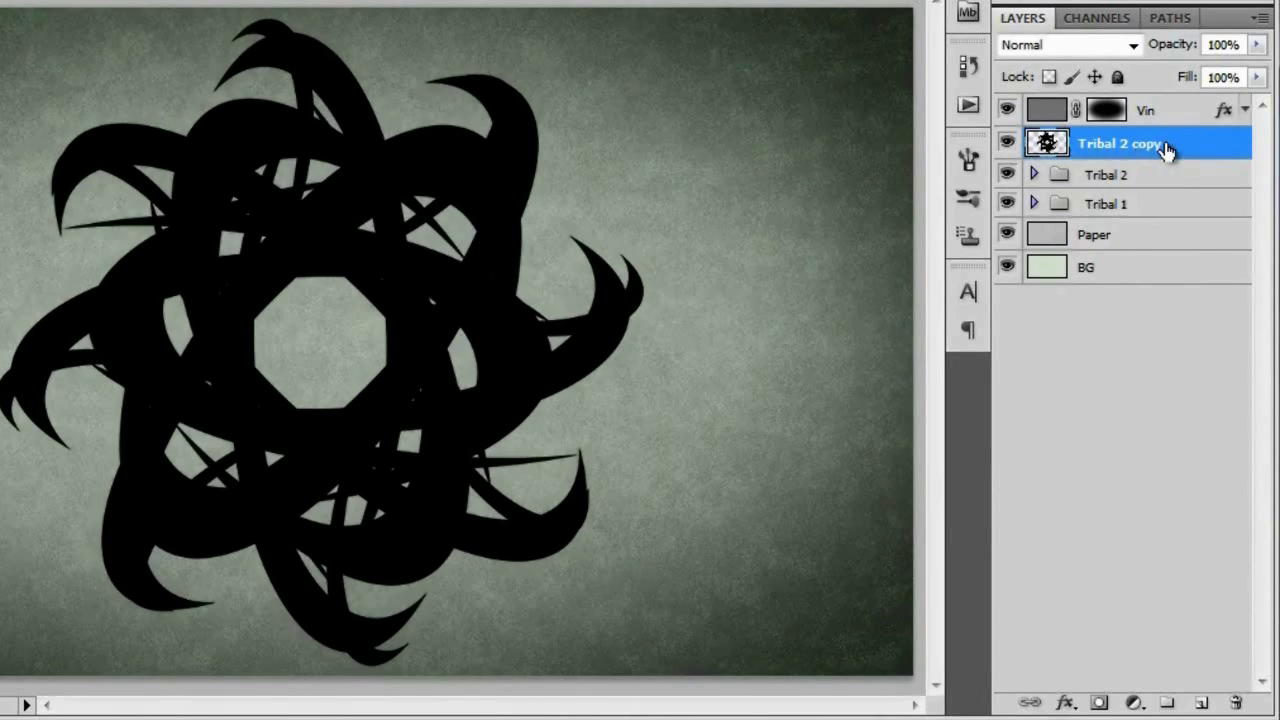
Step: Rename the merged layer Tribal and delete the original Tribal 1 and Tribal 2 groups
double_click(1120, 144)
text(Tribal)
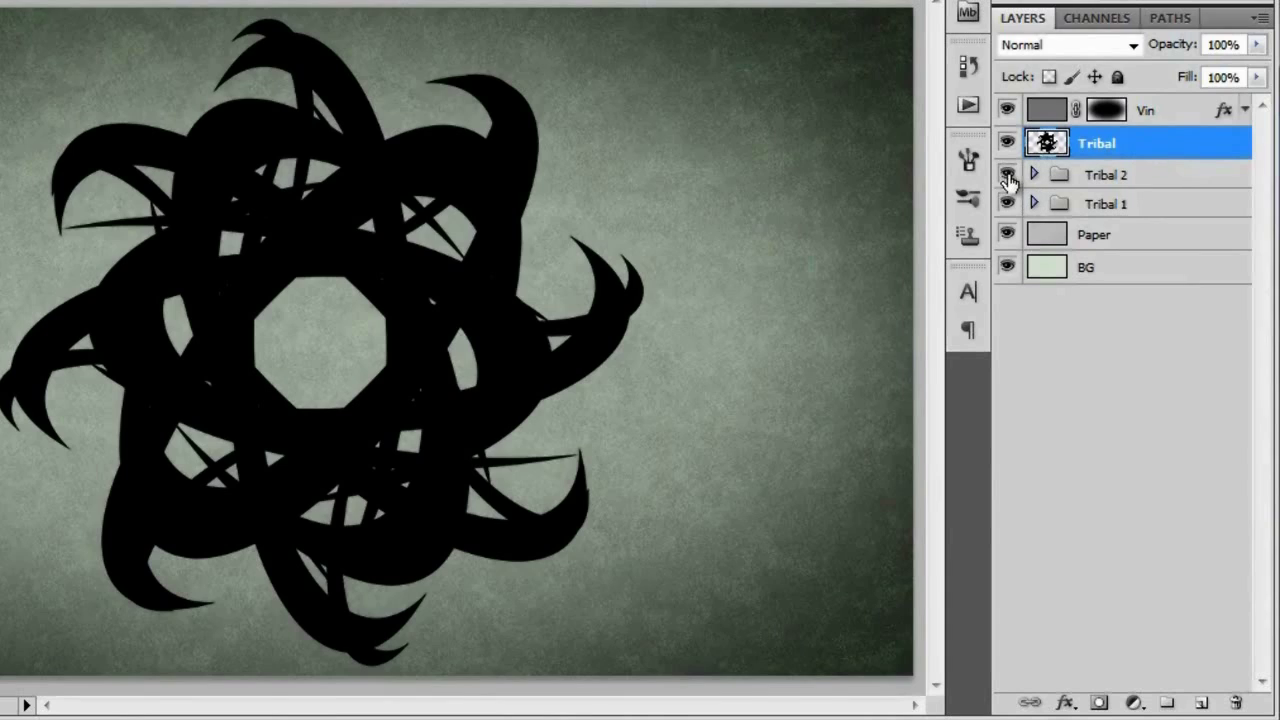
click(1006, 174)
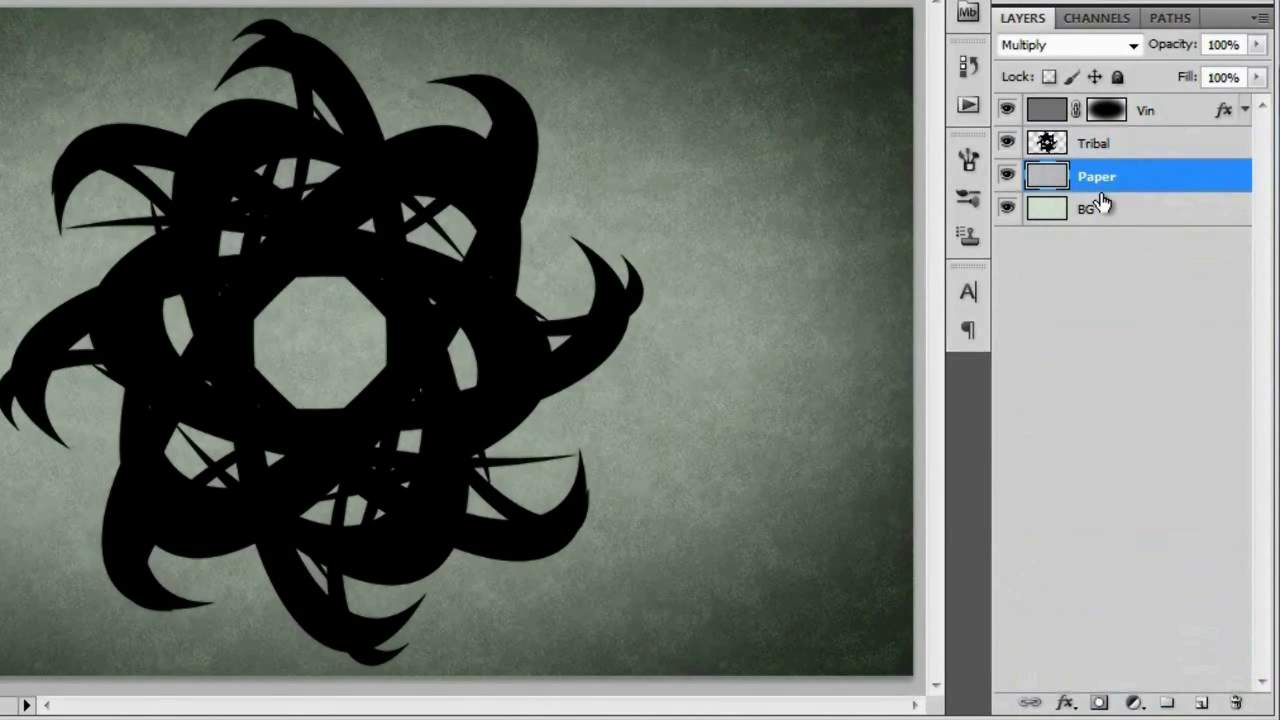
click(1092, 144)
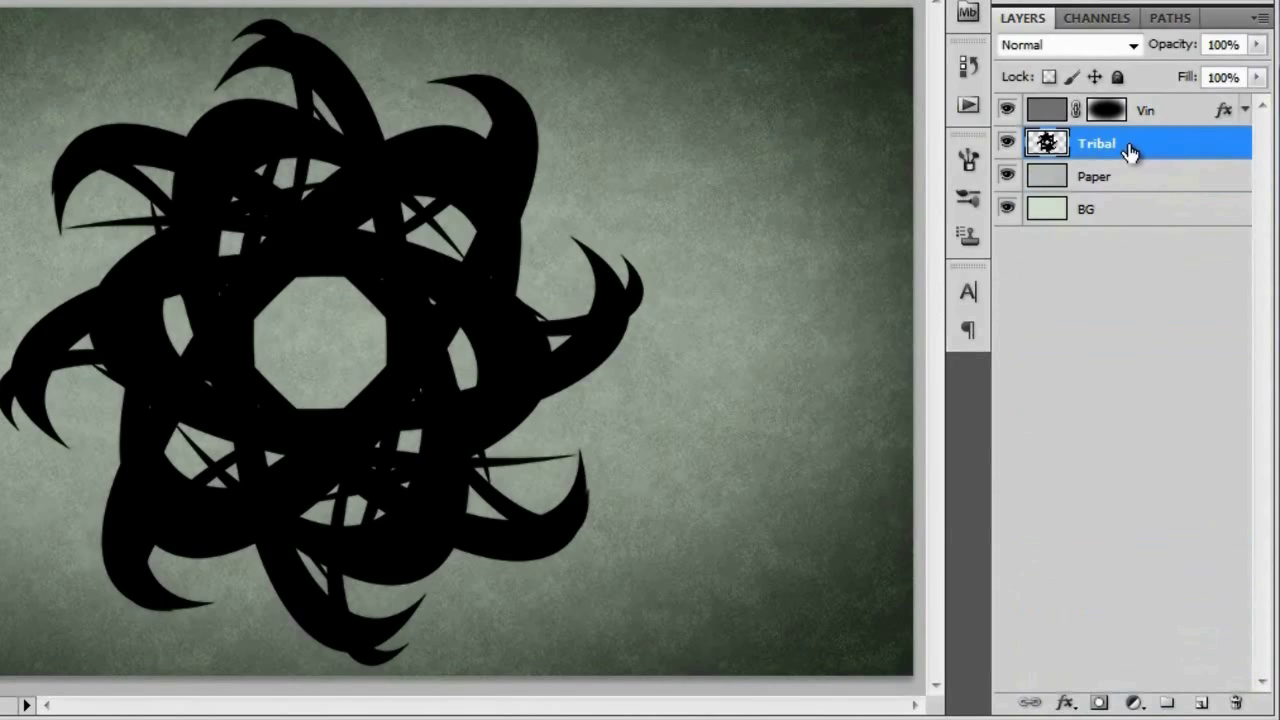
mouse_move(1138, 190)
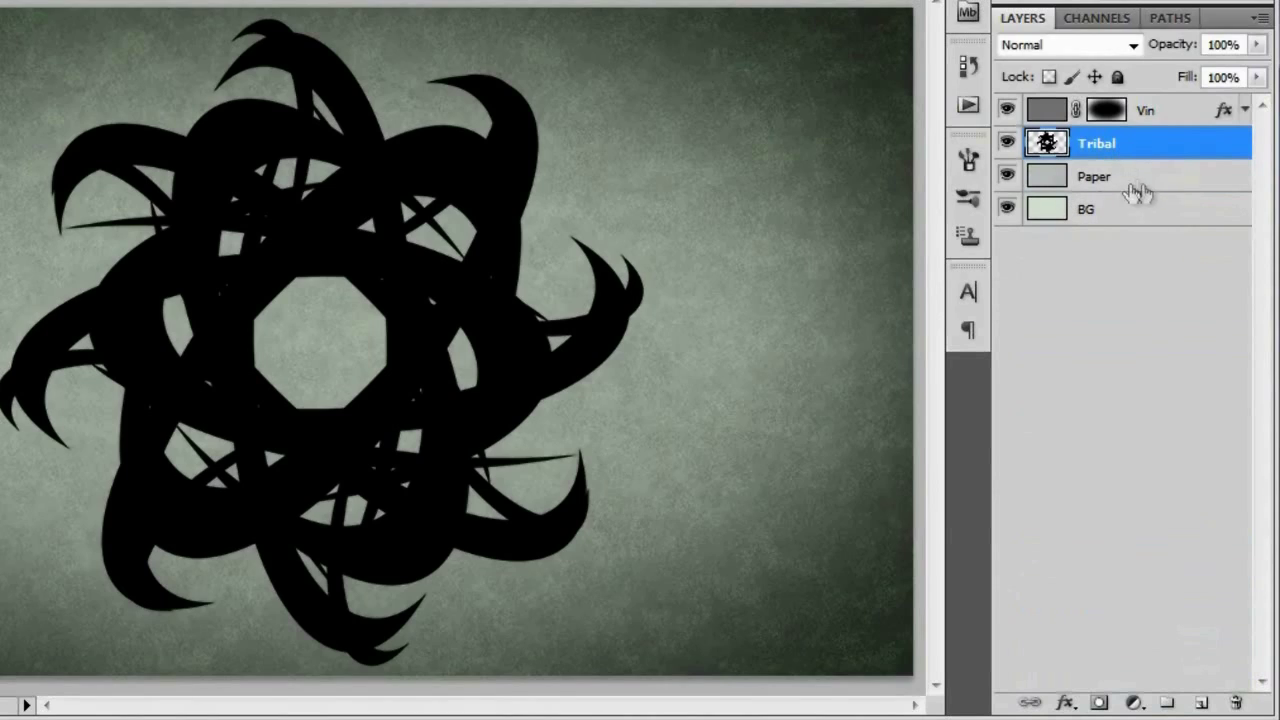
Step: Set Tribal to Normal blending, load its star selection and add it as a layer mask on Paper copy
click(1096, 176)
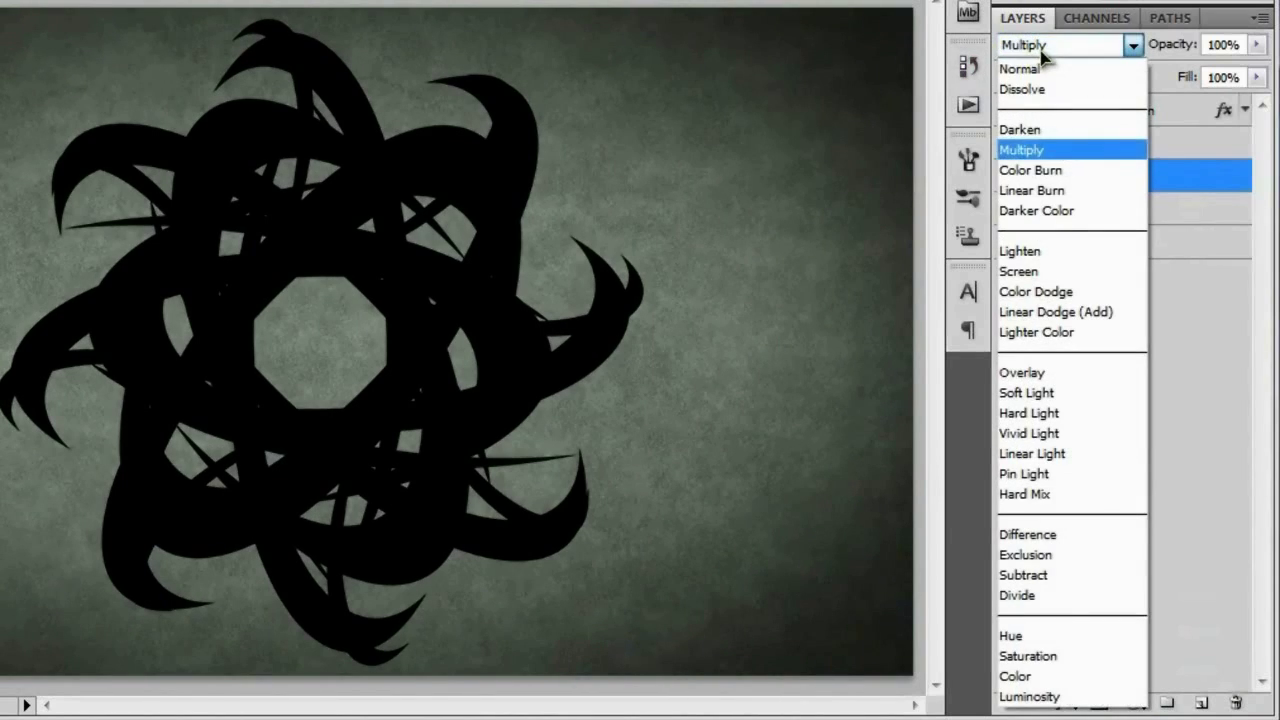
mouse_move(1056, 70)
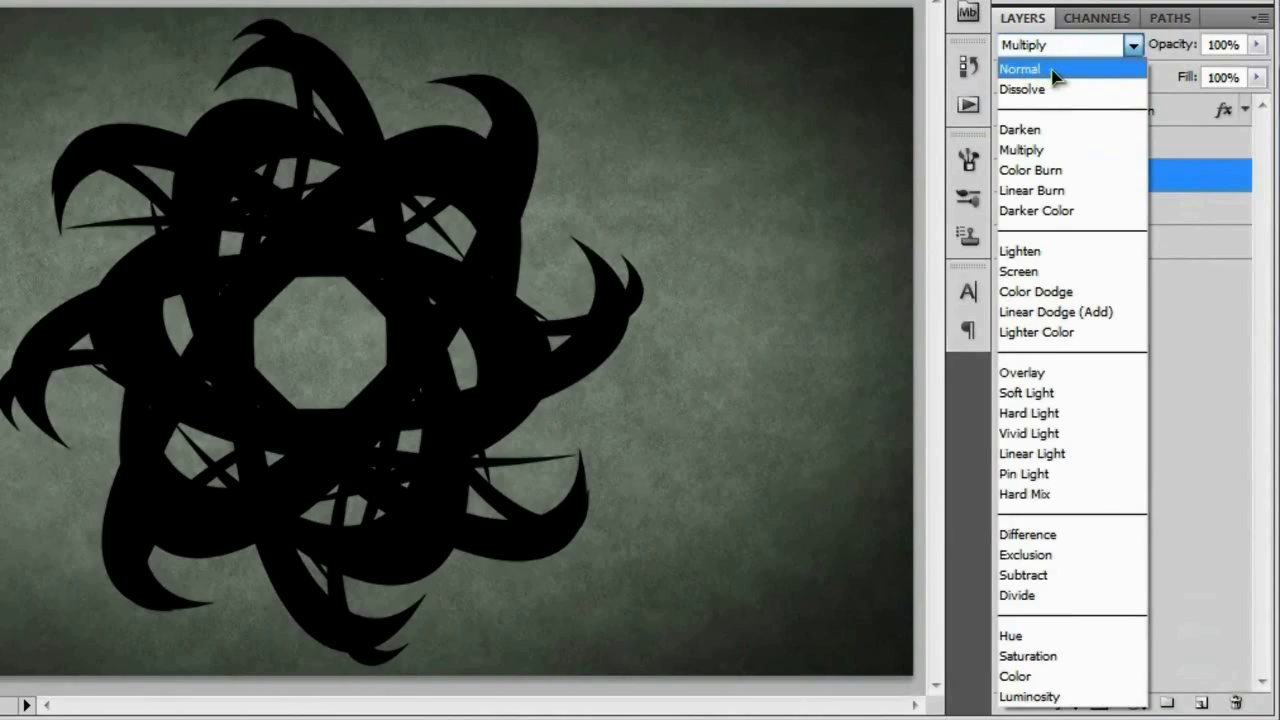
click(1020, 68)
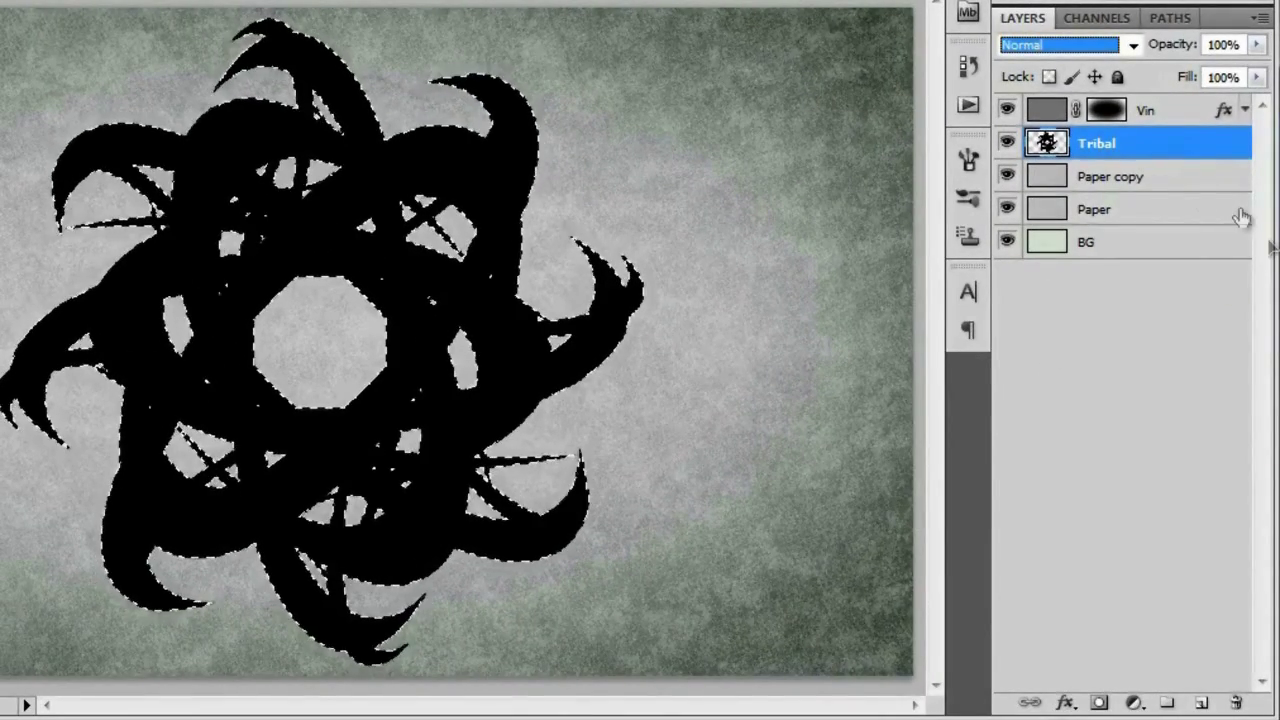
click(1110, 176)
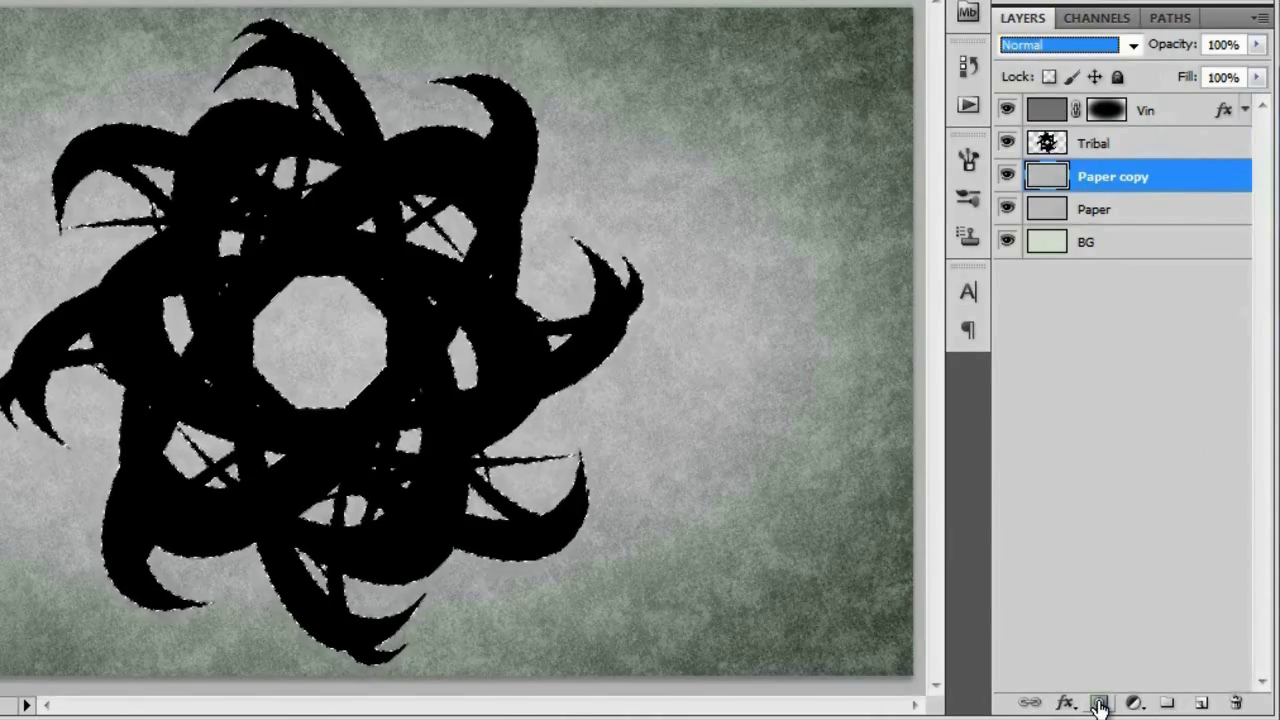
click(1102, 700)
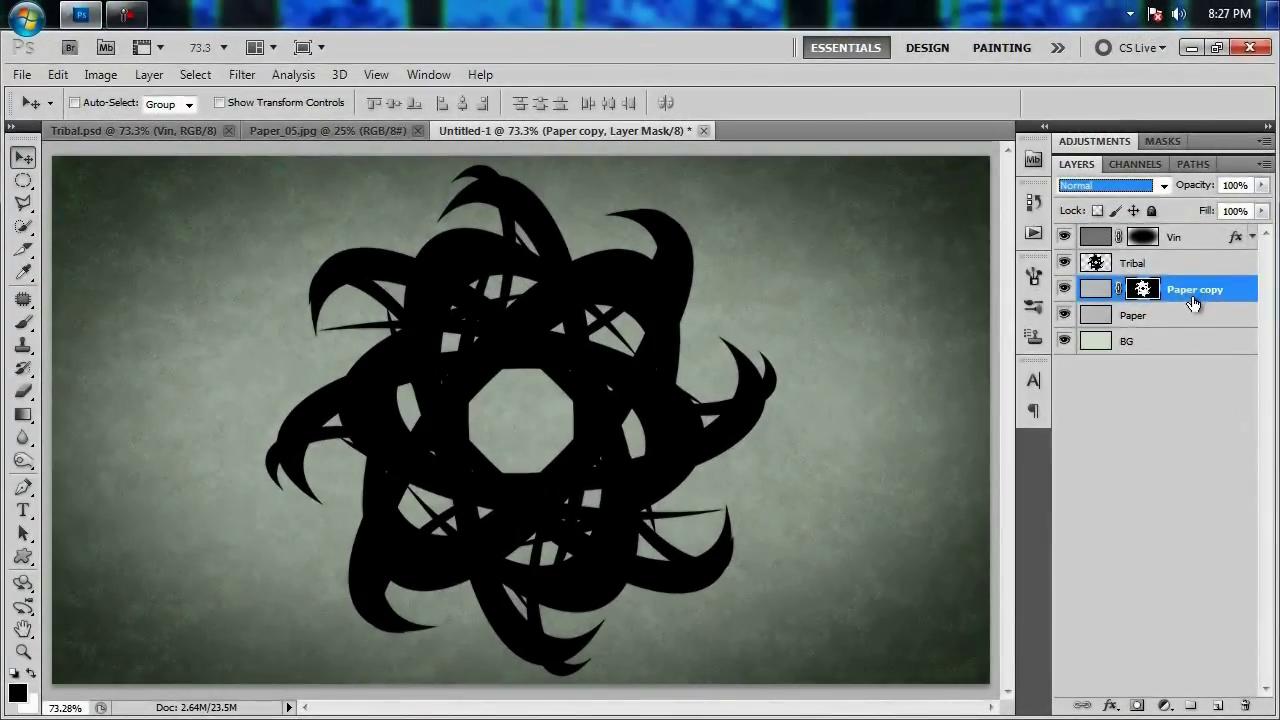
Step: Copy the layer style from the styled star layer inside the finished Tribal document's group
click(1134, 262)
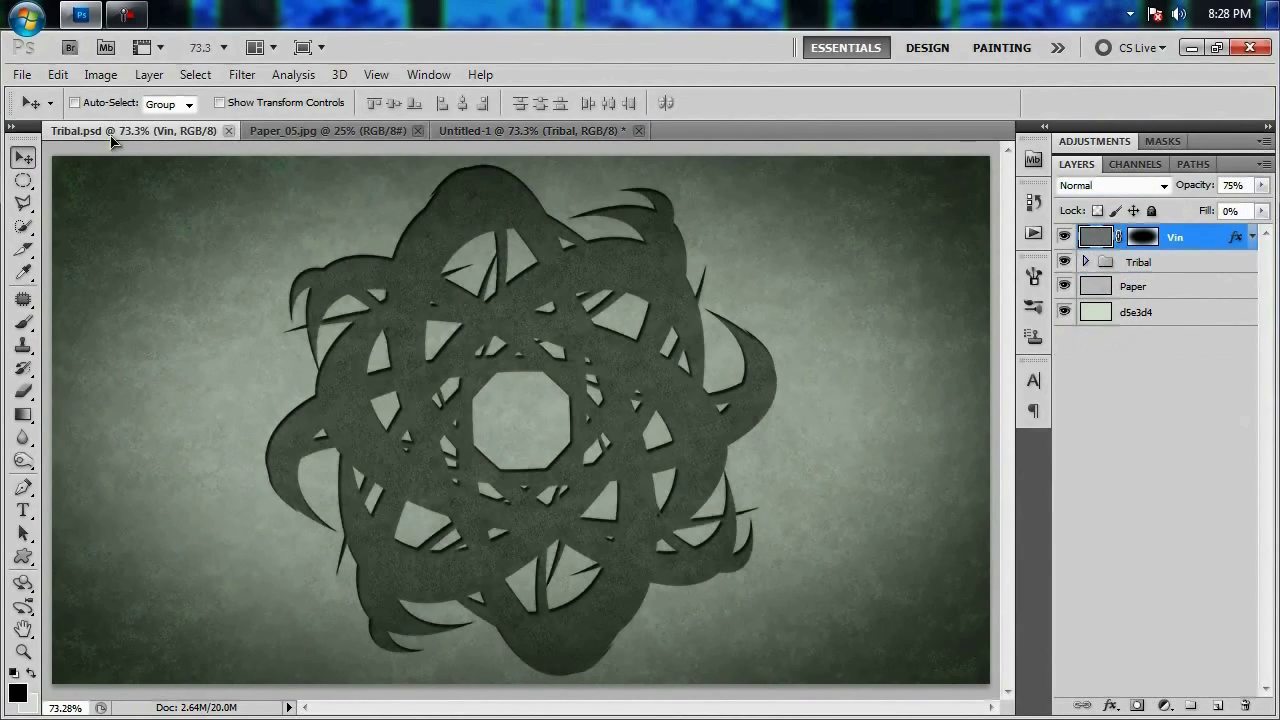
click(1086, 260)
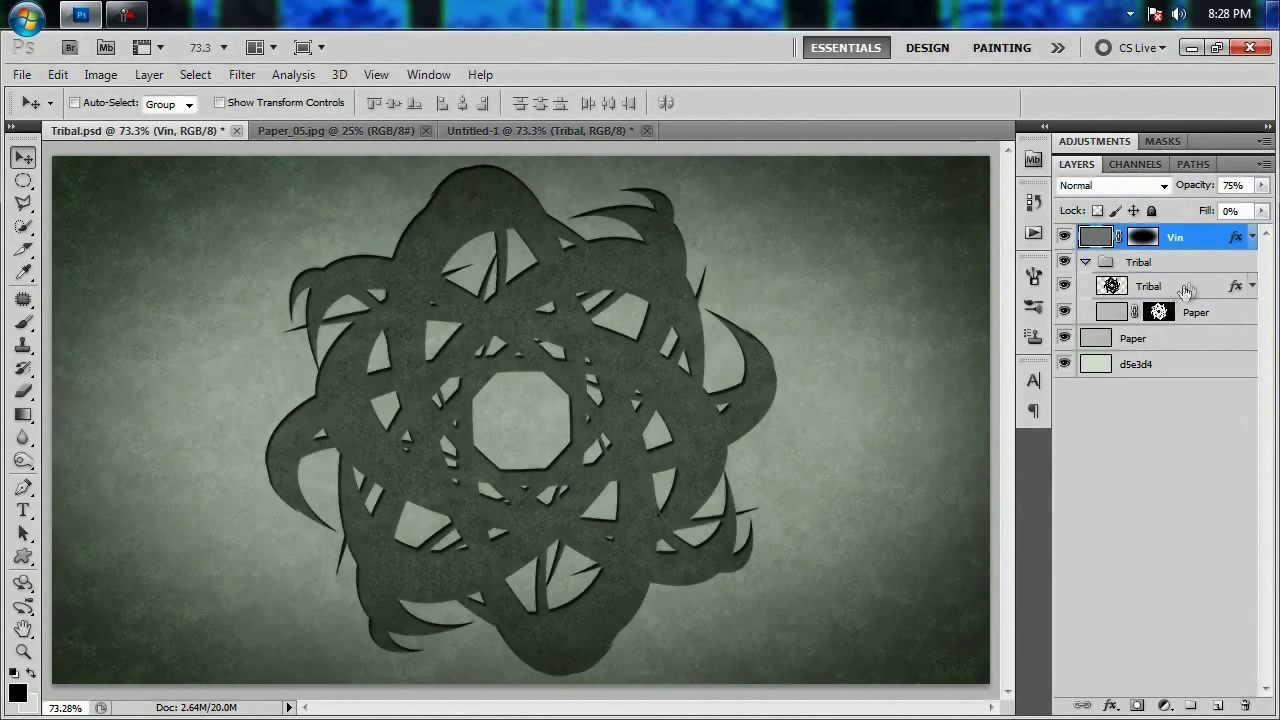
click(1148, 286)
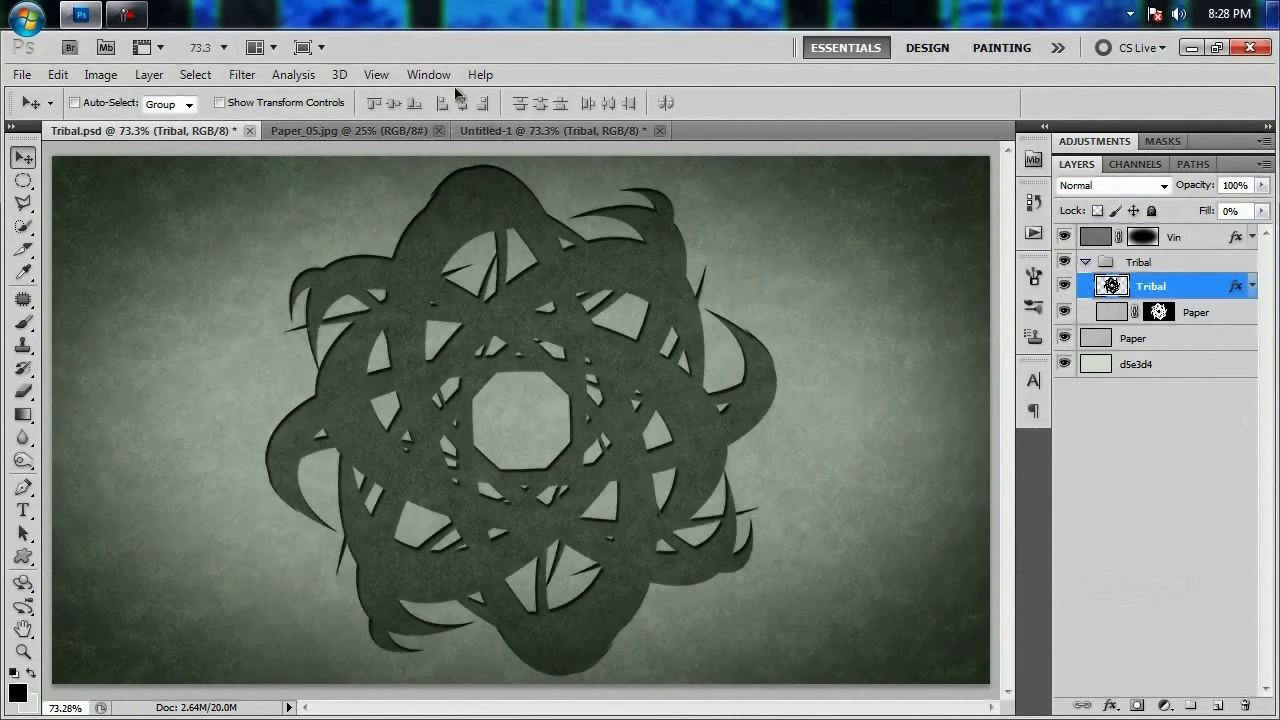
right_click(1150, 286)
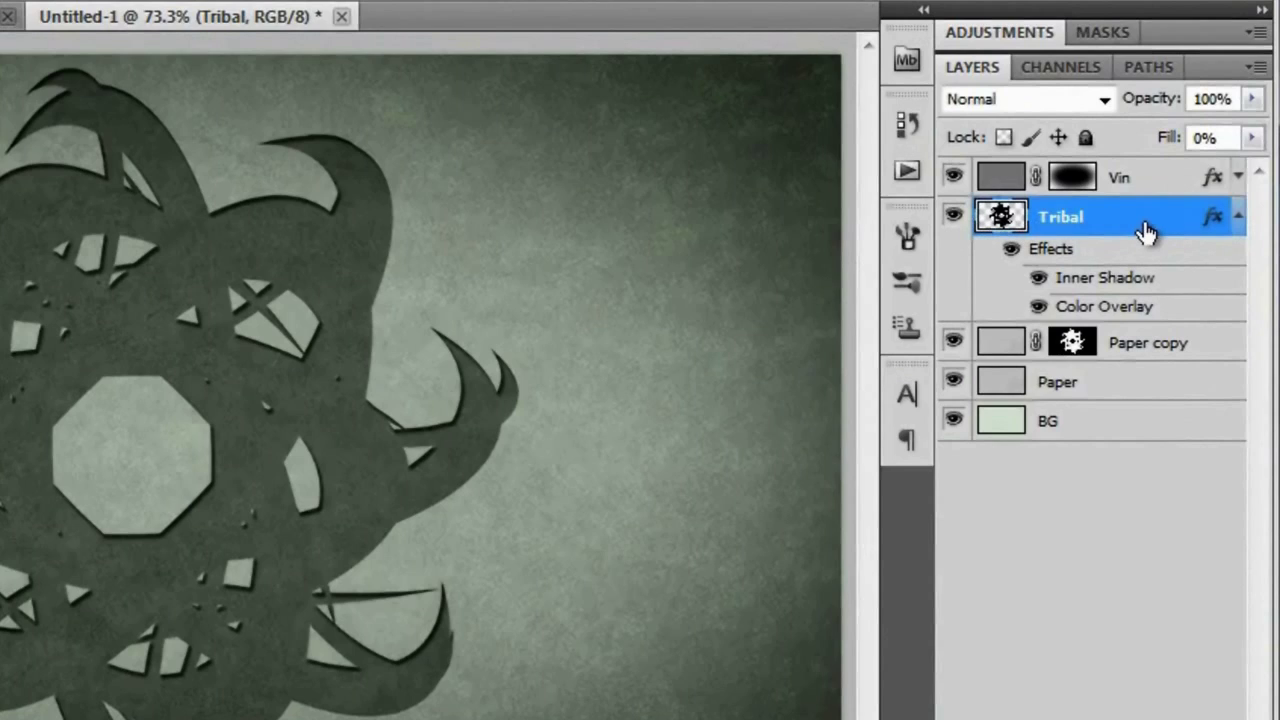
mouse_move(1184, 110)
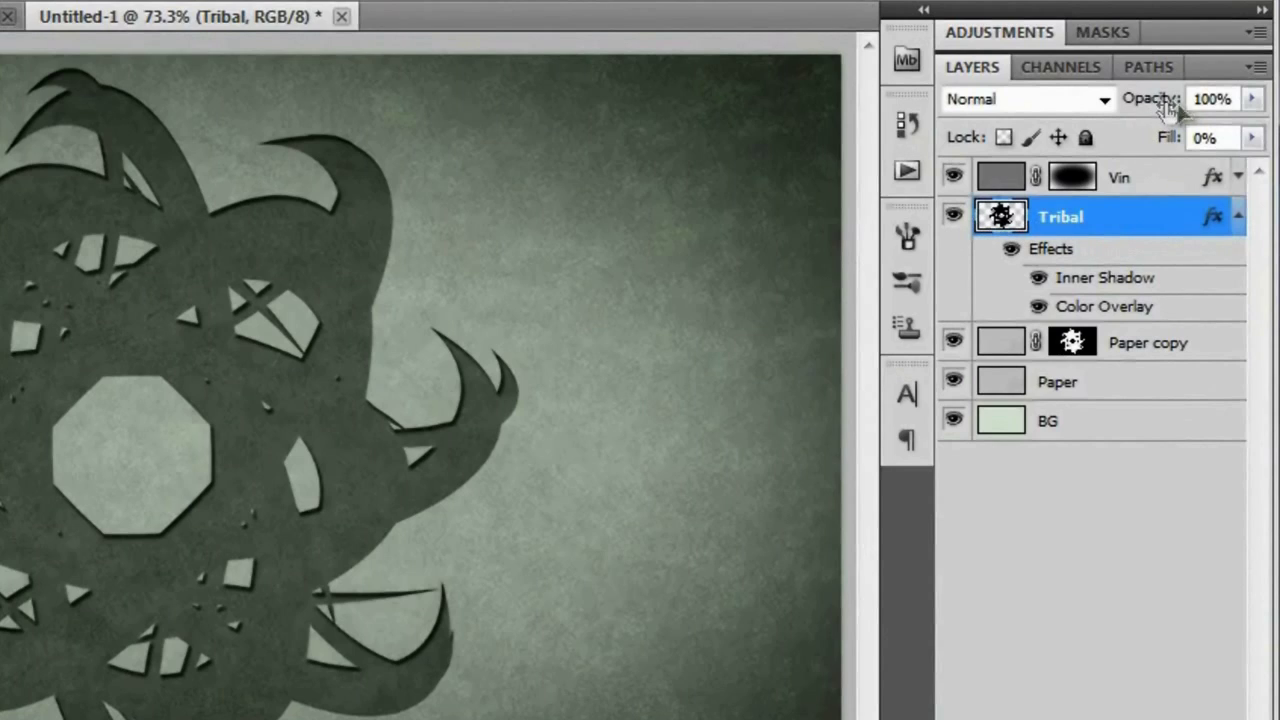
mouse_move(1158, 148)
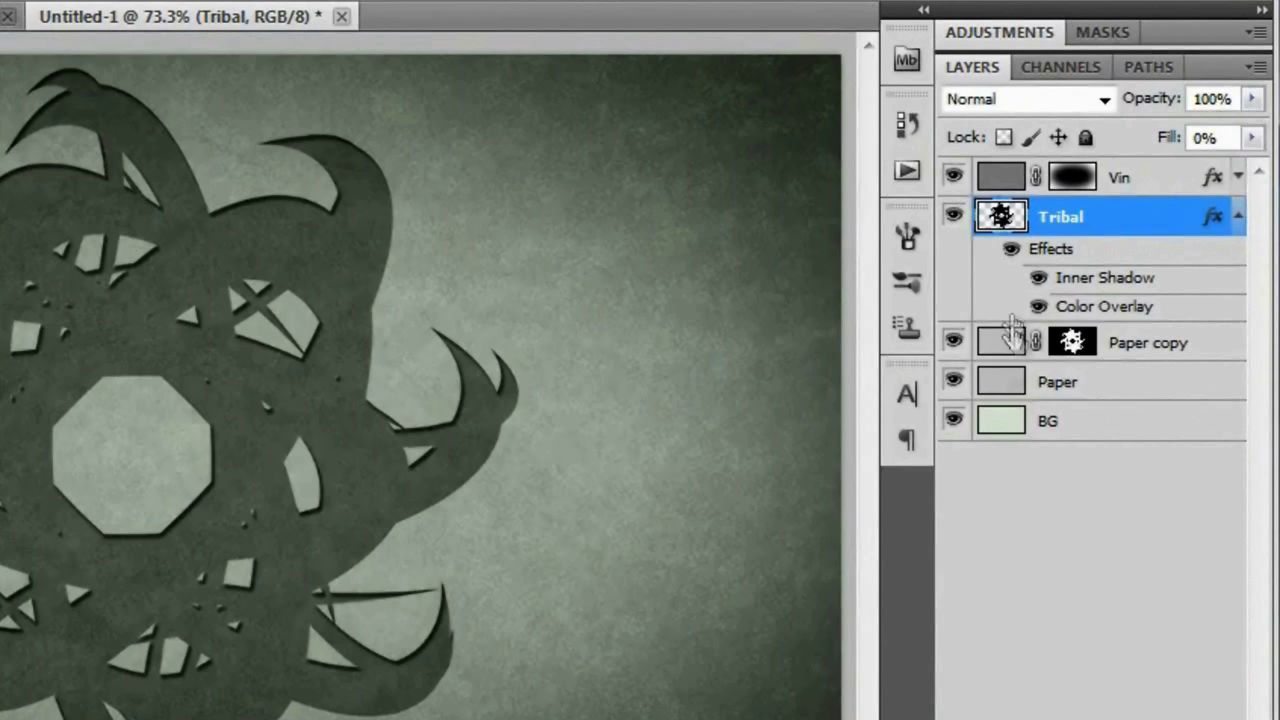
mouse_move(1068, 280)
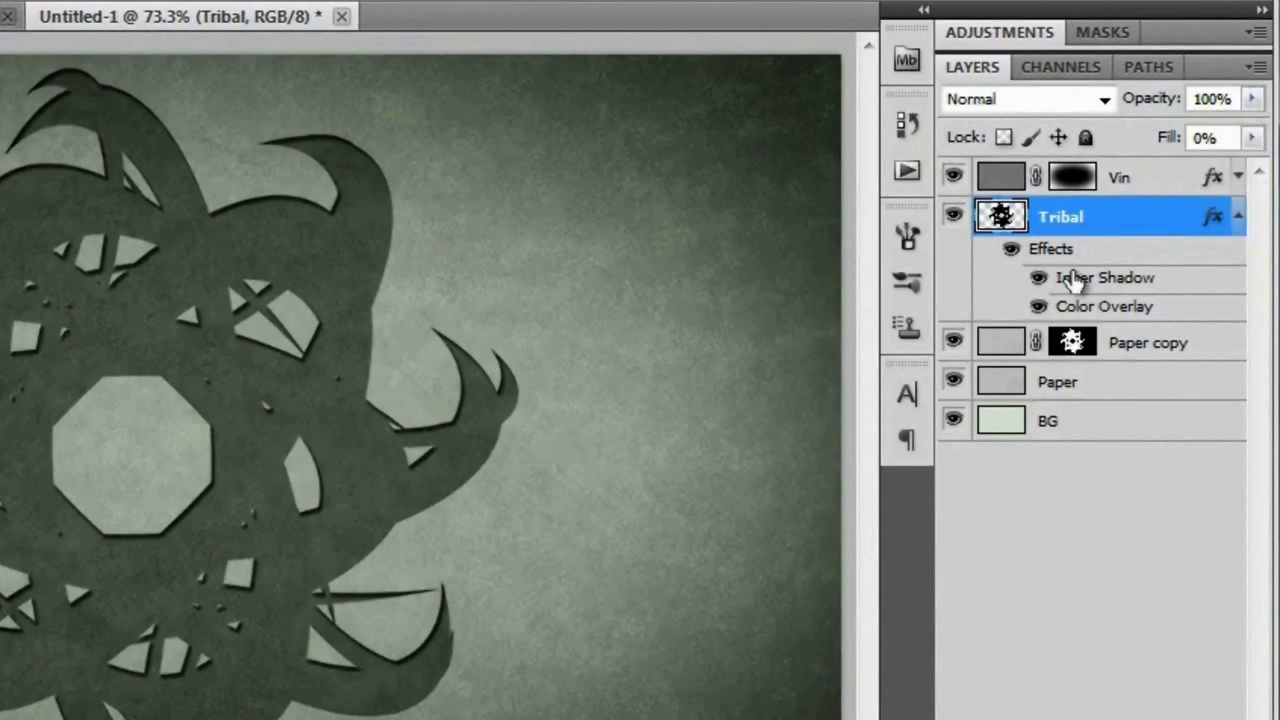
mouse_move(1130, 284)
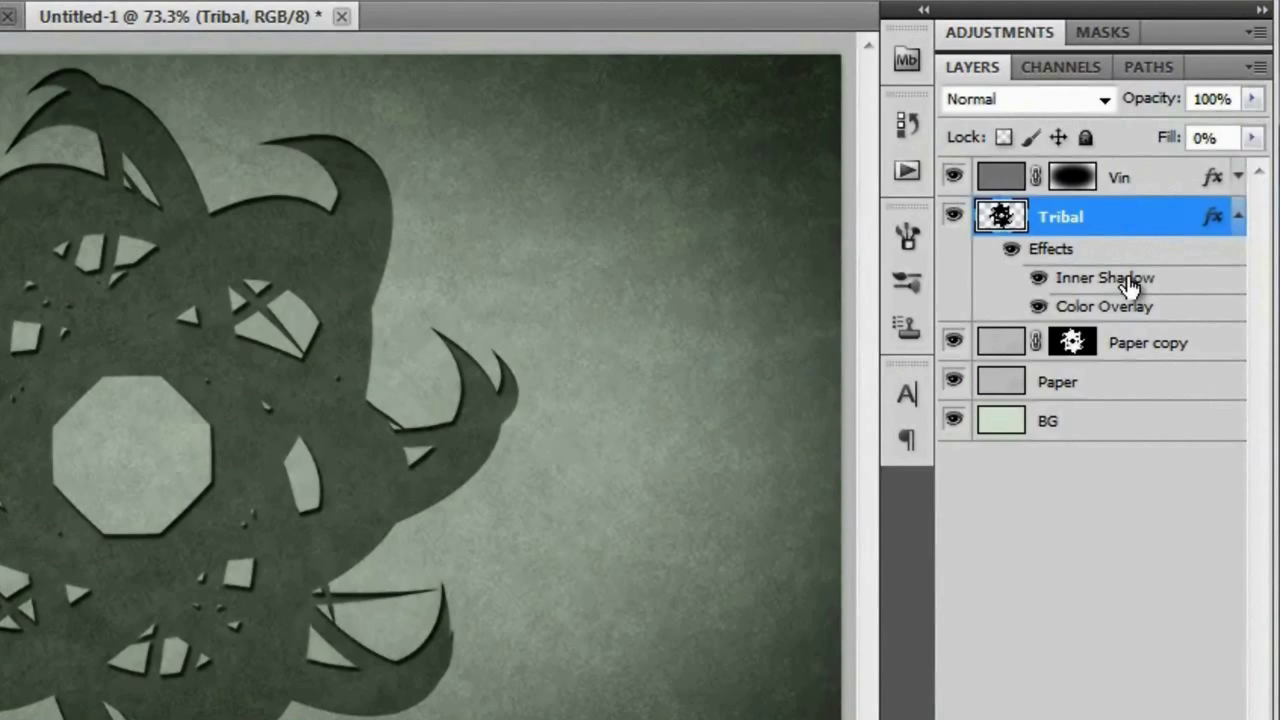
Step: Review the star's Inner Shadow: black Multiply, 120° angle, 4 px distance, 30% choke, 3 px size
double_click(1104, 276)
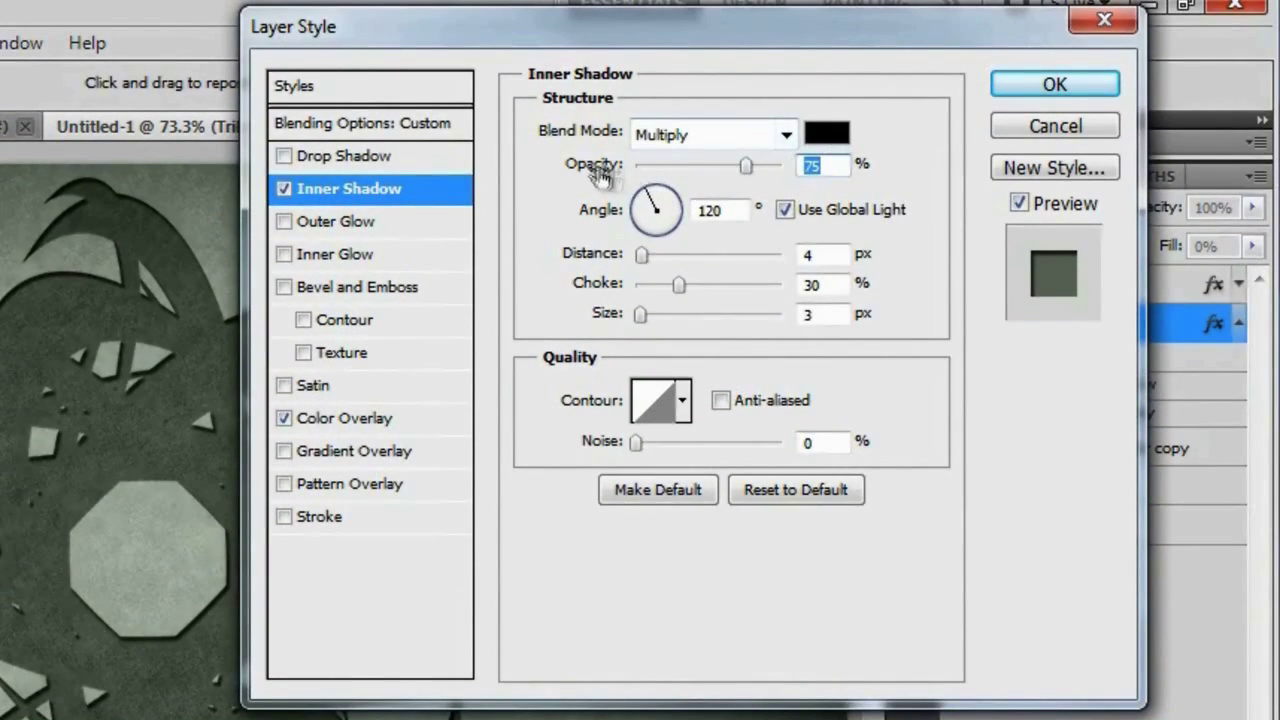
mouse_move(584, 280)
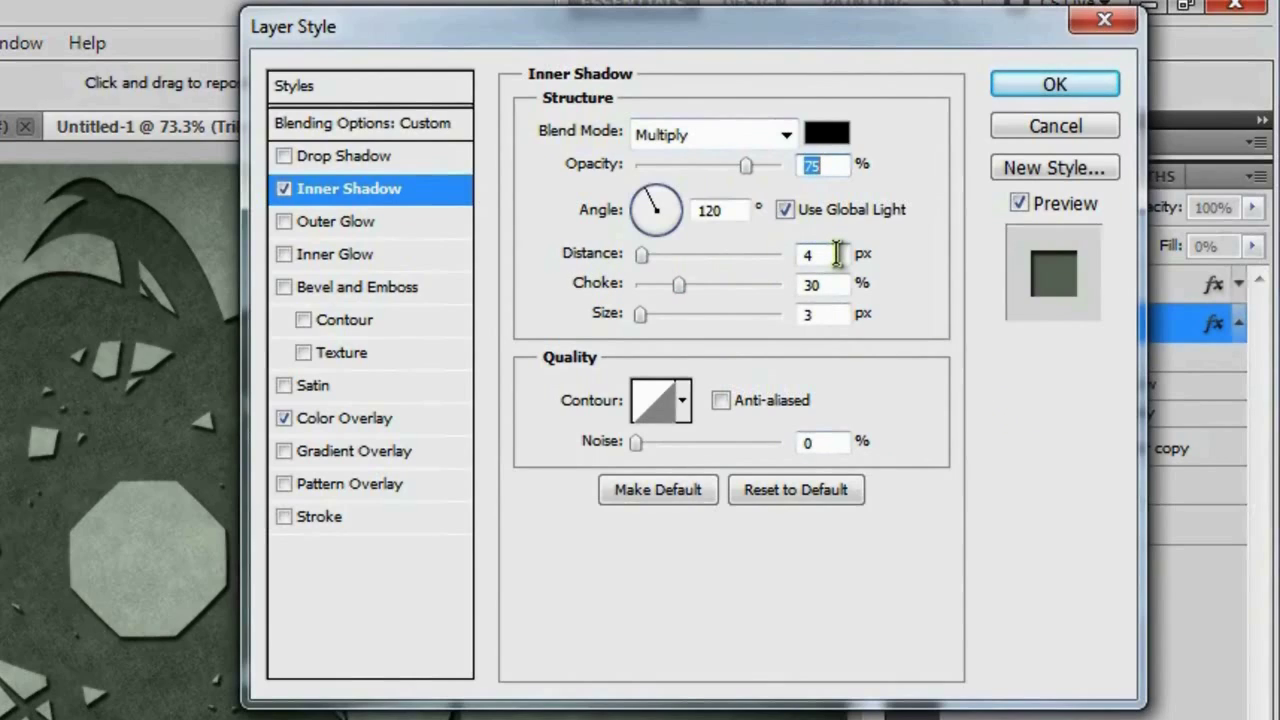
mouse_move(900, 296)
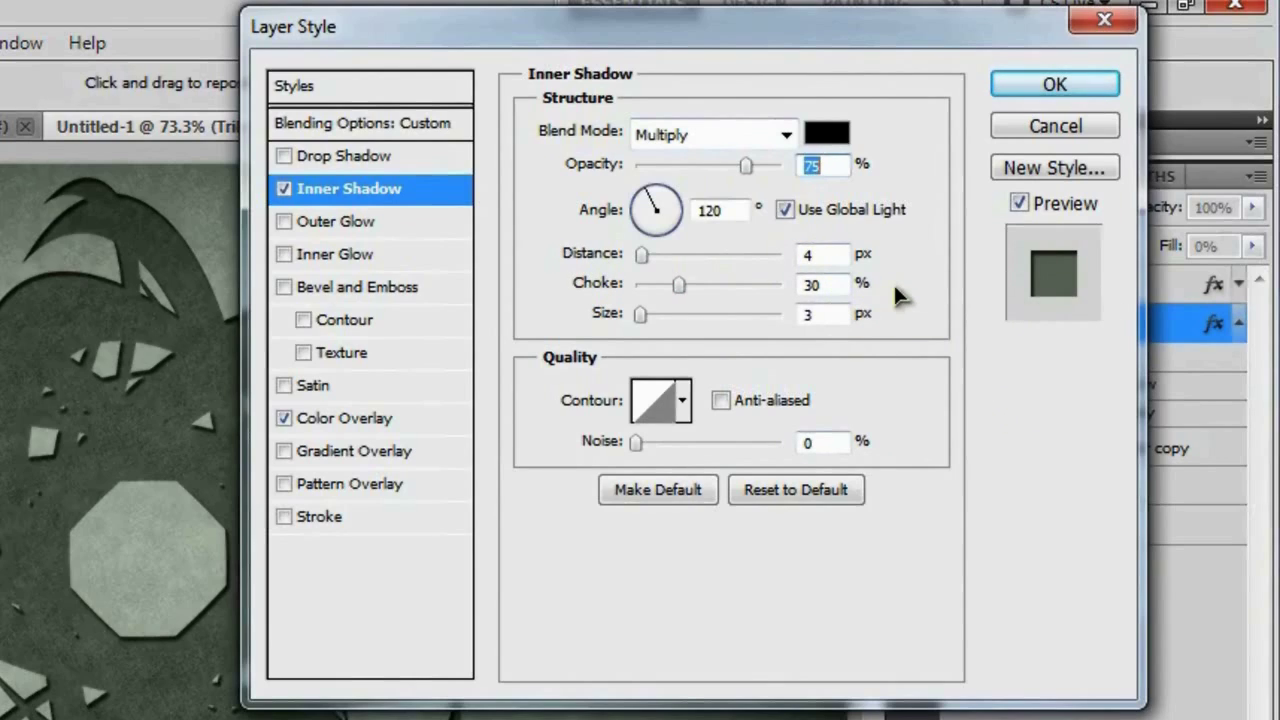
mouse_move(886, 328)
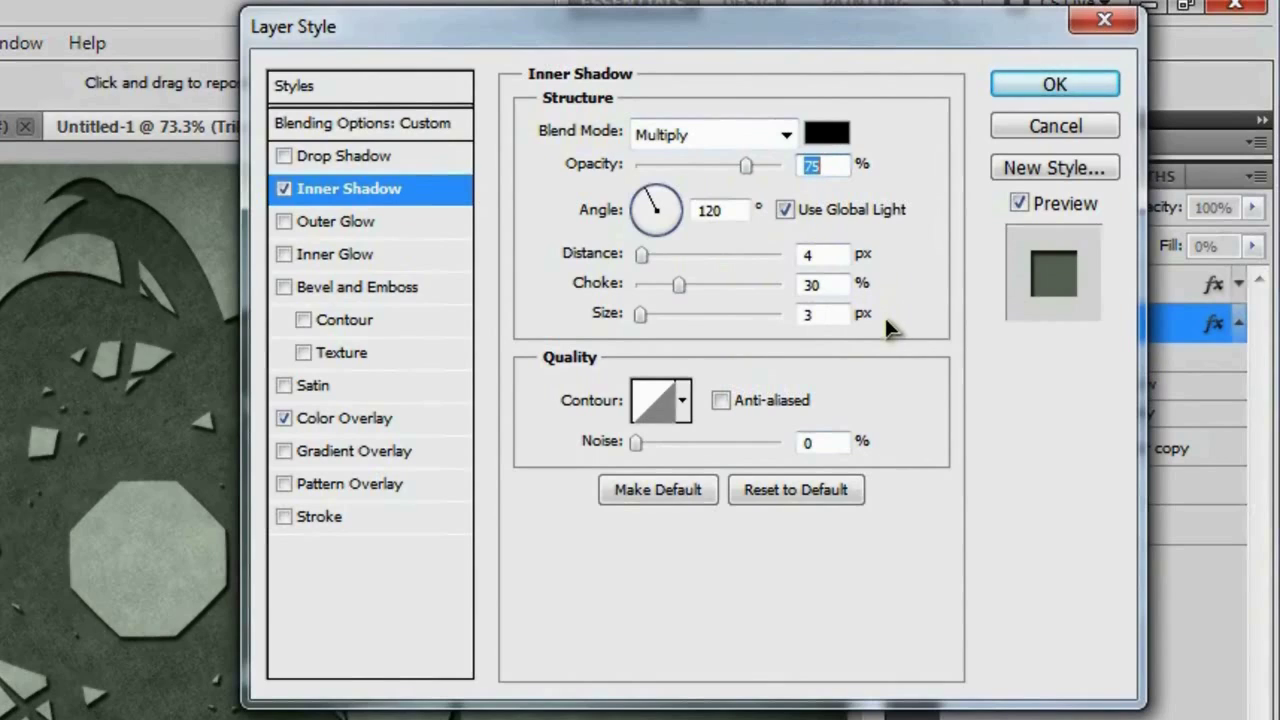
mouse_move(352, 424)
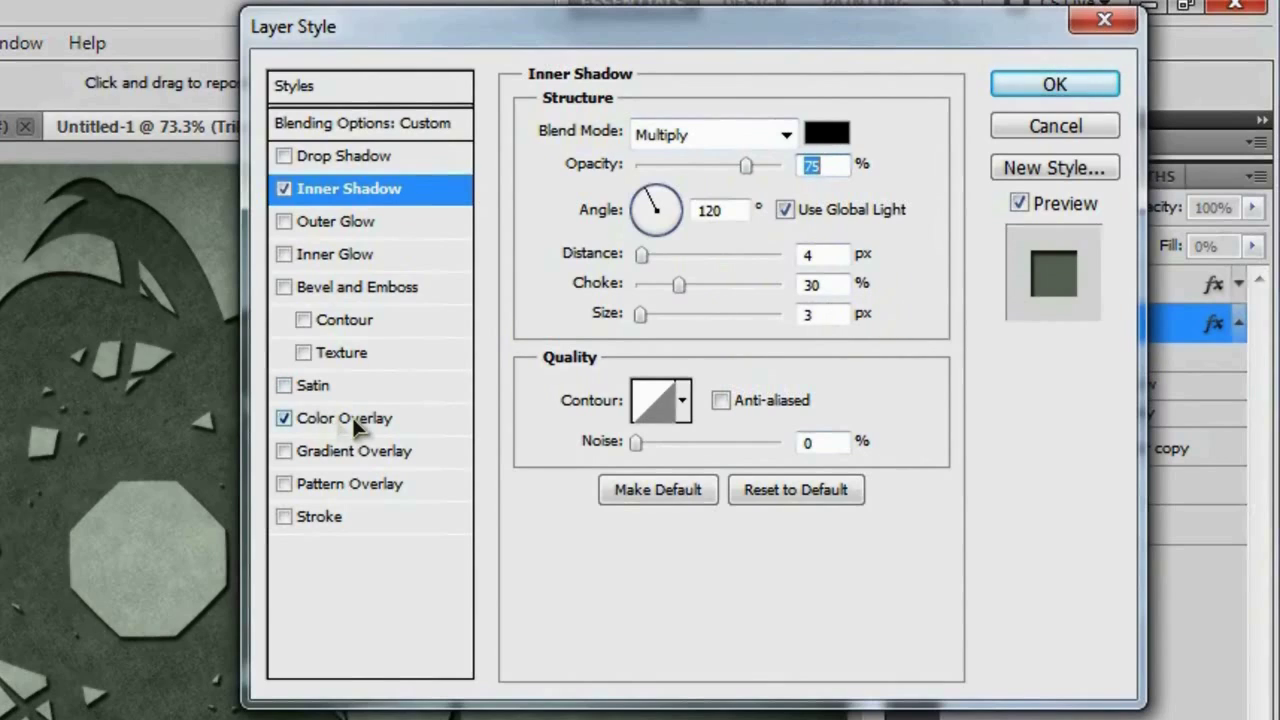
click(344, 418)
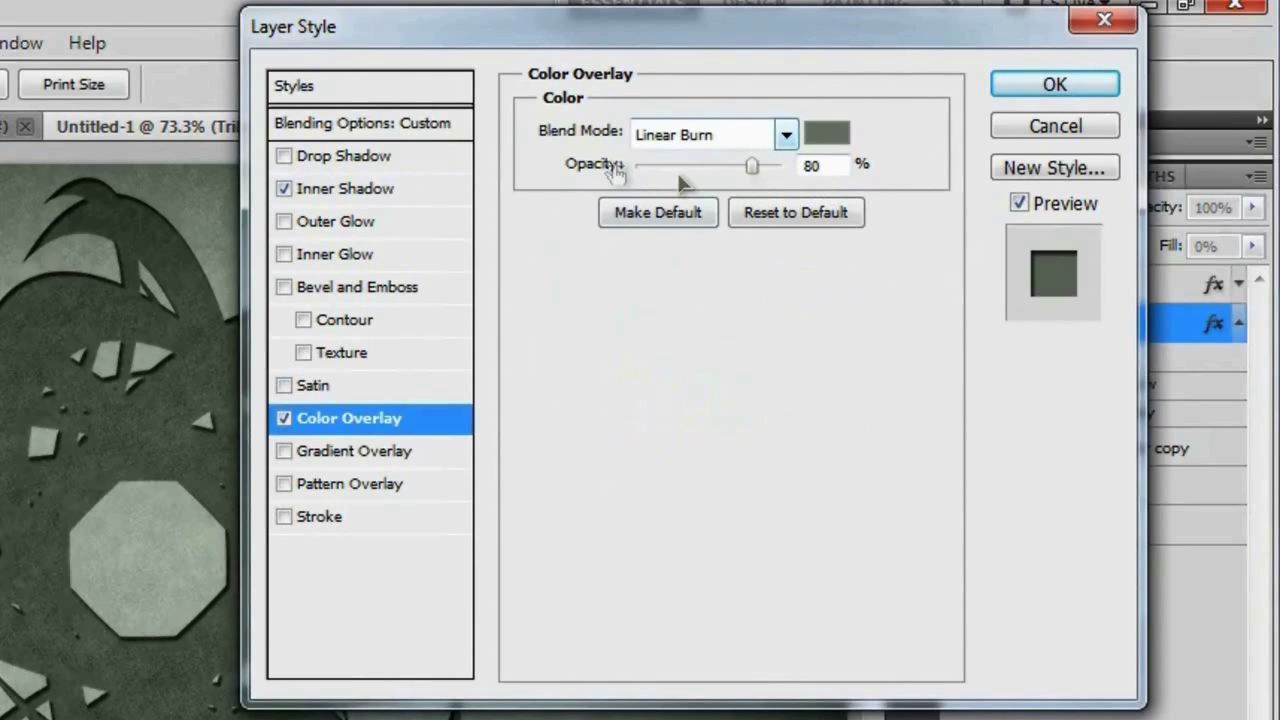
click(840, 132)
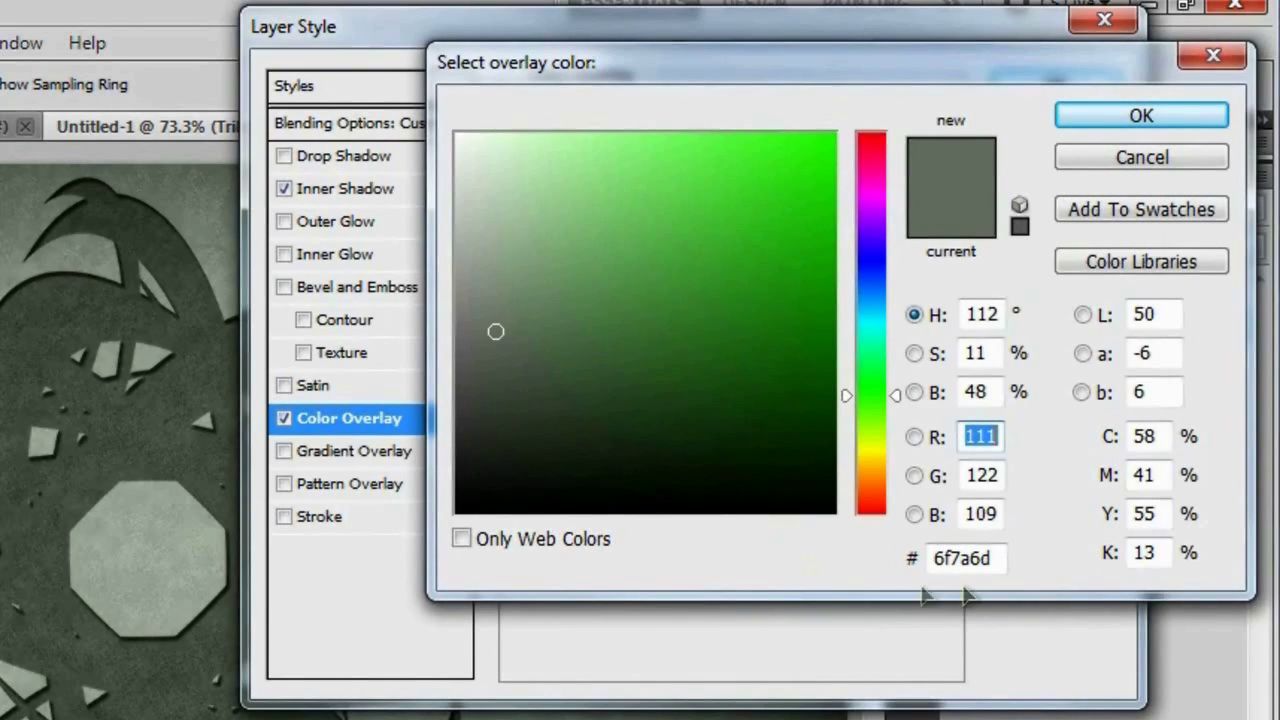
mouse_move(964, 598)
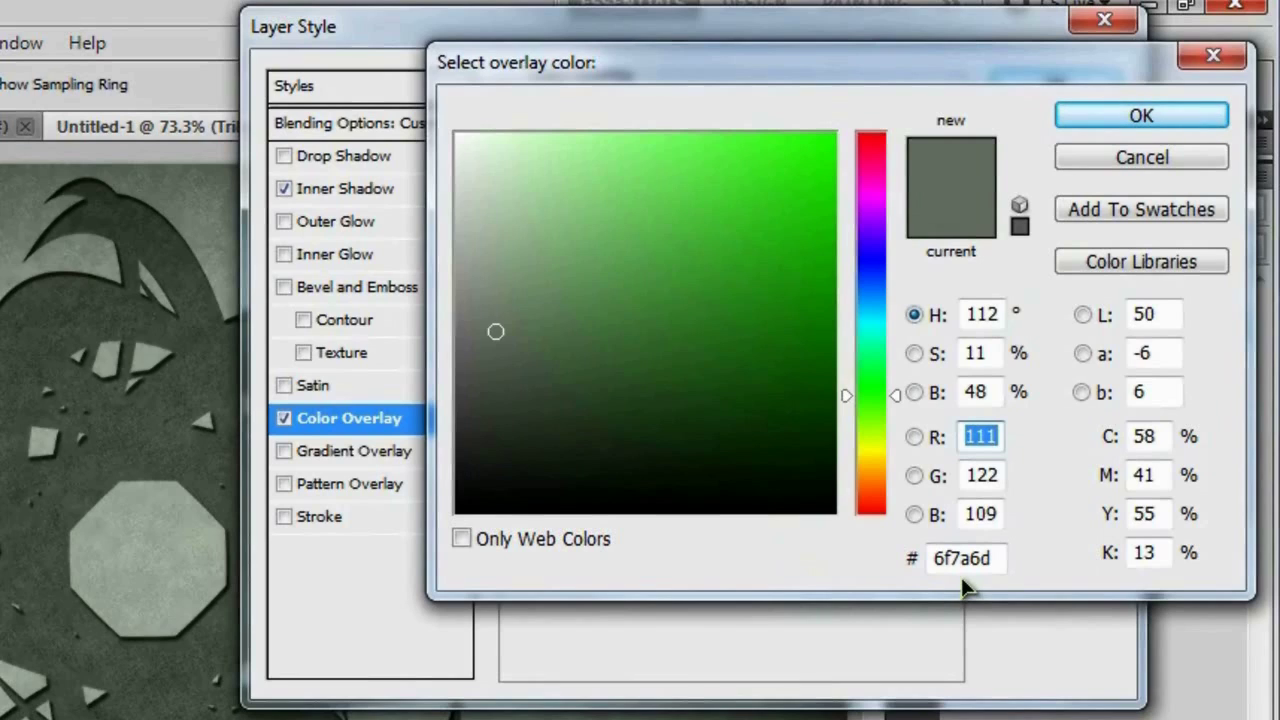
mouse_move(684, 576)
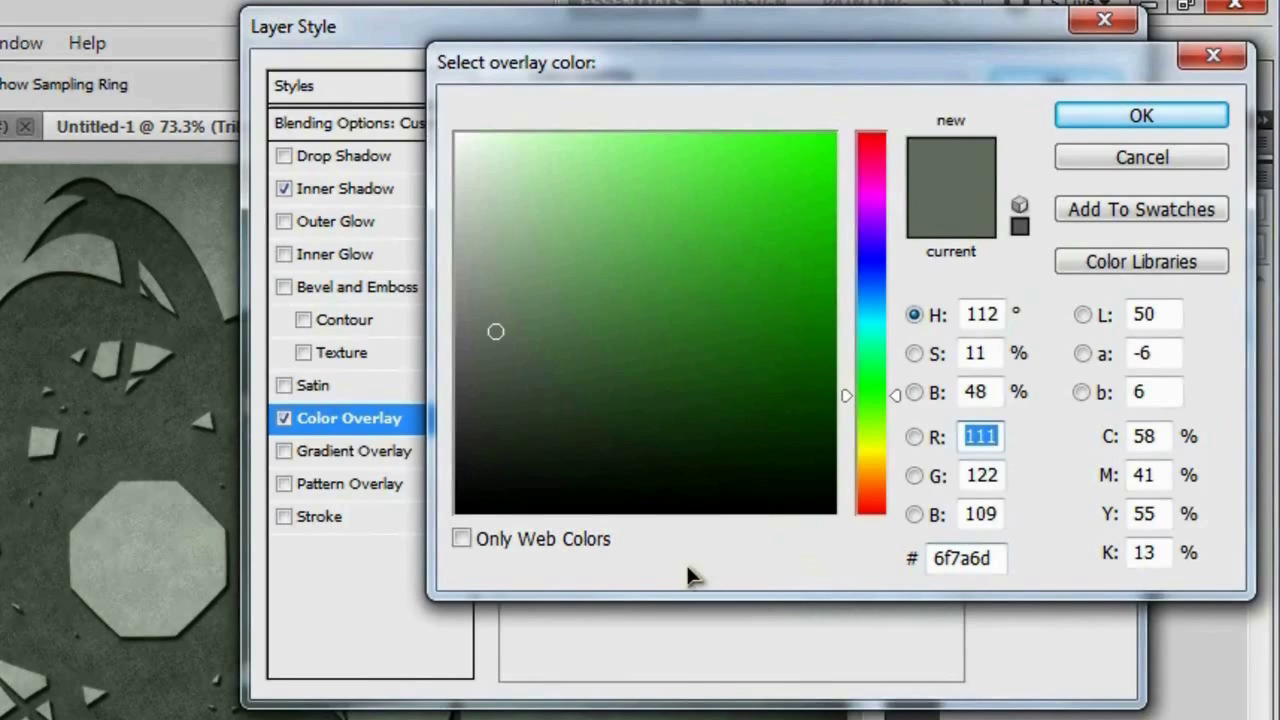
click(1140, 114)
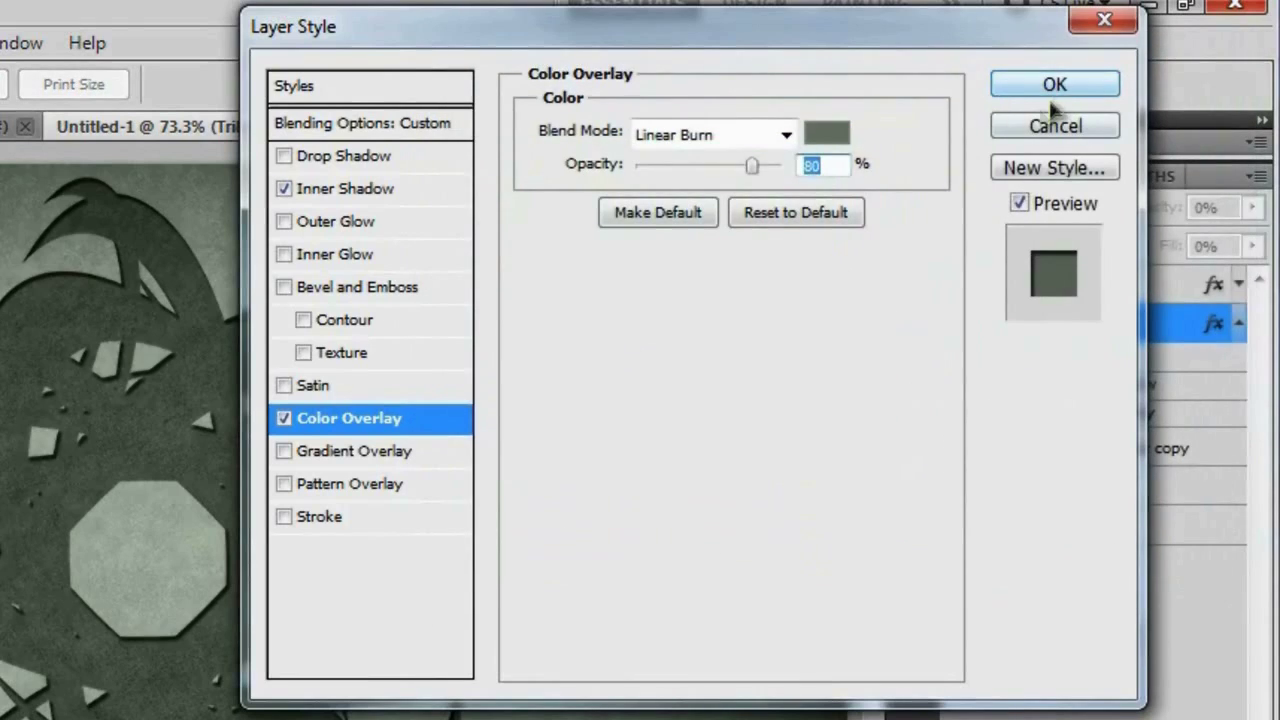
click(1052, 84)
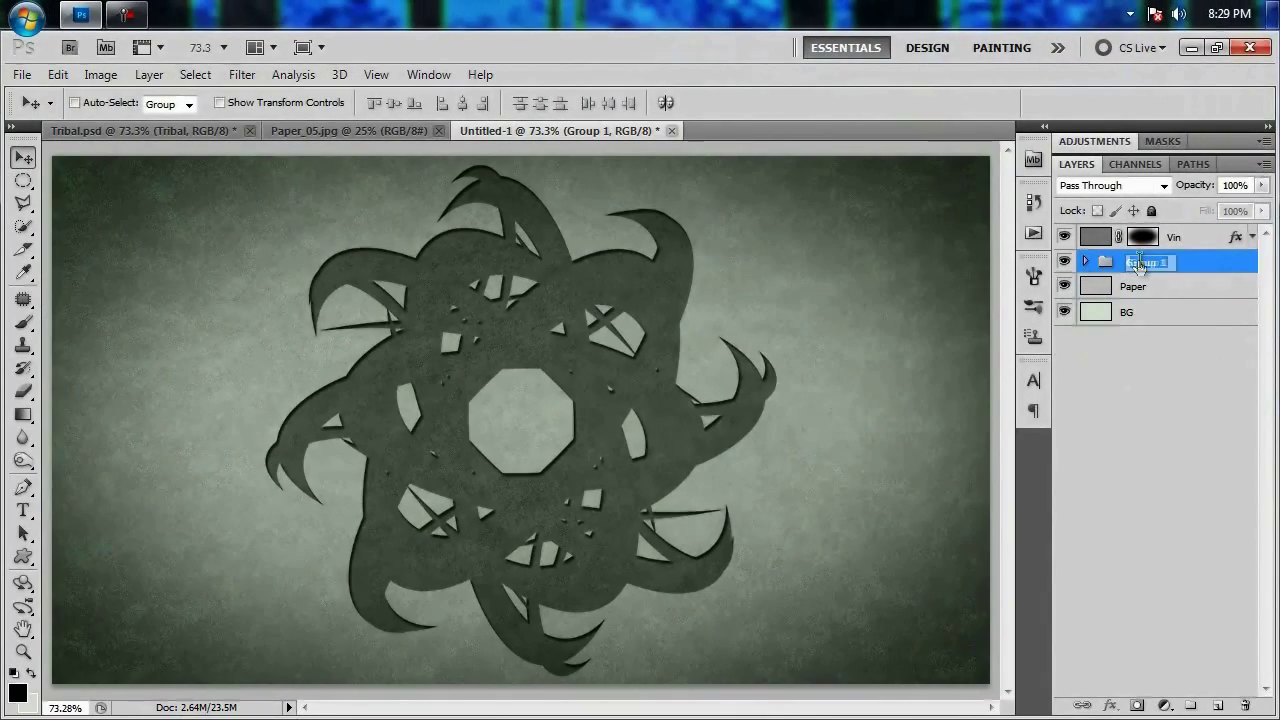
Step: Rename the new layer group to 'Tribal'
text(Tribal)
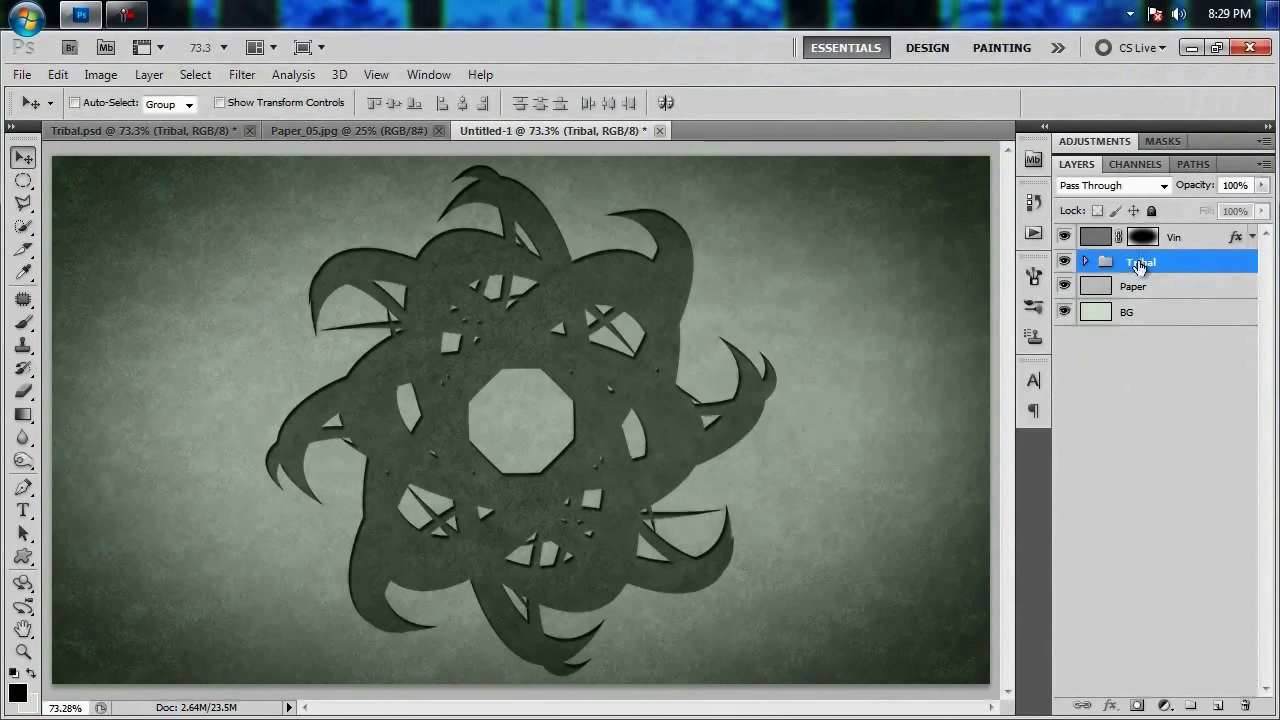
click(1172, 236)
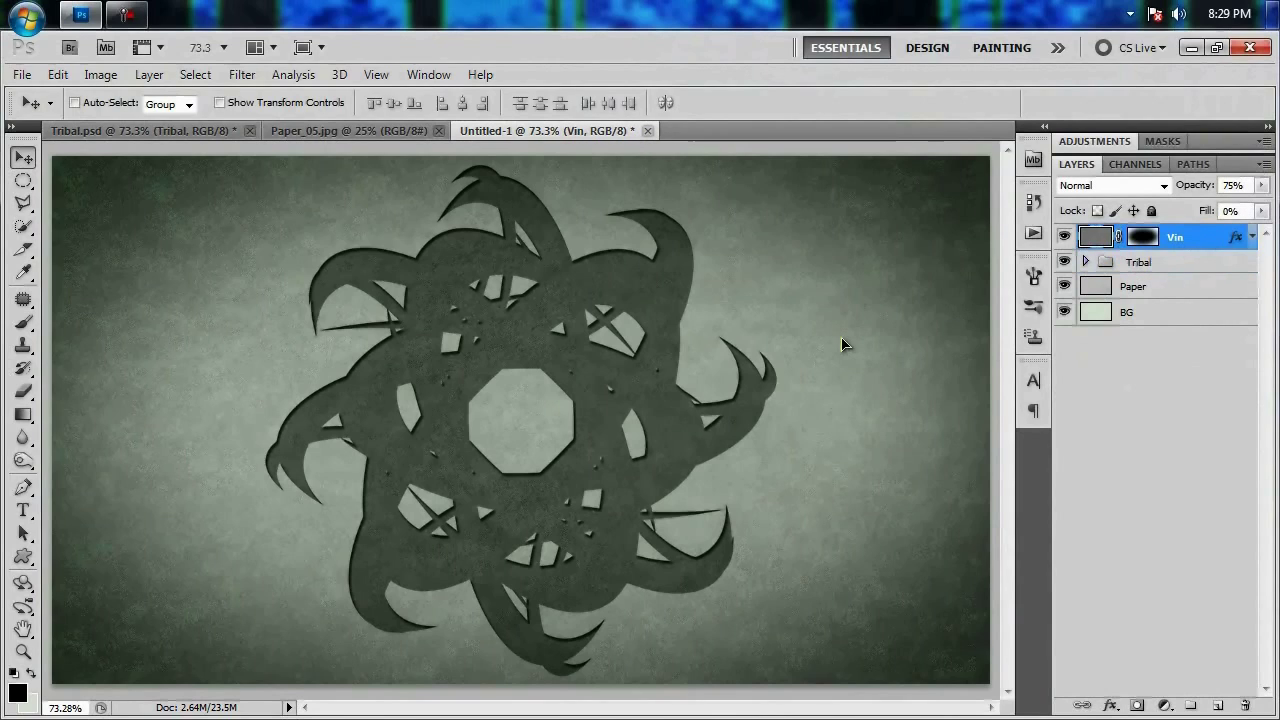